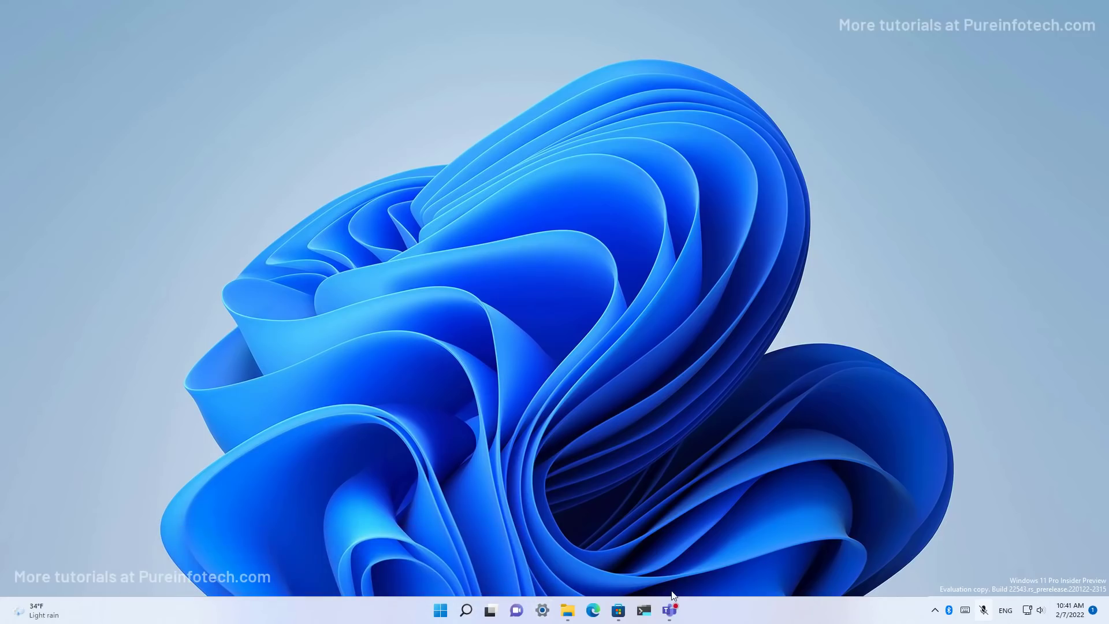
- Share the File Explorer window into the ongoing Teams channel meeting via its taskbar preview
click(670, 610)
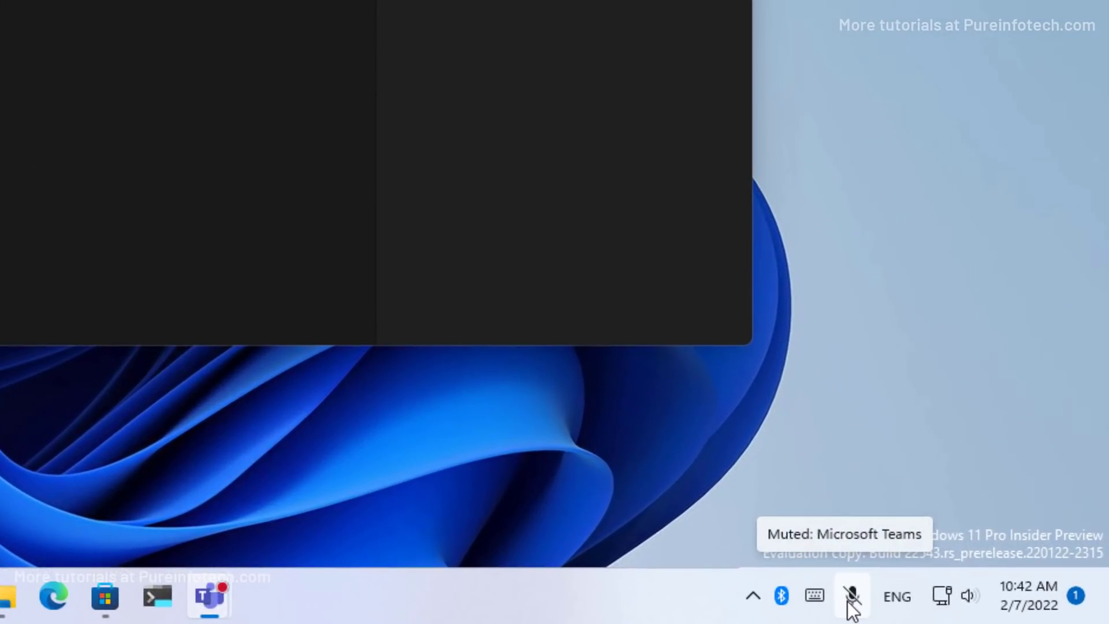
mouse_move(860, 611)
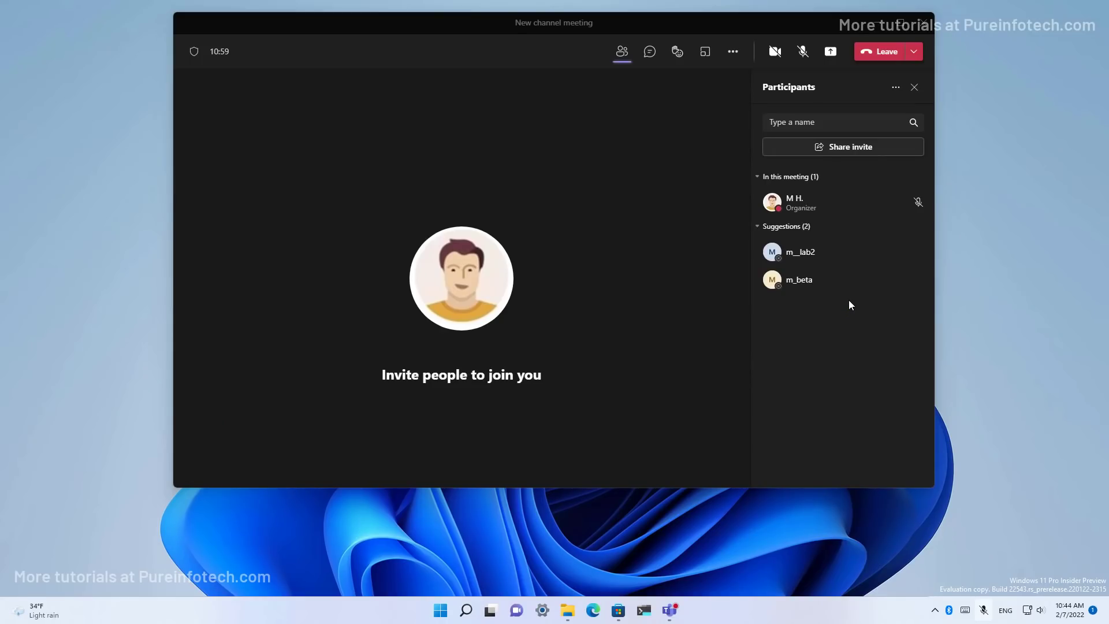
mouse_move(692, 411)
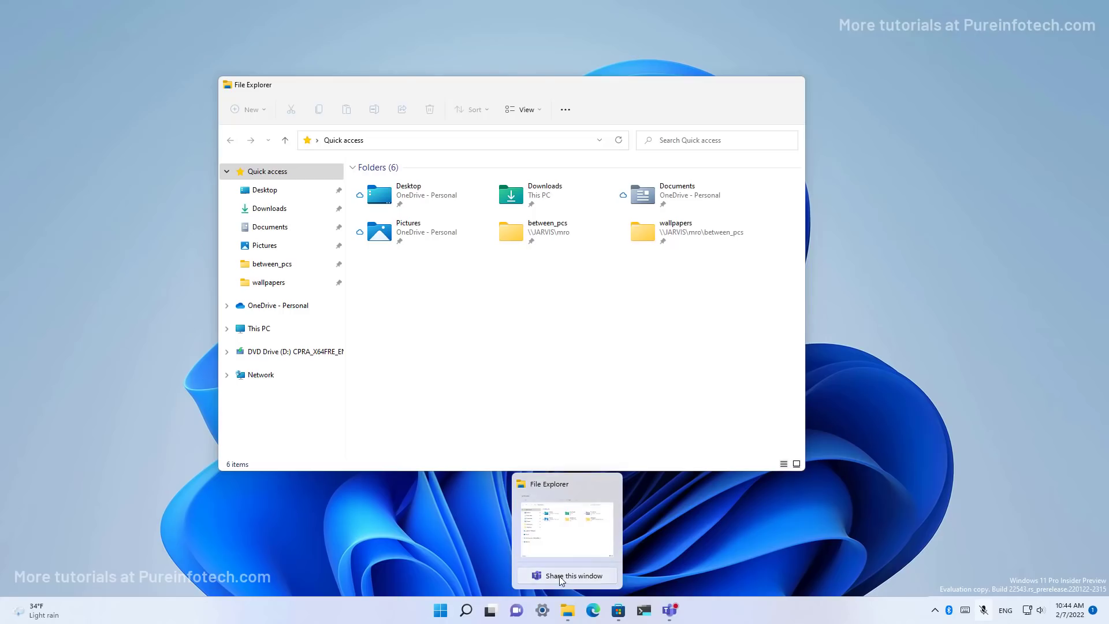
click(572, 576)
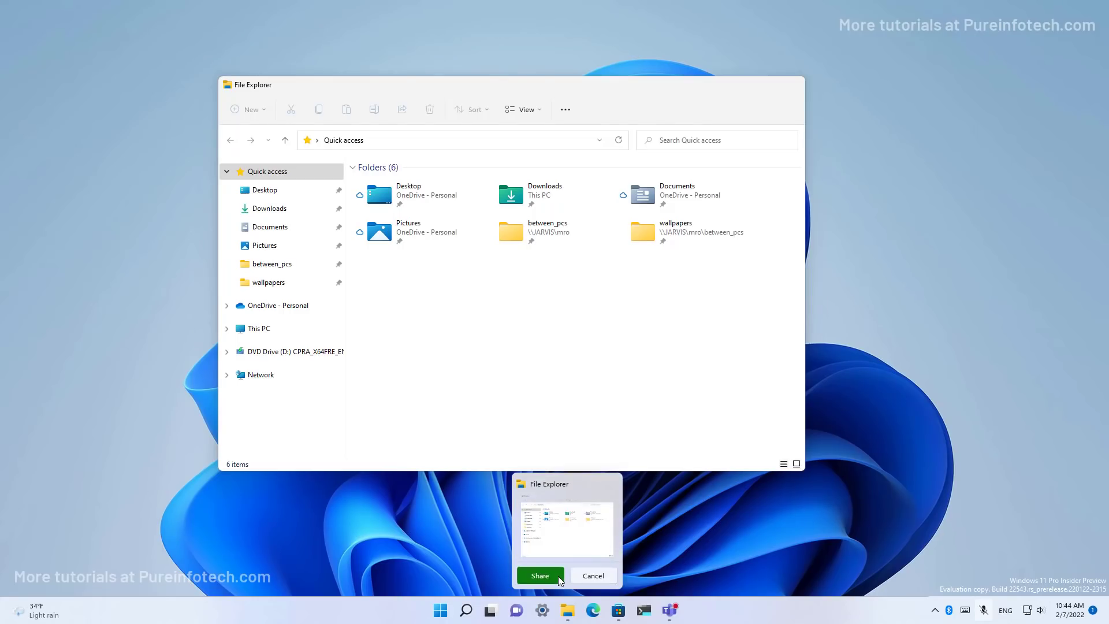
click(540, 575)
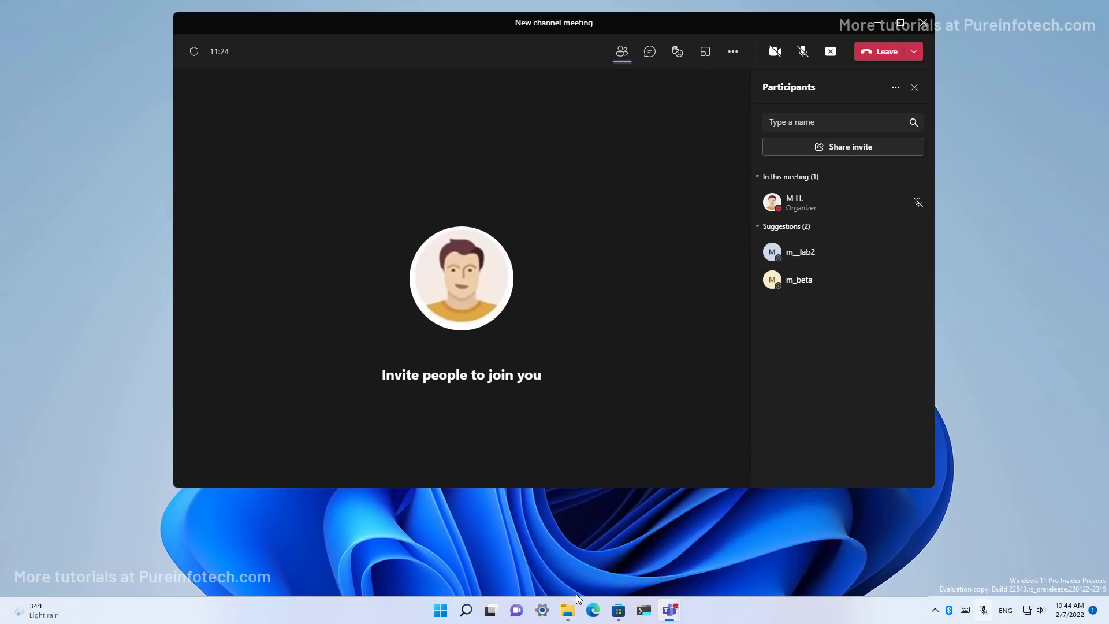
- Minimize Teams, then briefly open and close the Widgets board from the weather button
click(566, 610)
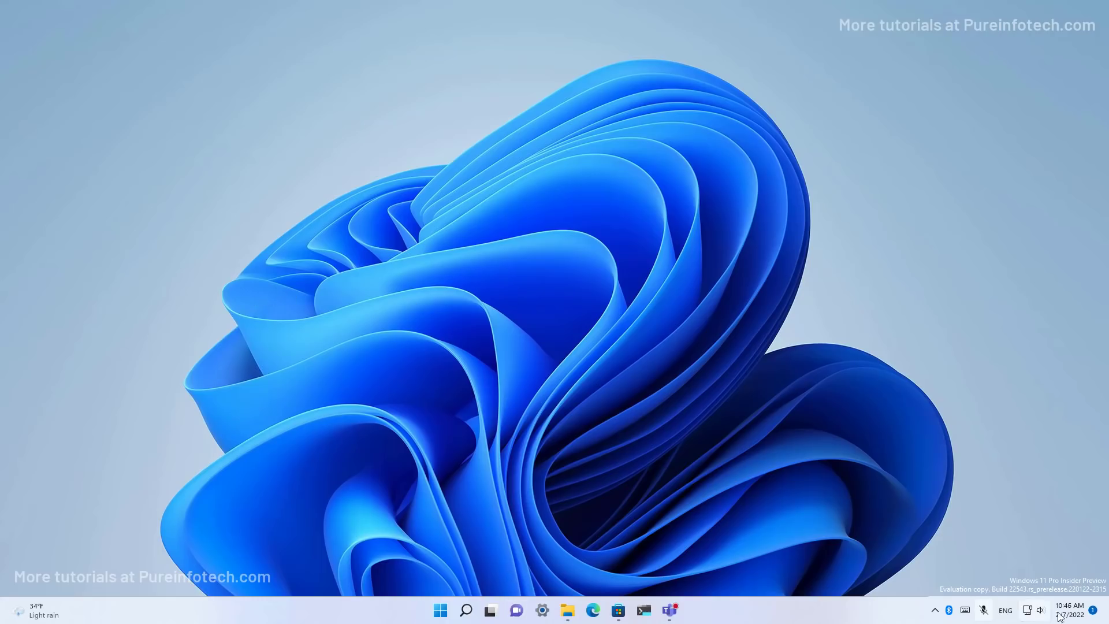
mouse_move(1070, 609)
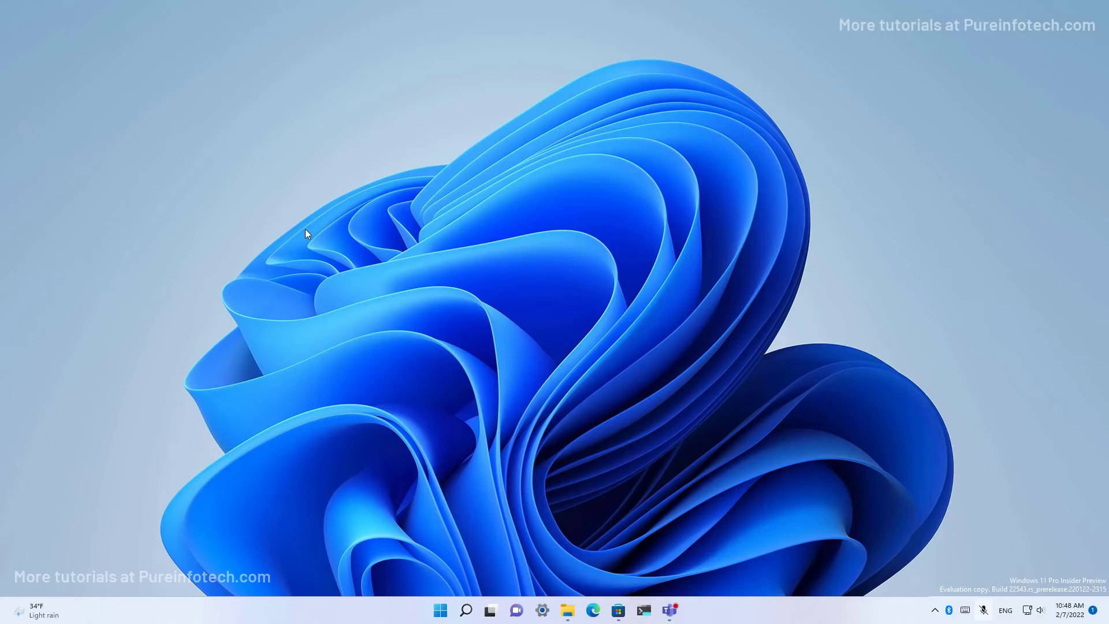
mouse_move(48, 579)
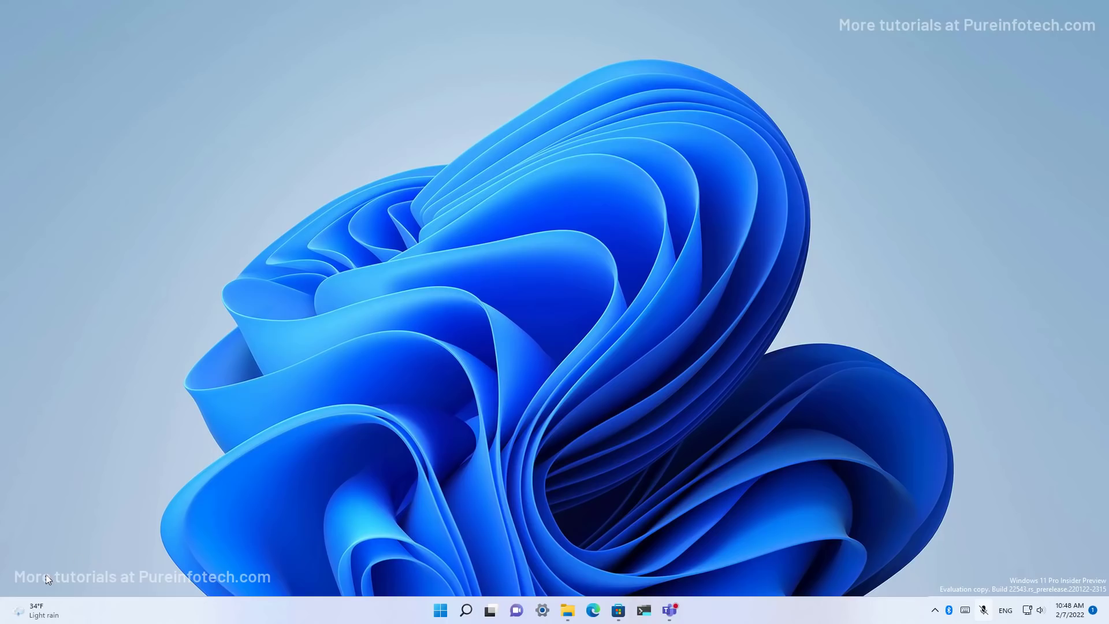
click(32, 610)
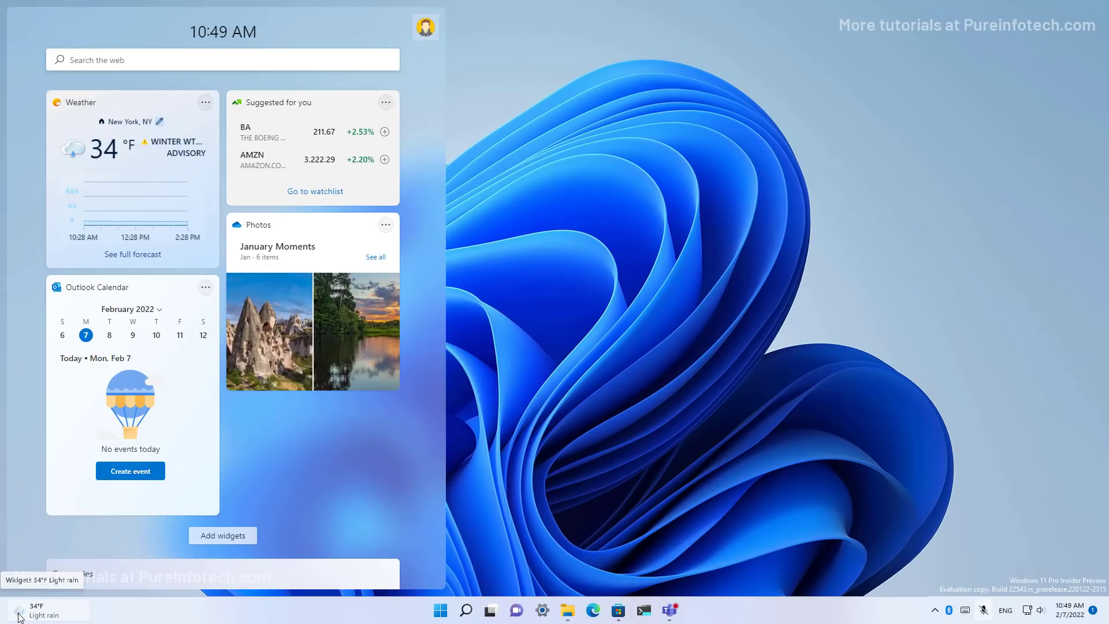
click(20, 610)
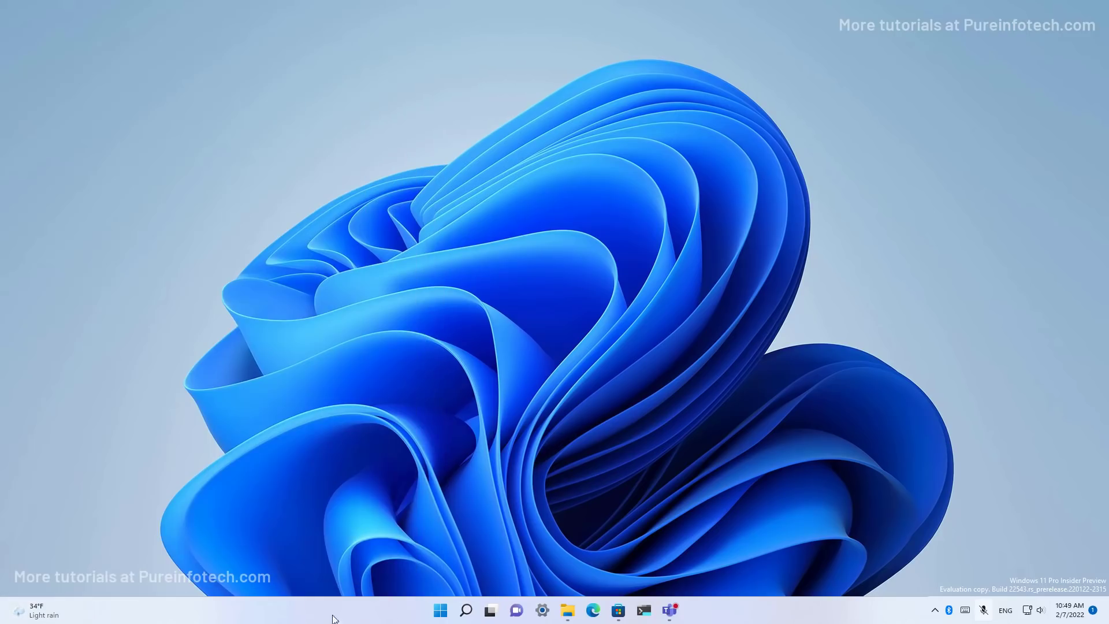
mouse_move(376, 552)
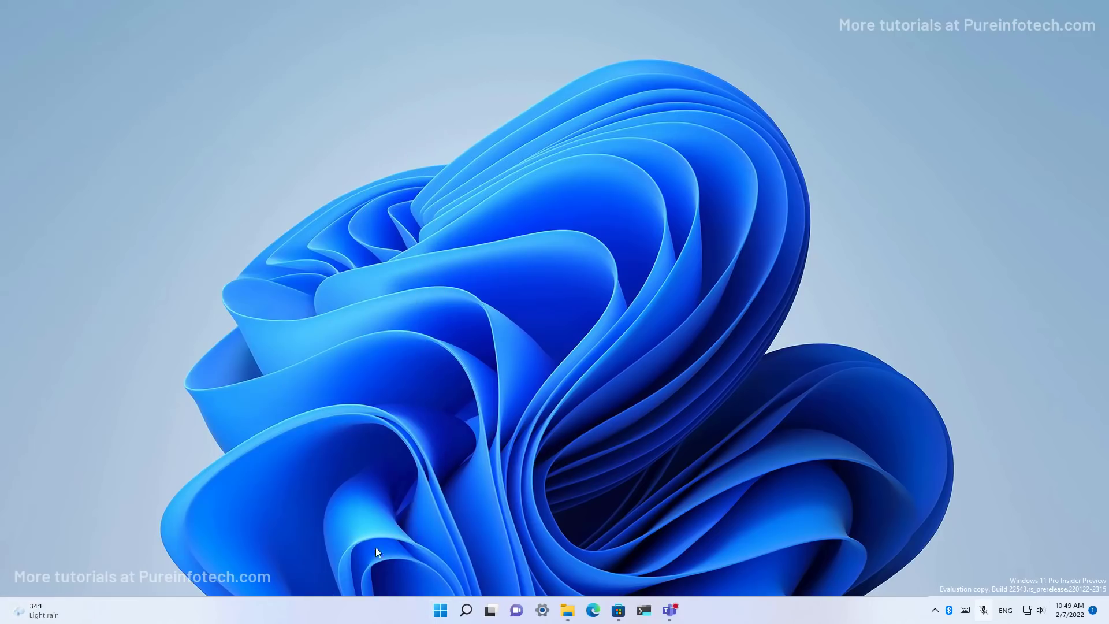
- Under Taskbar behaviors, set taskbar alignment to Left and then back to Center
click(540, 610)
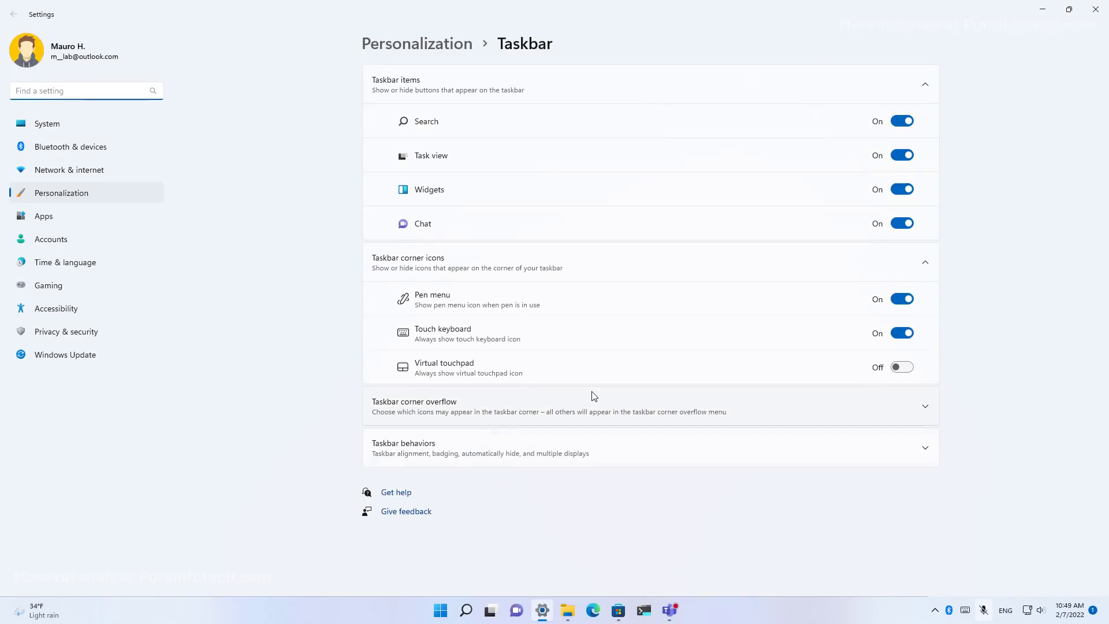
click(403, 448)
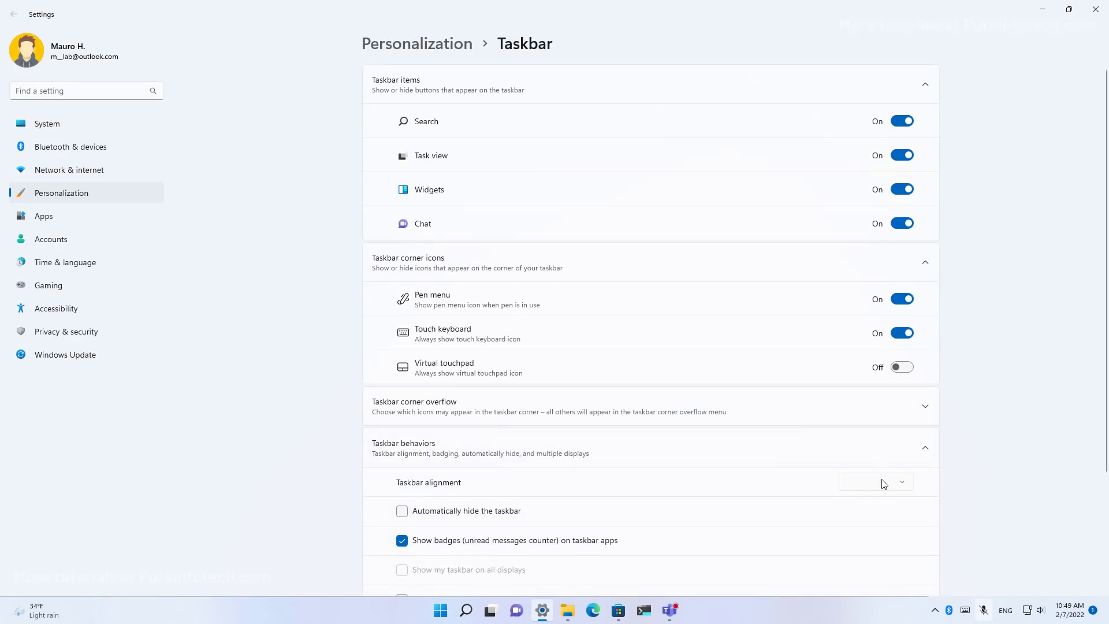
click(875, 482)
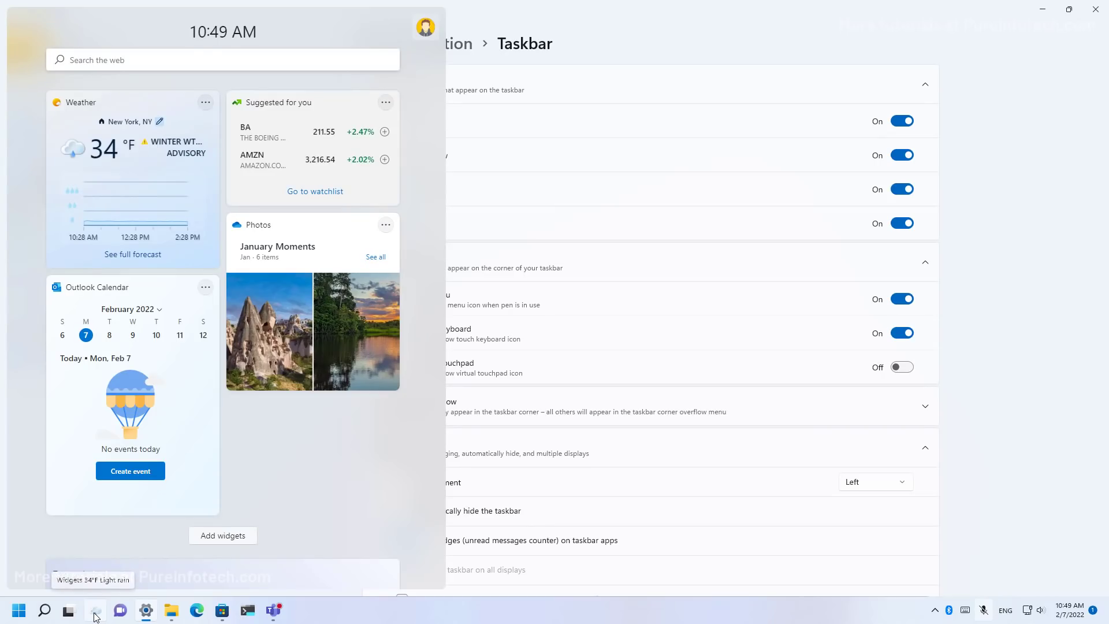
click(875, 482)
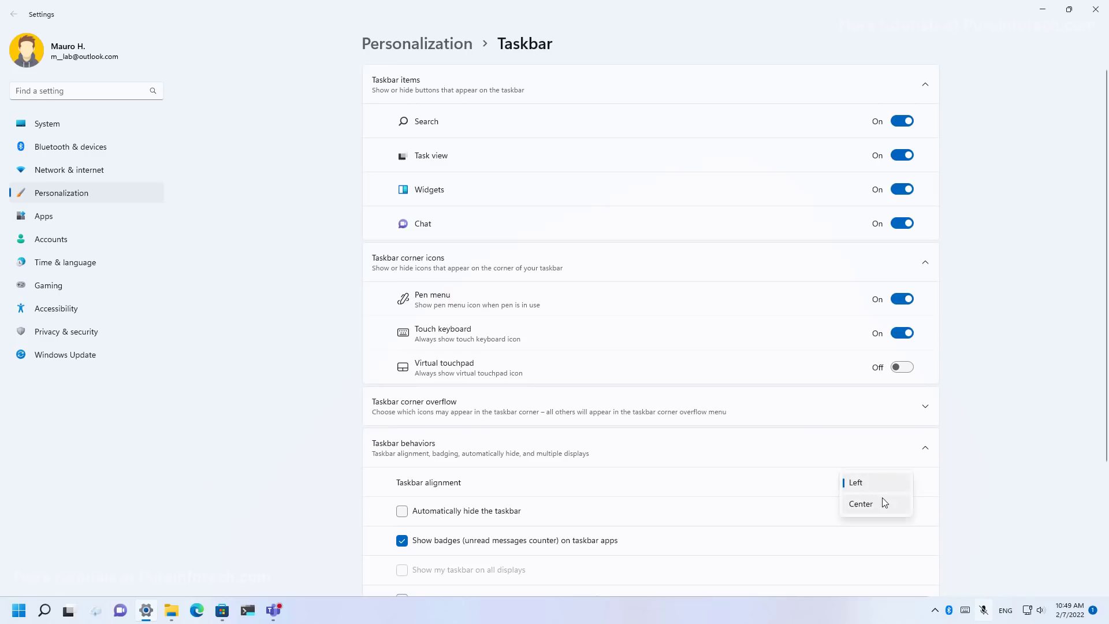
click(860, 504)
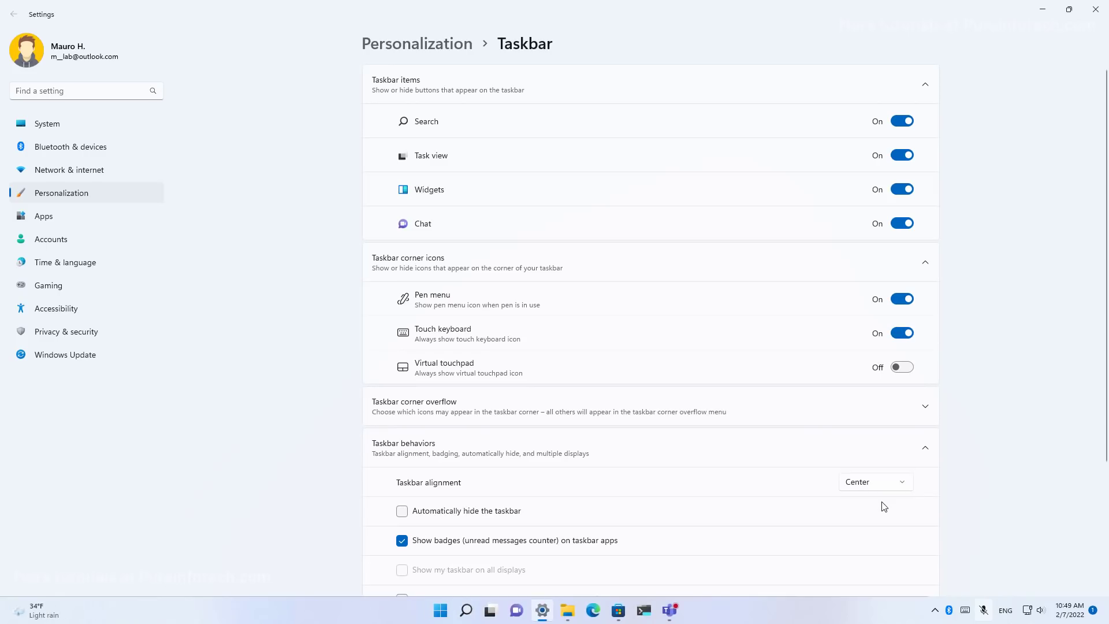
mouse_move(85, 599)
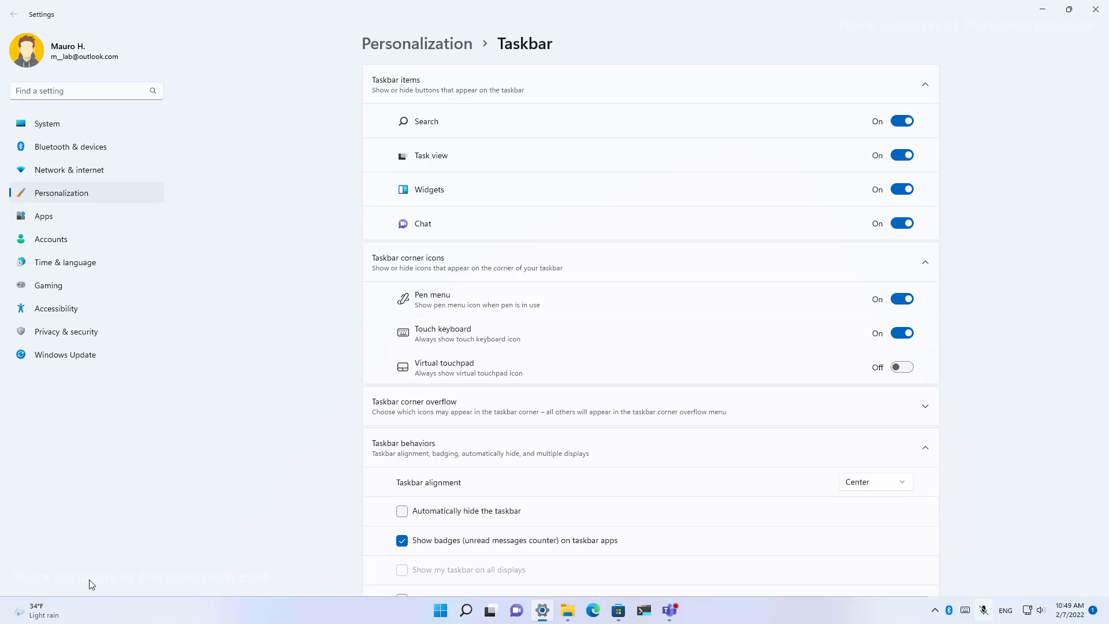
mouse_move(181, 617)
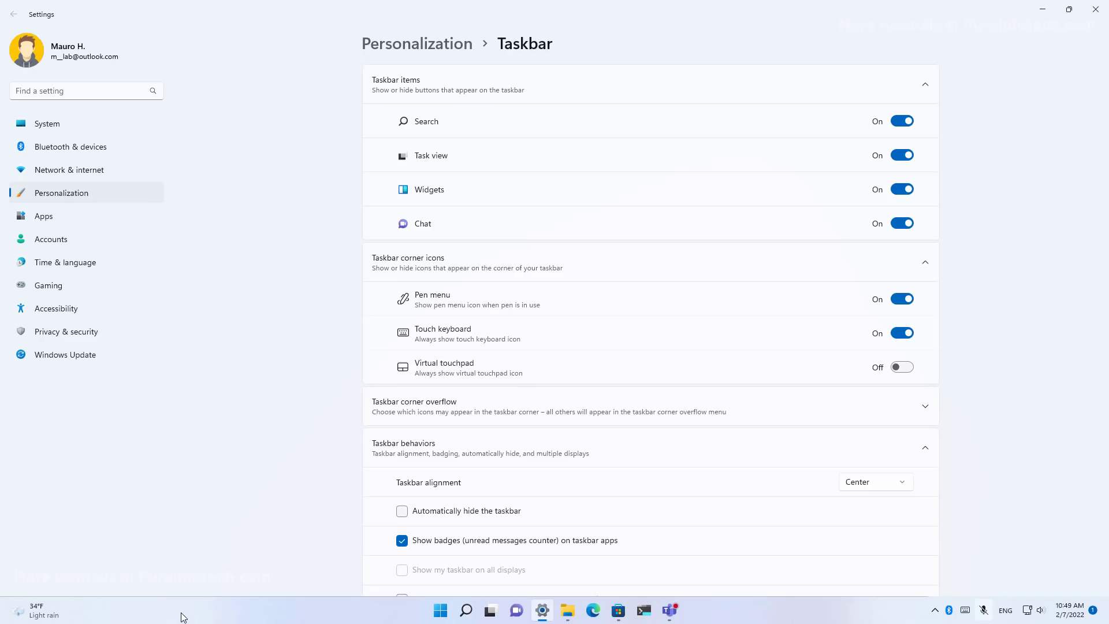
mouse_move(592, 95)
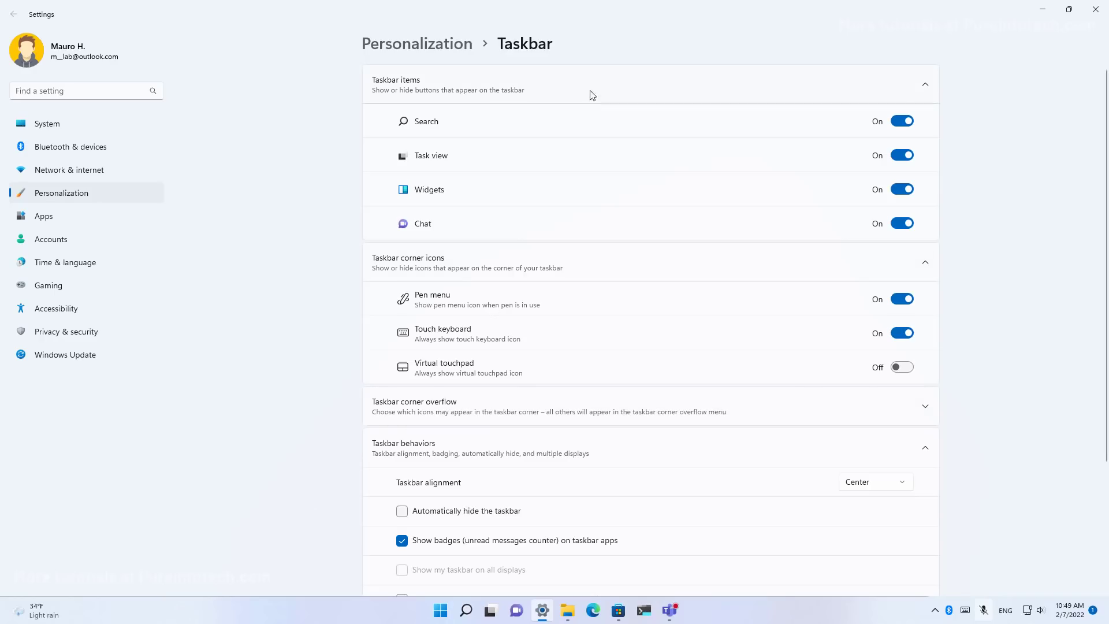
mouse_move(681, 207)
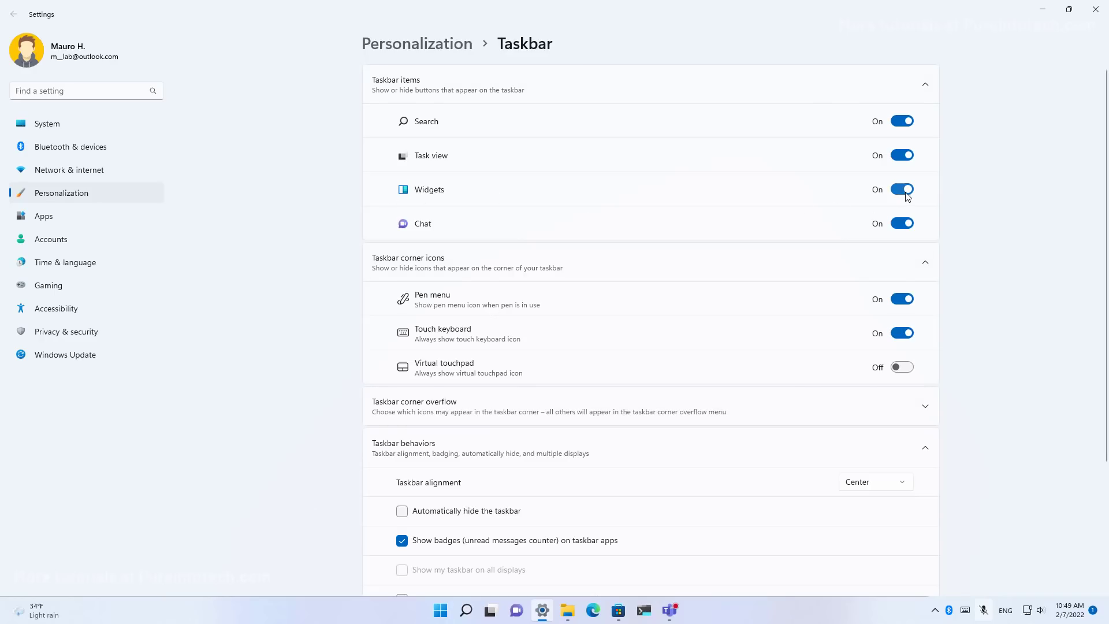
- Toggle the Widgets taskbar item off and then on again
click(901, 189)
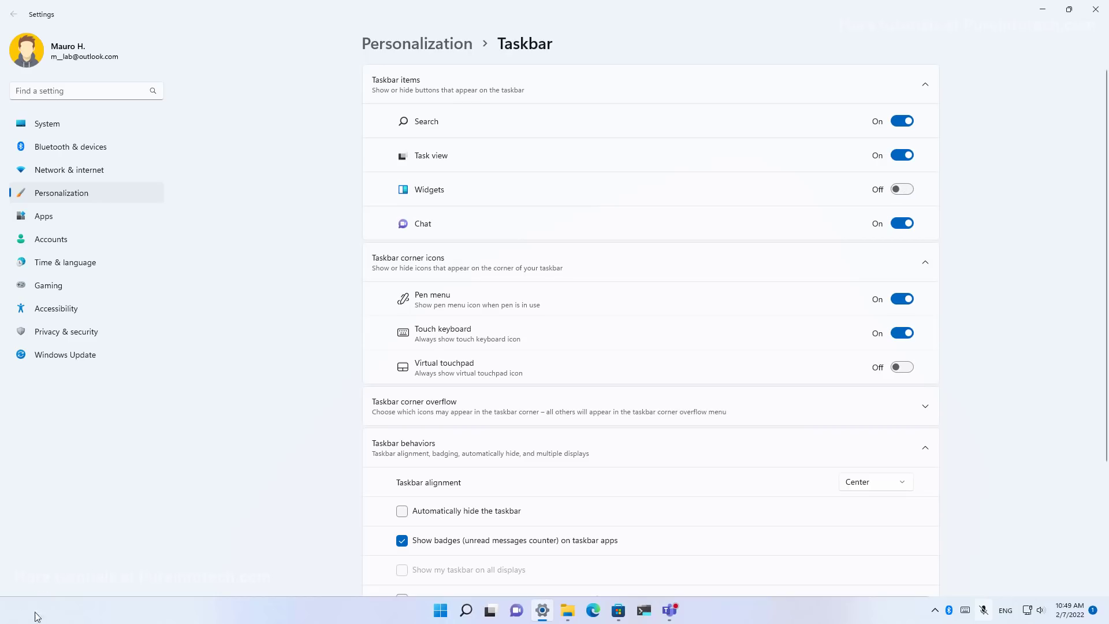
click(901, 188)
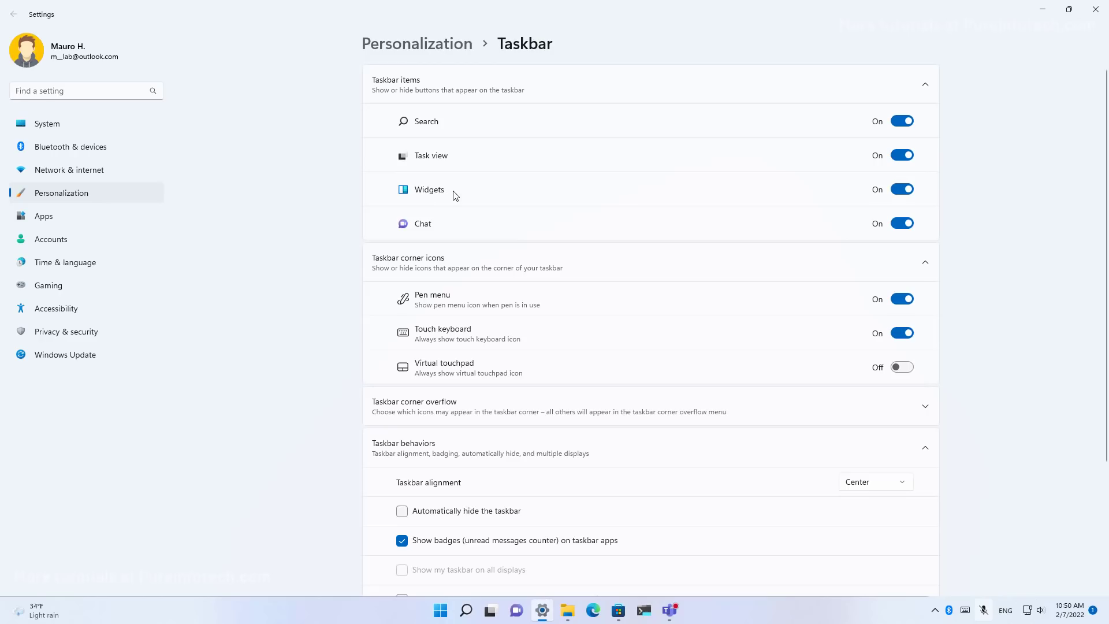
- Navigate to Accounts > Your Microsoft account showing the Microsoft 365 Family subscription card
click(46, 123)
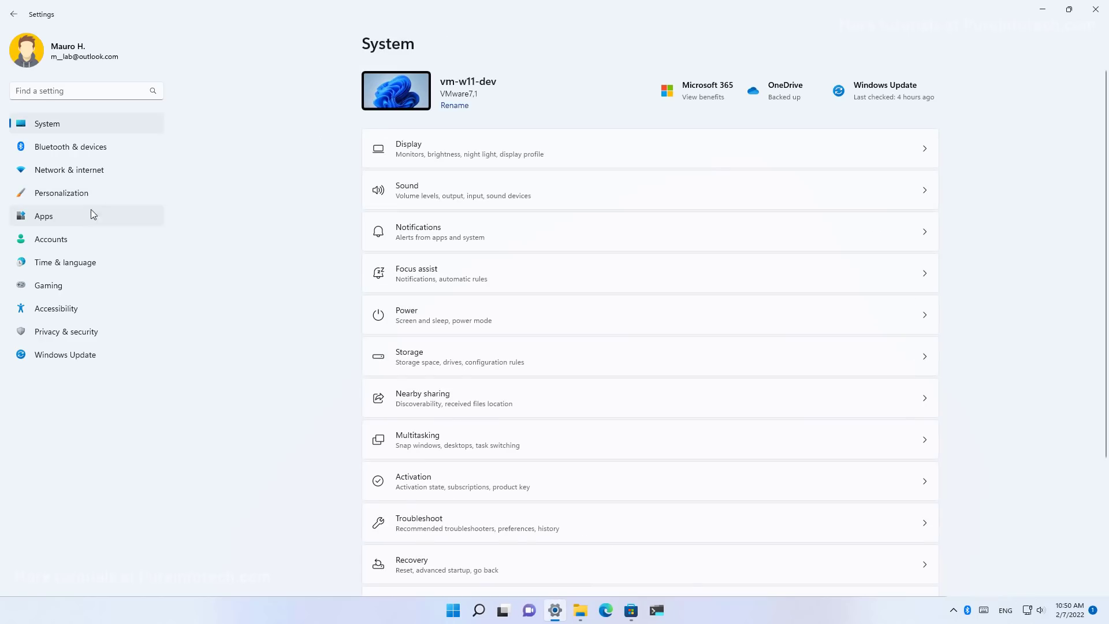
click(51, 238)
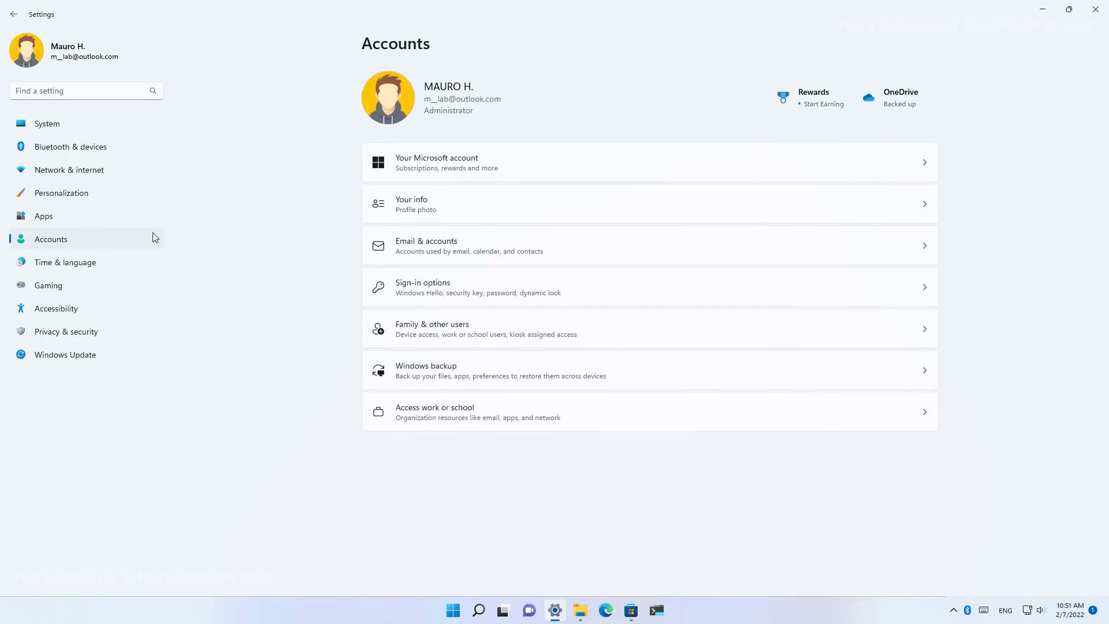
mouse_move(381, 180)
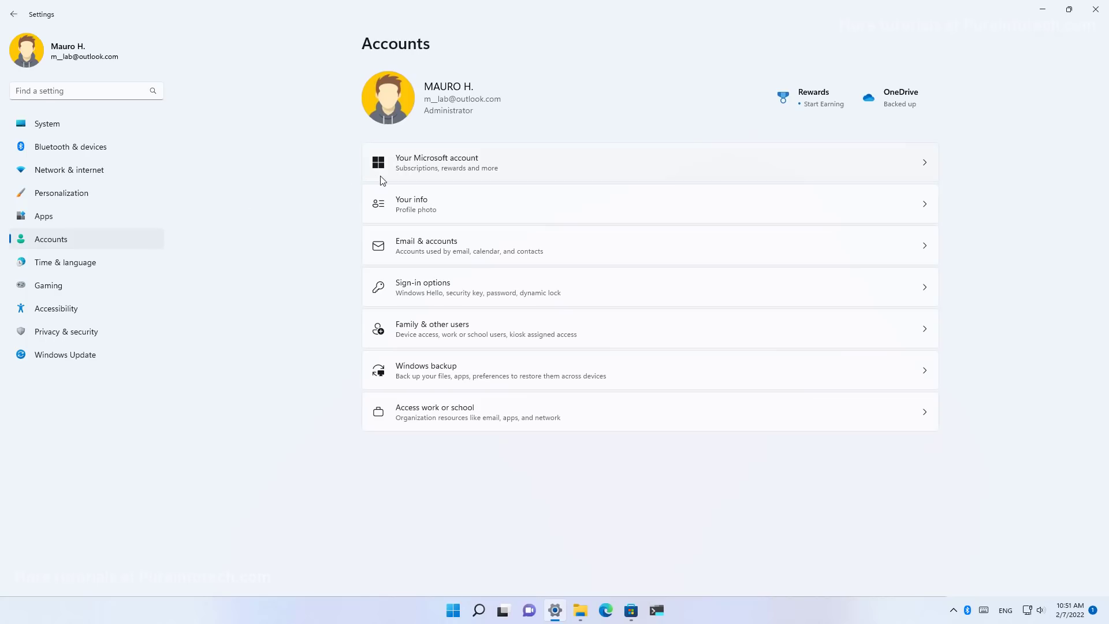
mouse_move(455, 170)
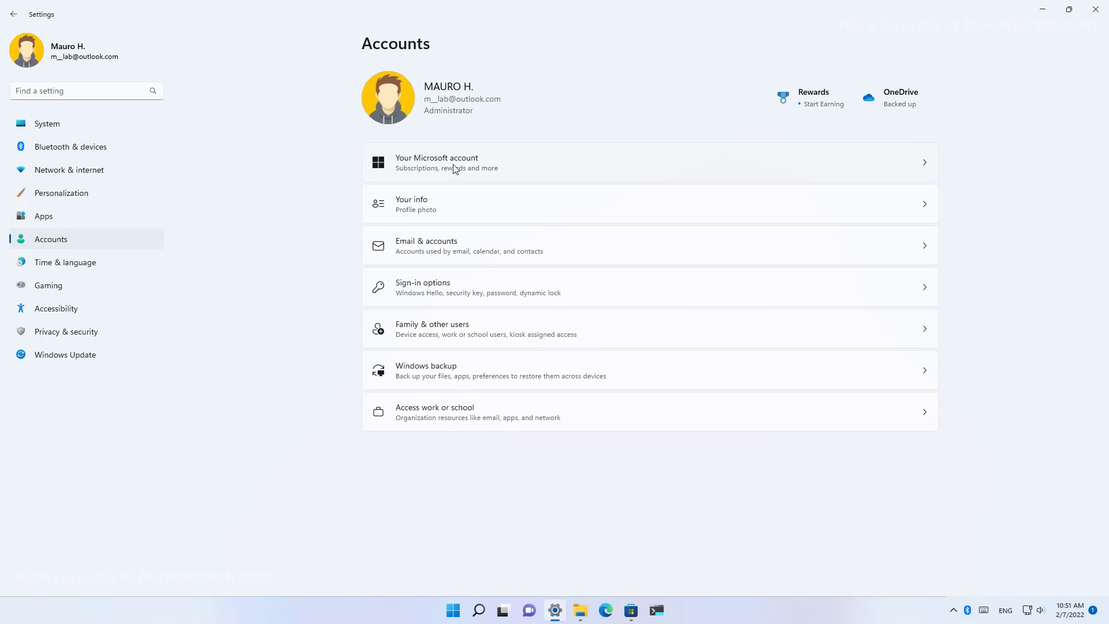
click(436, 162)
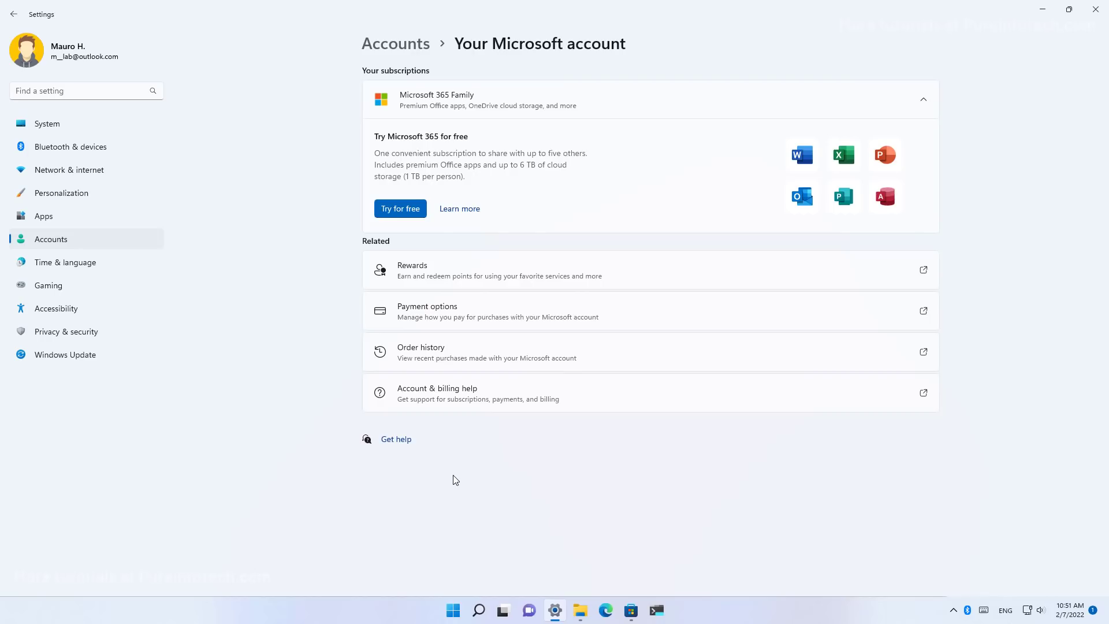
mouse_move(435, 241)
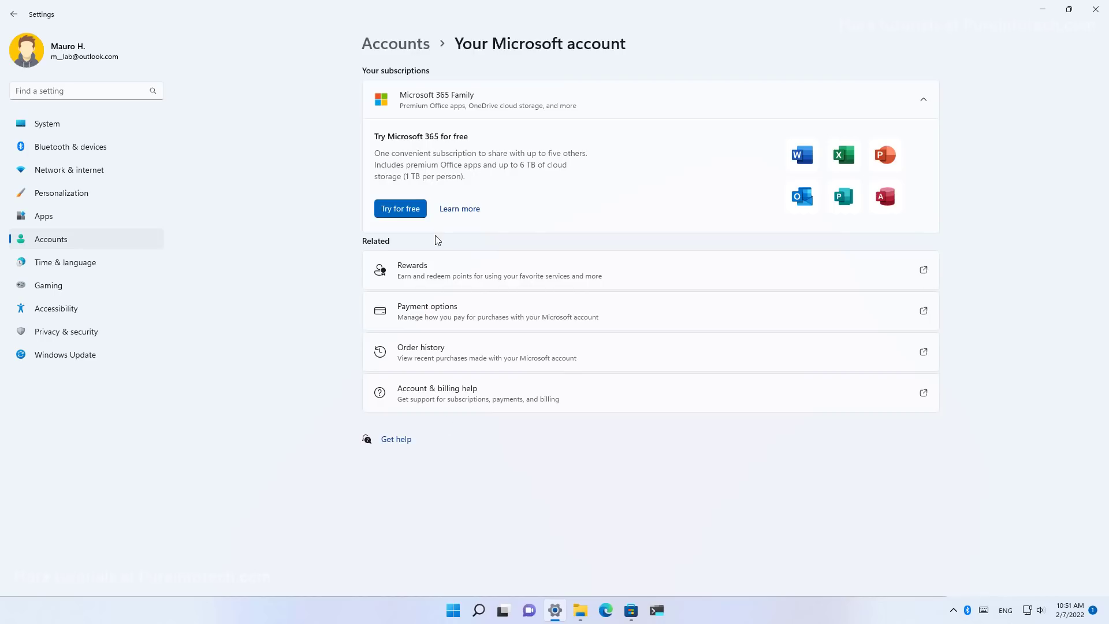
mouse_move(460, 394)
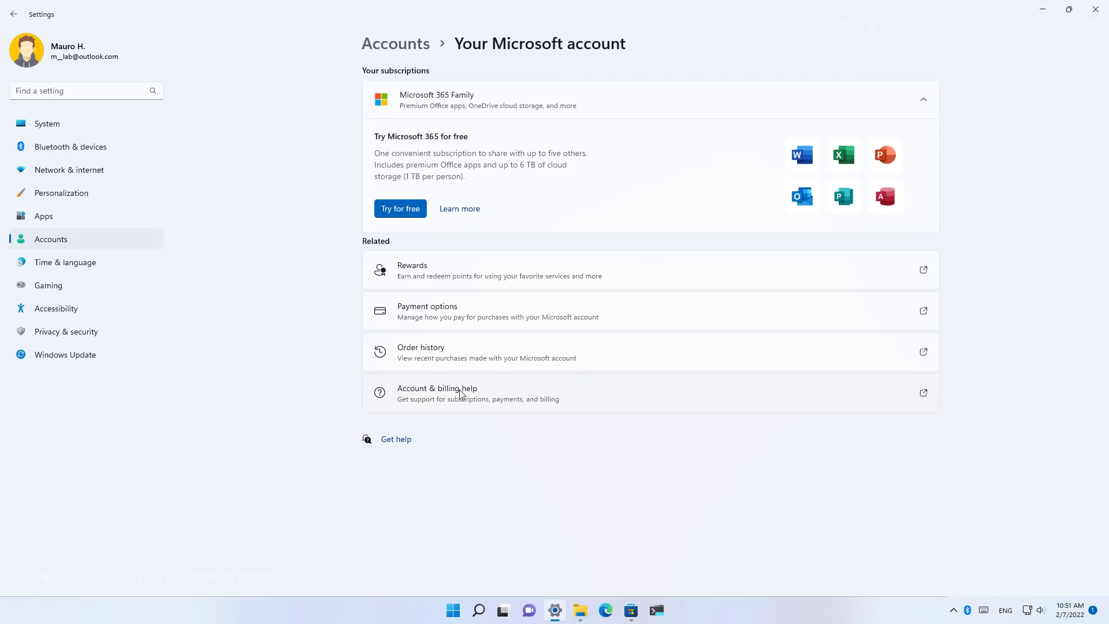
mouse_move(456, 320)
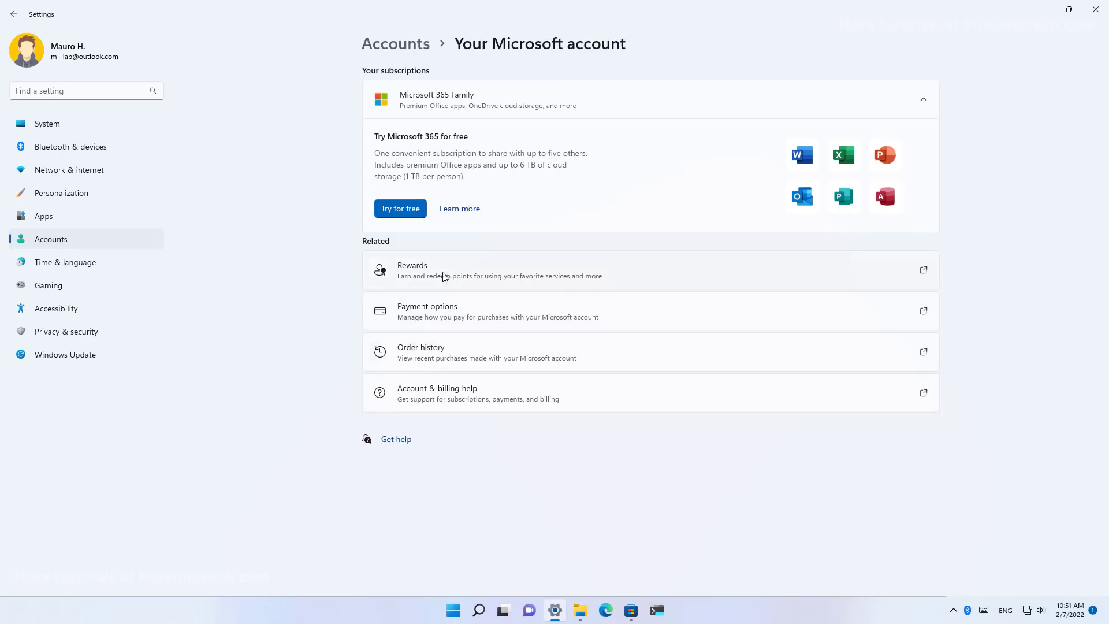
mouse_move(453, 399)
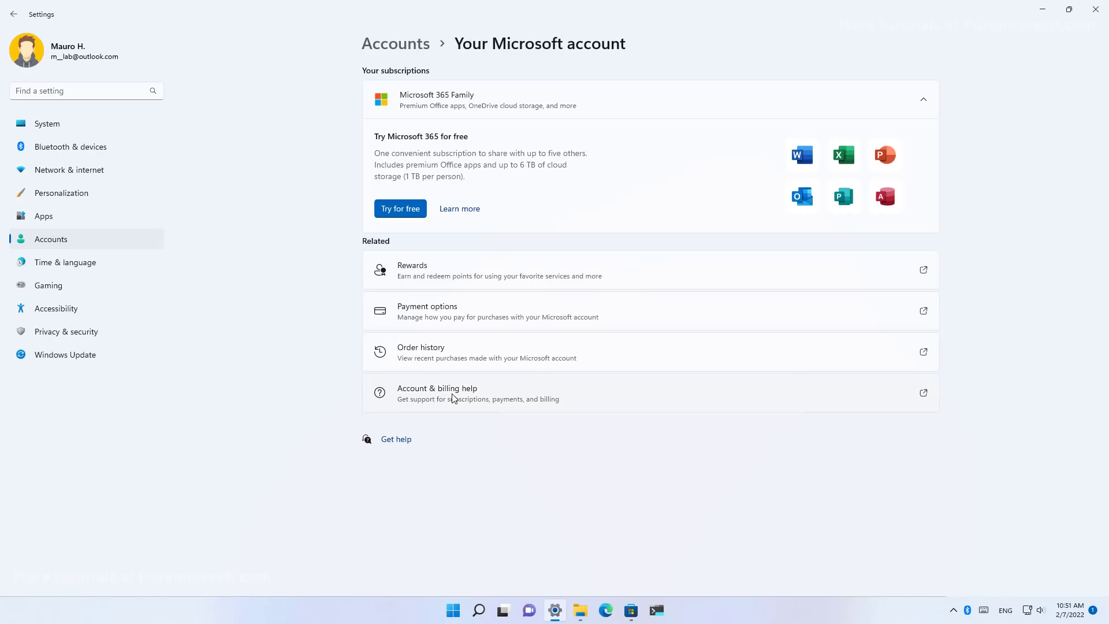
- Show the System > Display page scrolled down to the Help with Display section
click(48, 124)
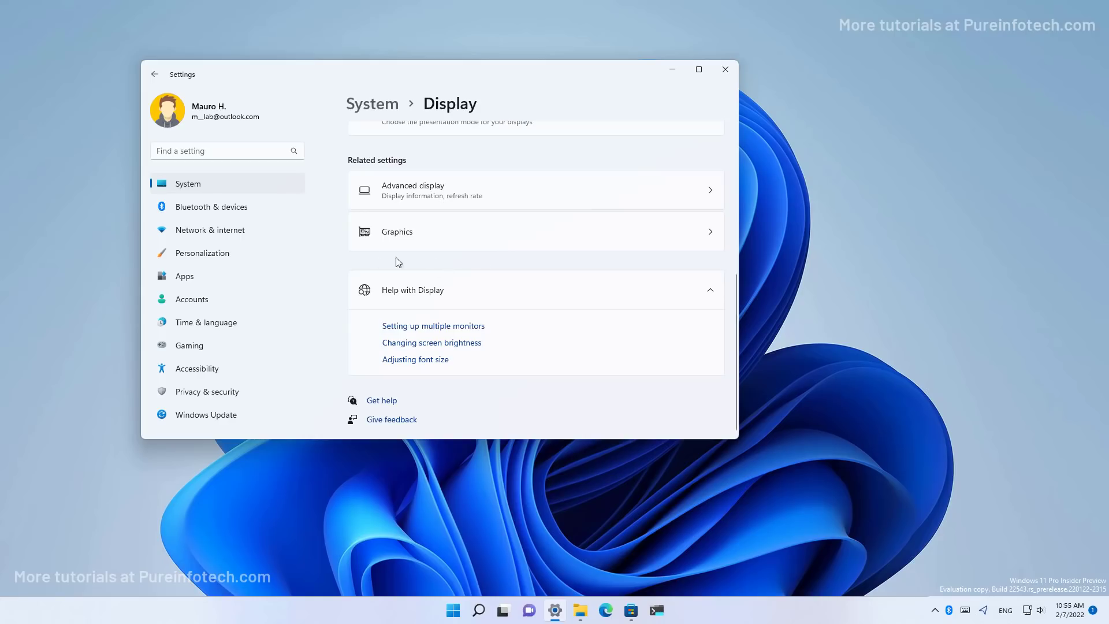
mouse_move(327, 295)
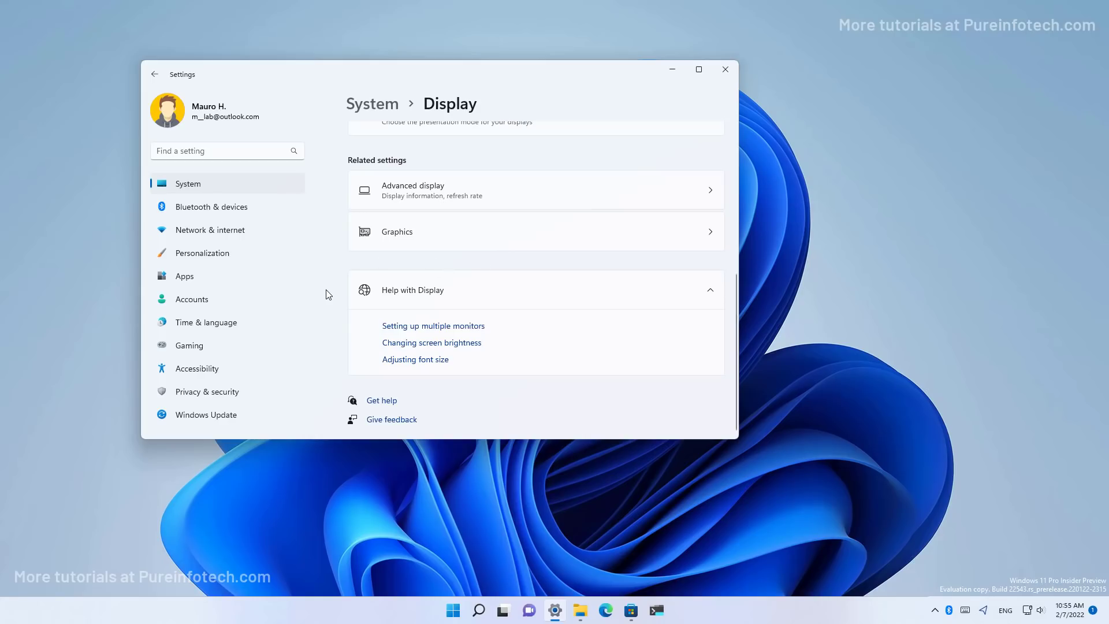
mouse_move(401, 300)
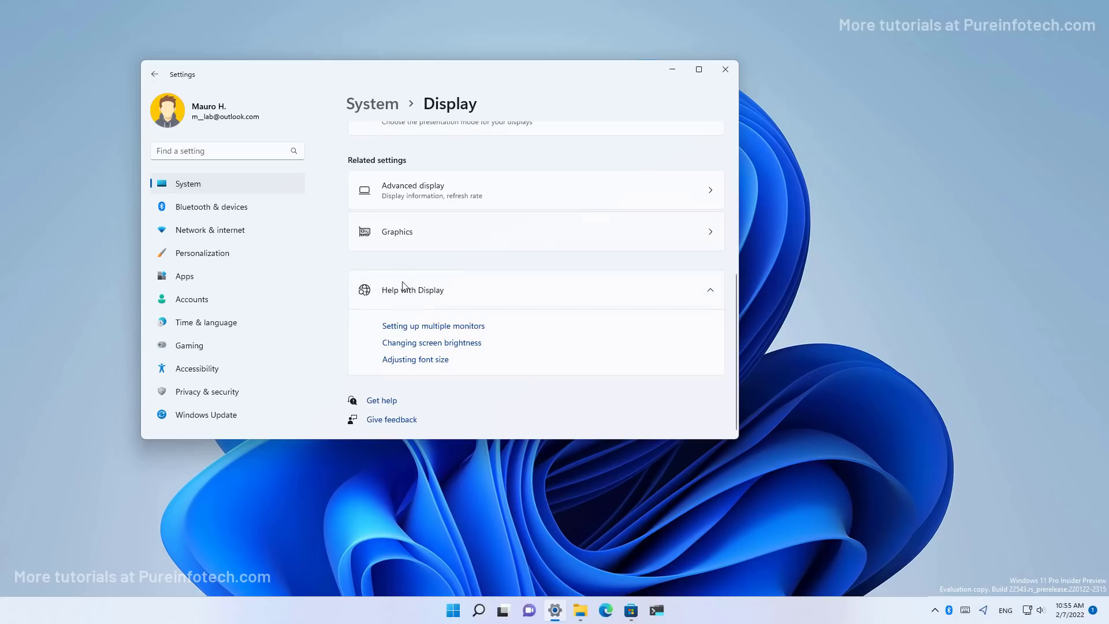
mouse_move(409, 303)
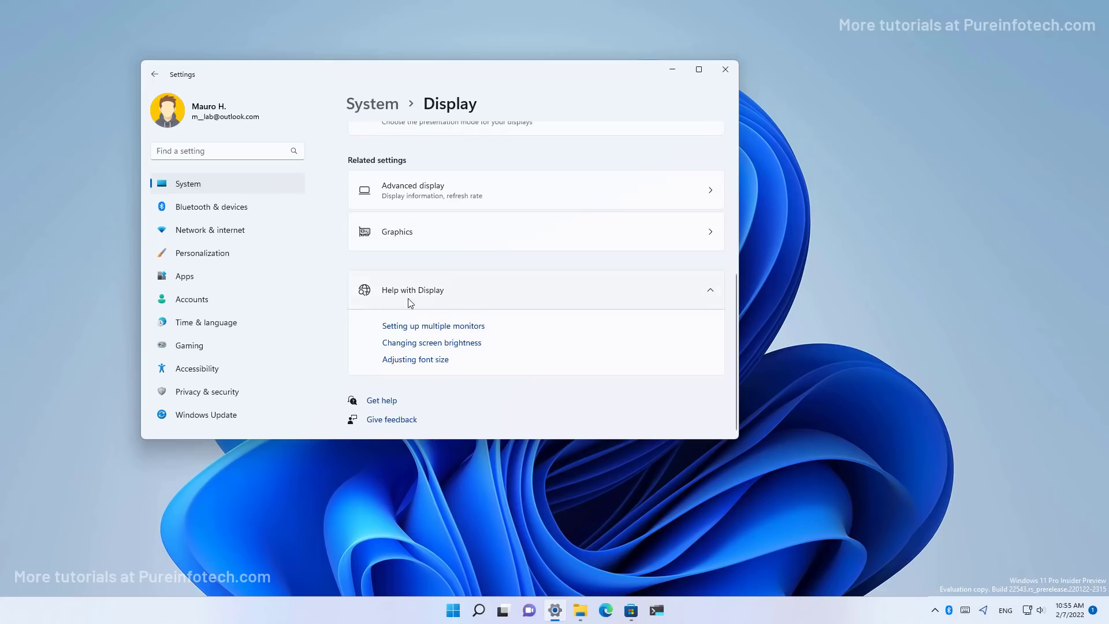
mouse_move(505, 301)
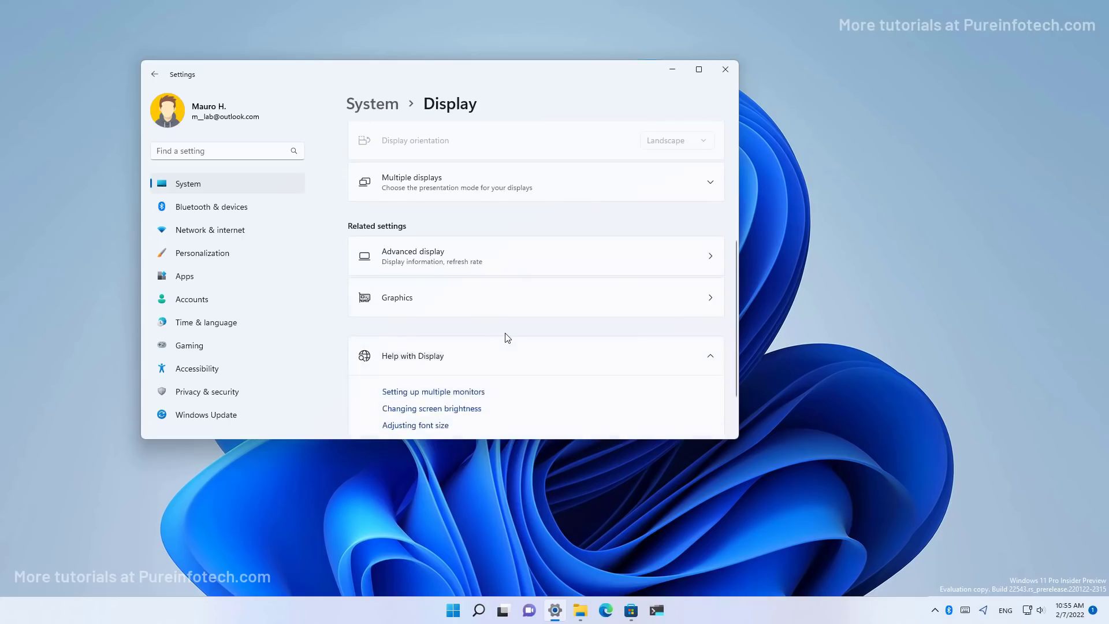
scroll(down, 3)
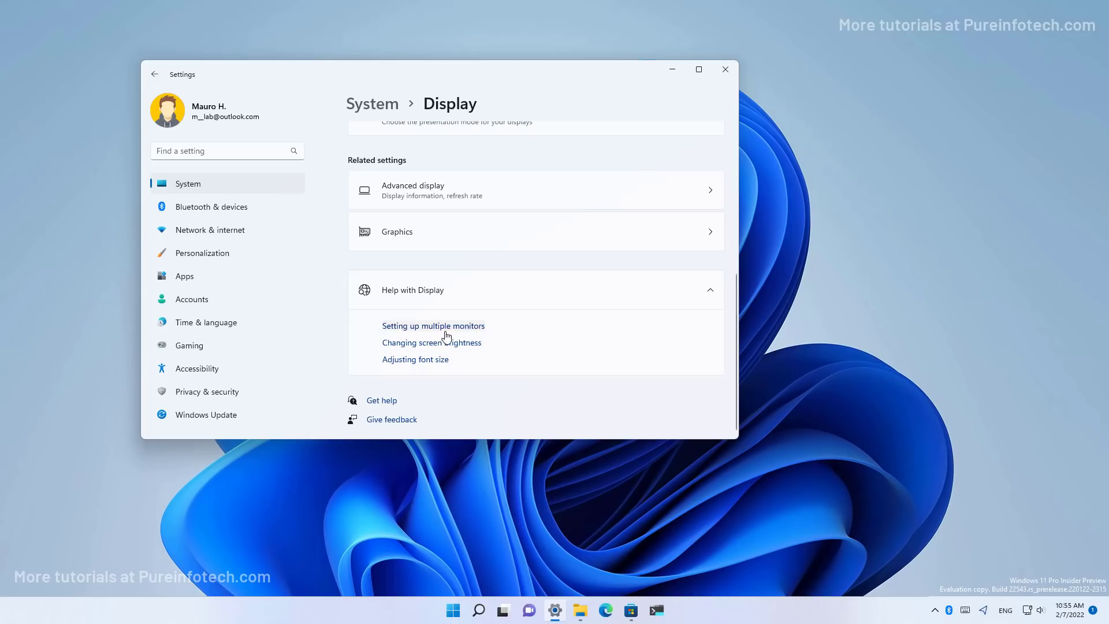
mouse_move(447, 335)
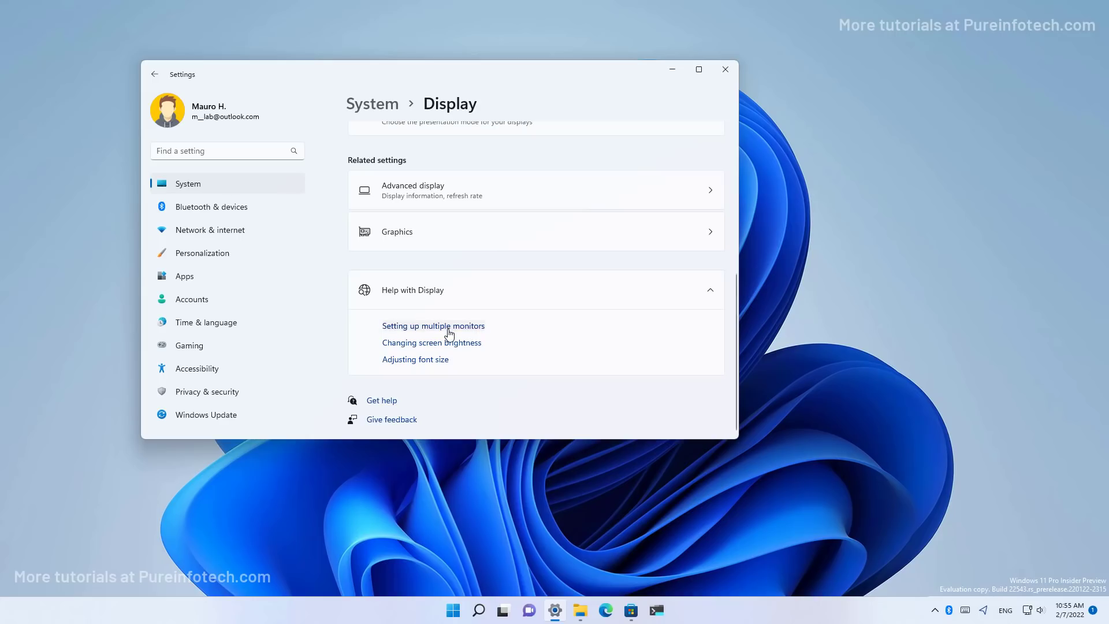
- Follow 'Setting up multiple monitors' to Bing's dual-monitor setup answer in Edge
click(434, 326)
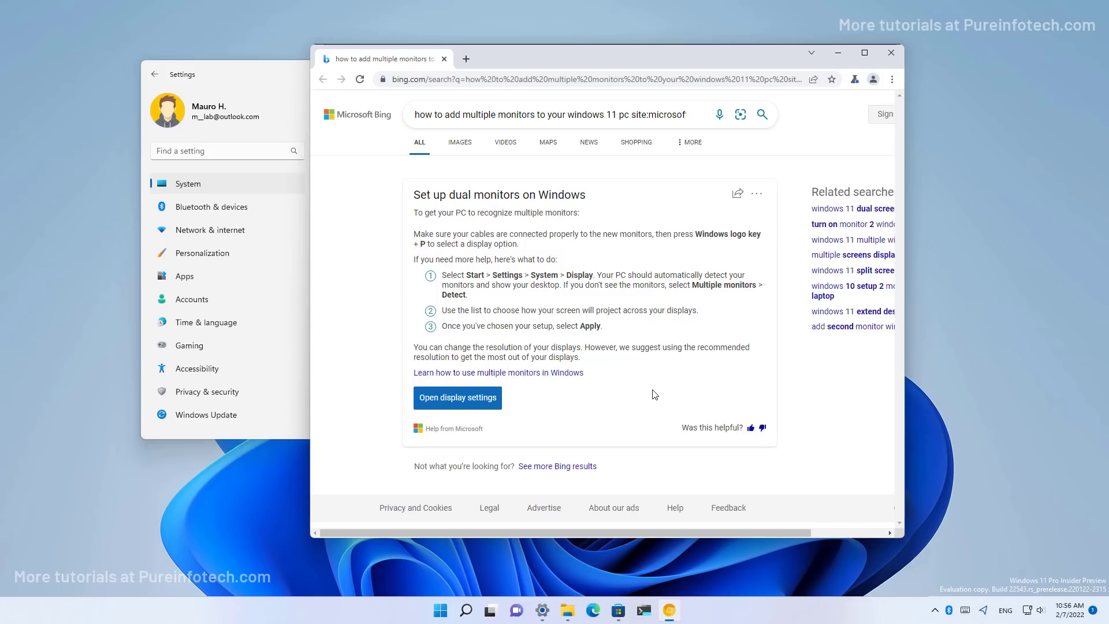
mouse_move(685, 333)
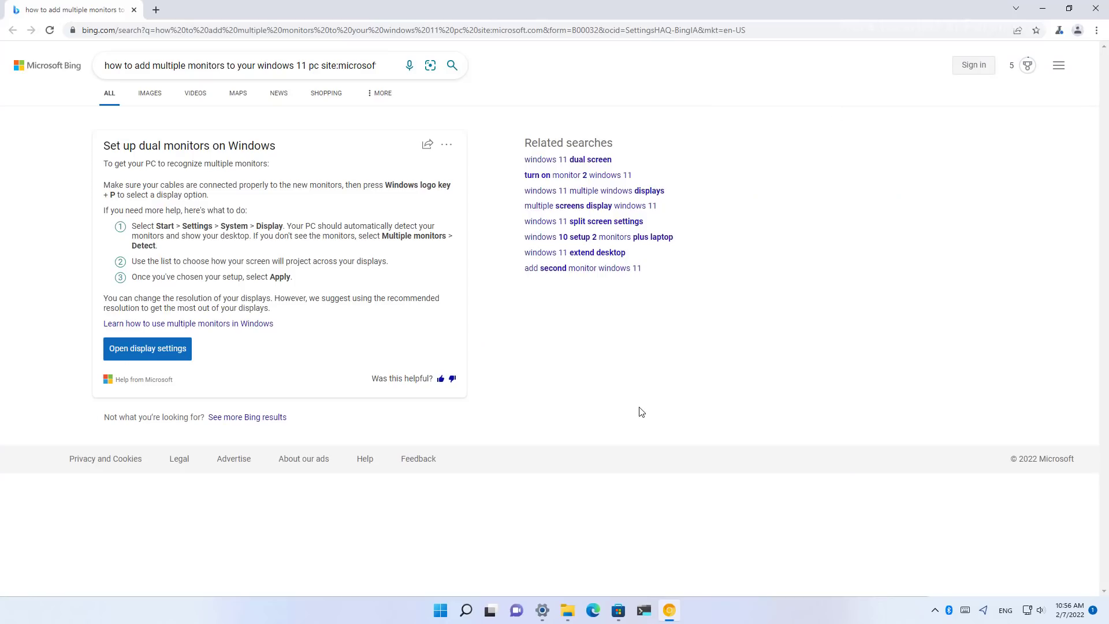
mouse_move(575, 386)
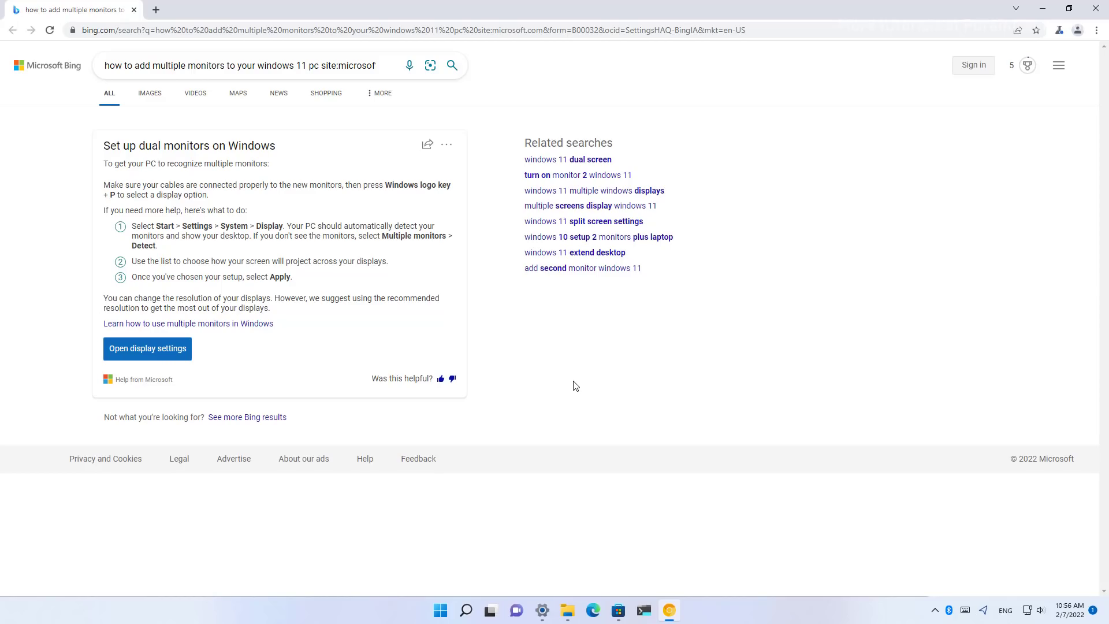
- Close the Edge help page and then the Settings window, leaving the bare desktop
click(146, 348)
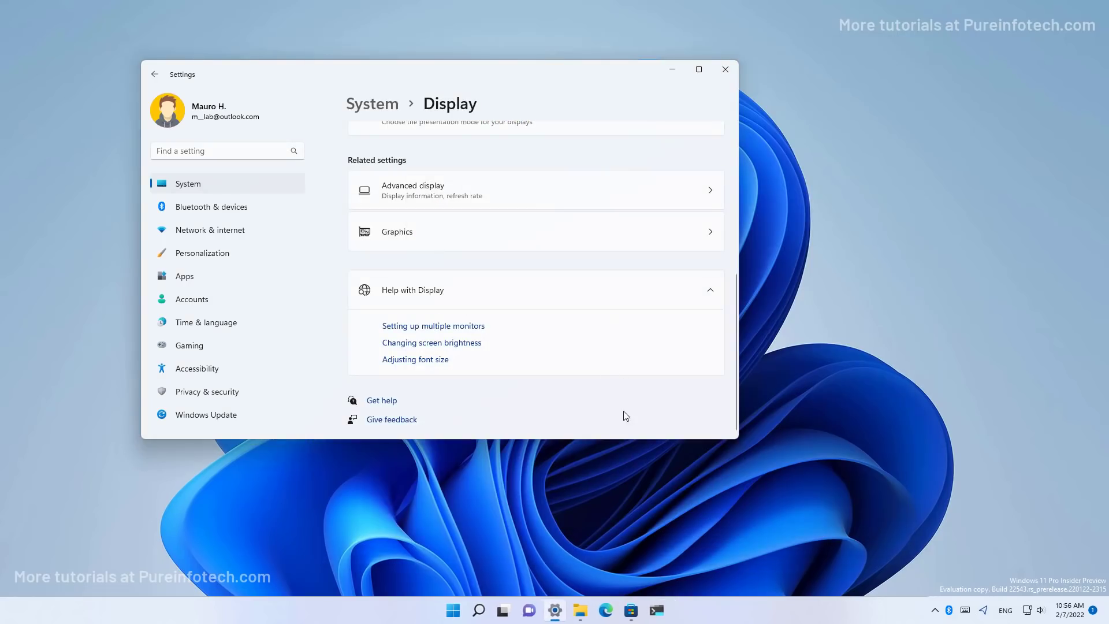
mouse_move(343, 386)
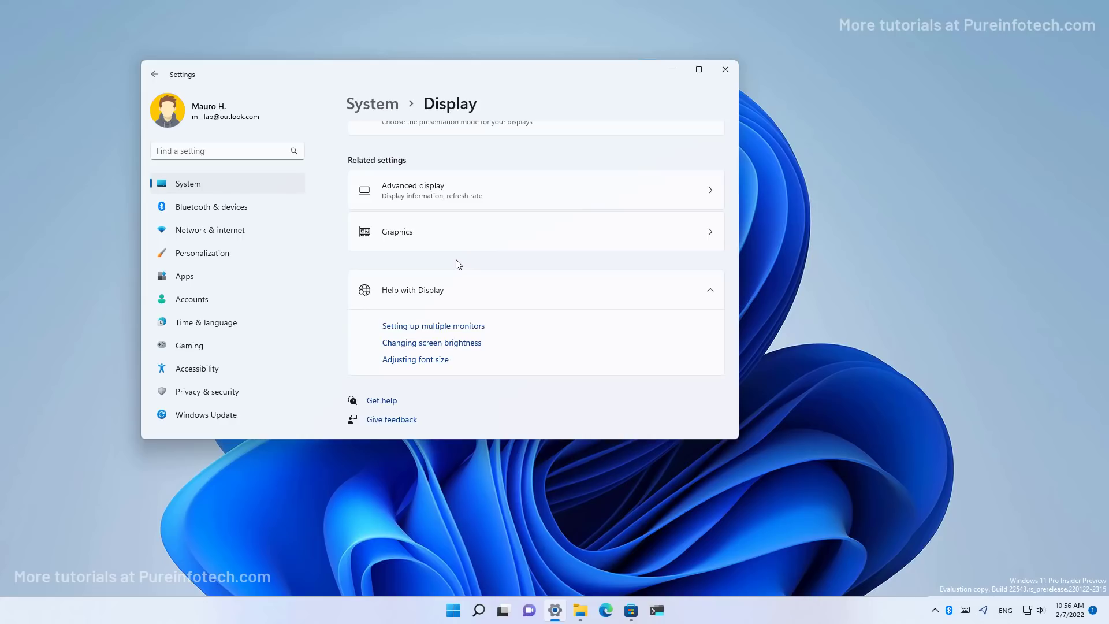
mouse_move(332, 349)
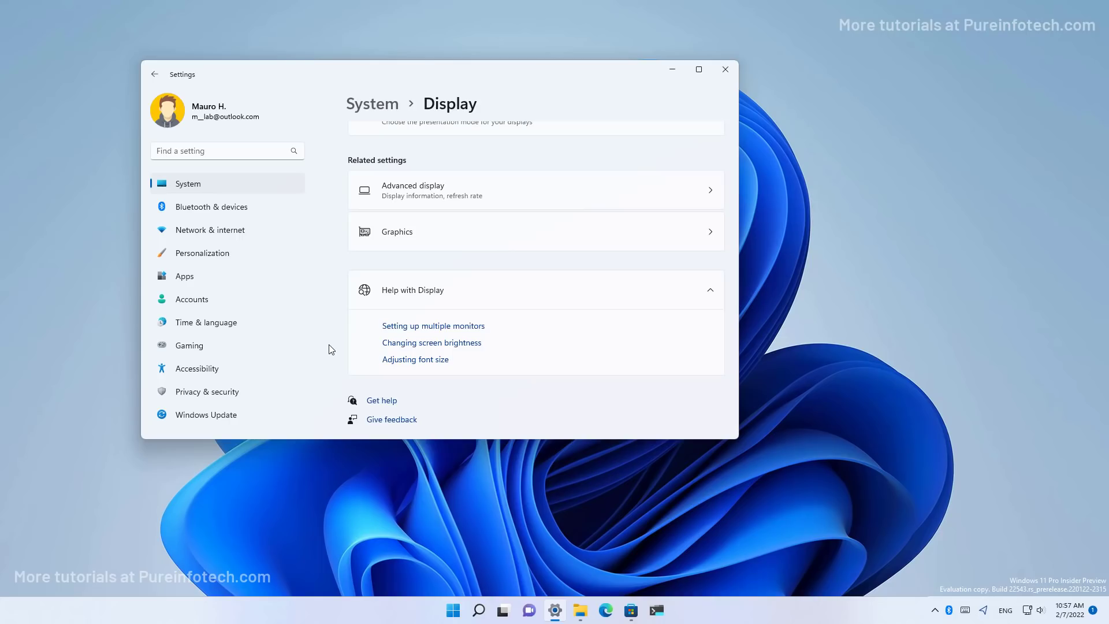
click(724, 69)
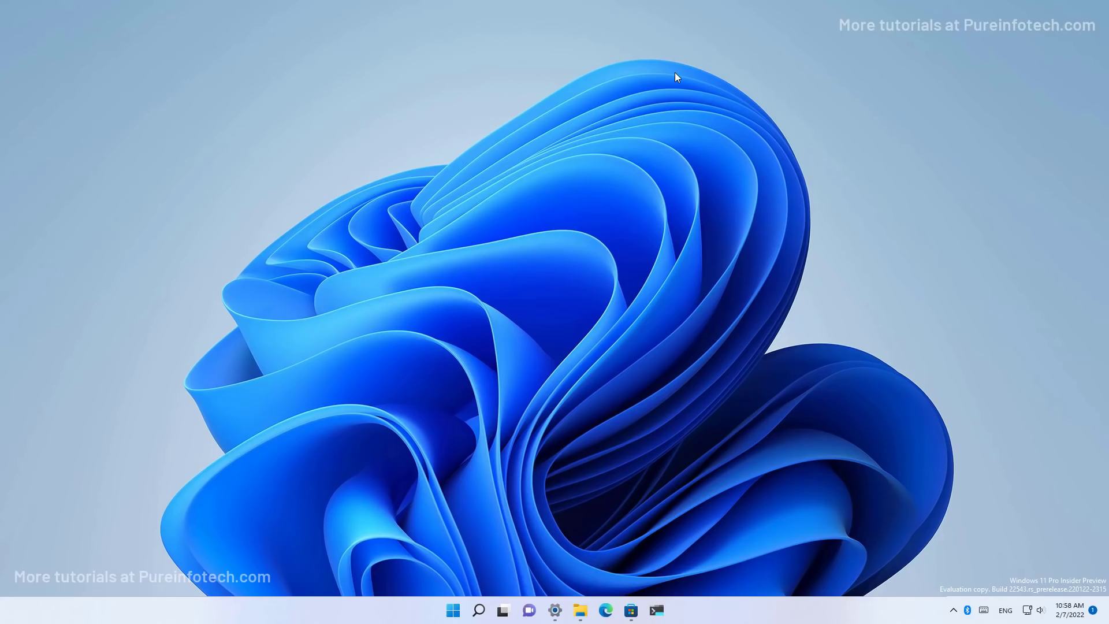
- Launch Notepad and write 'This is the dark mode for notepad.' in a new document
click(479, 610)
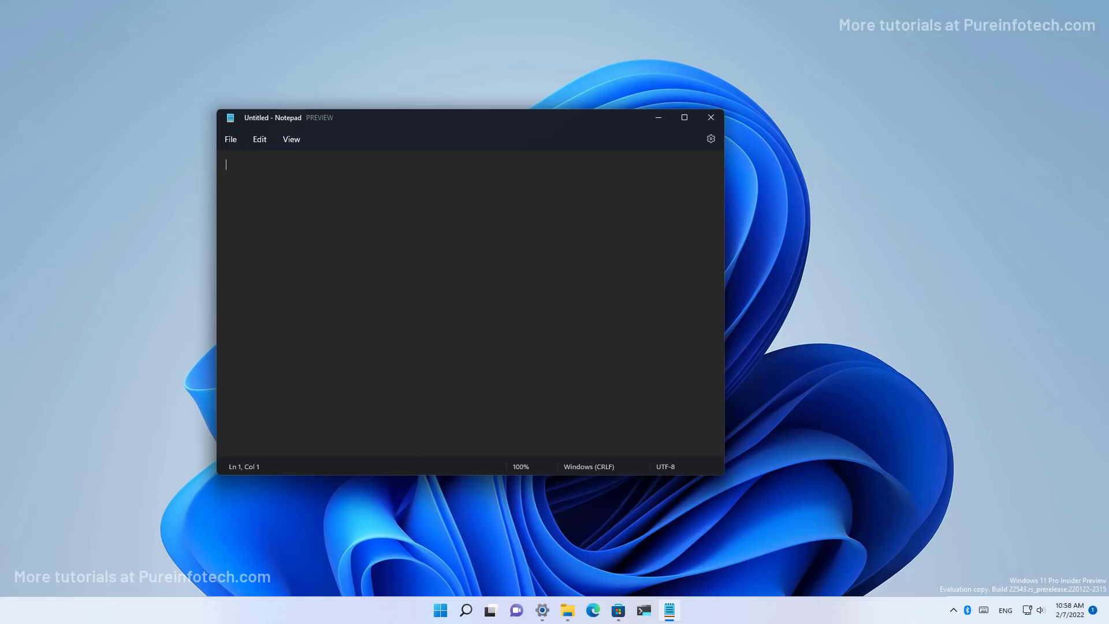
text(This is l)
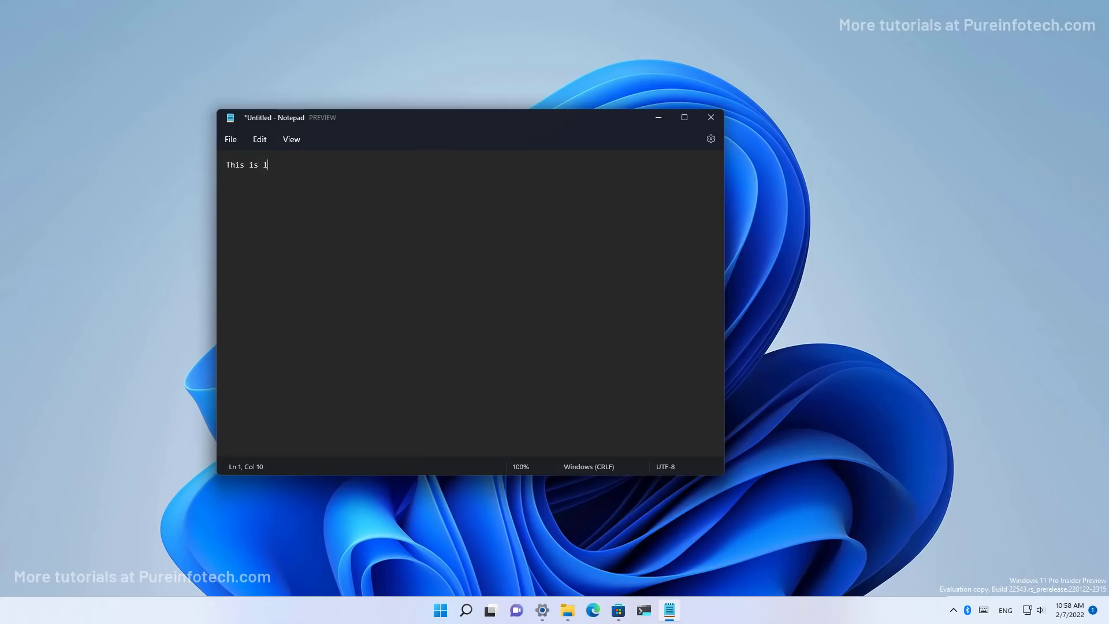
text(he dark mode fo)
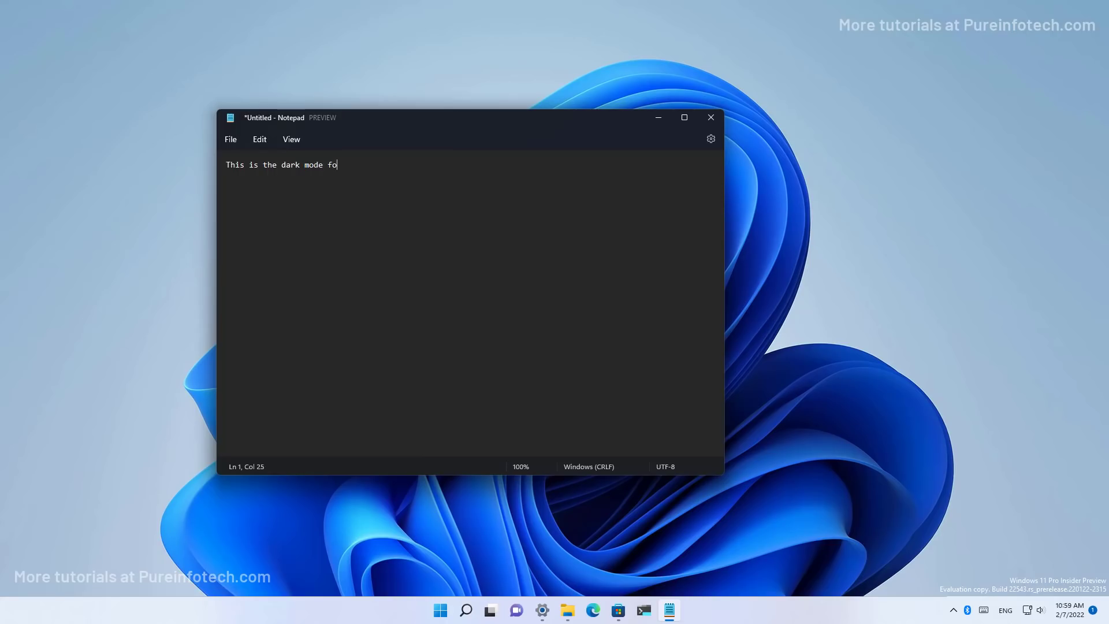
text(r notepad.)
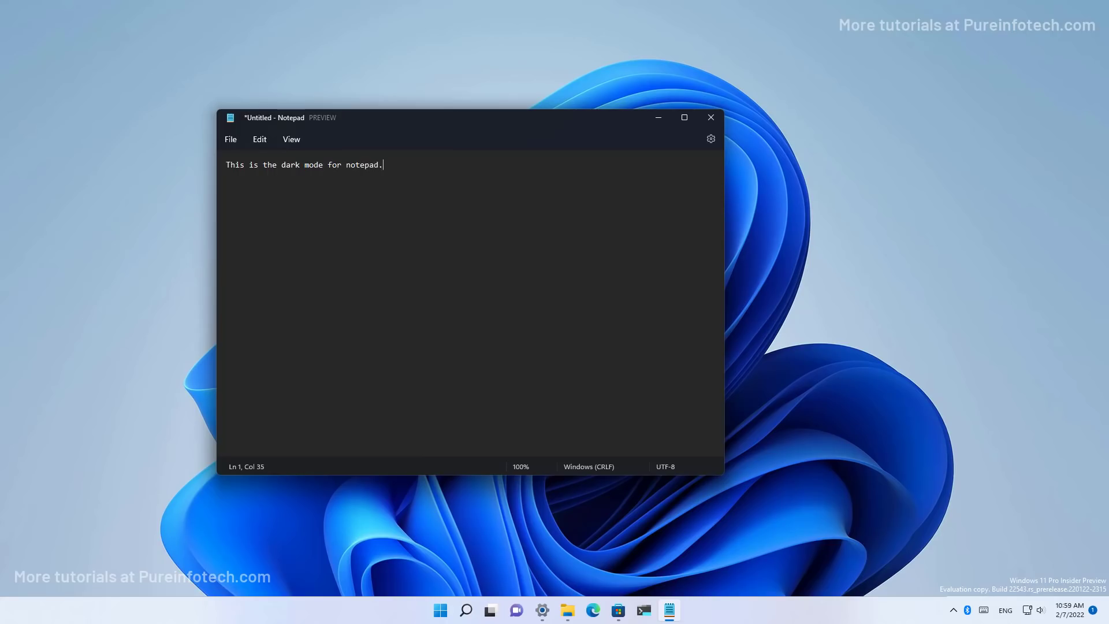
mouse_move(711, 139)
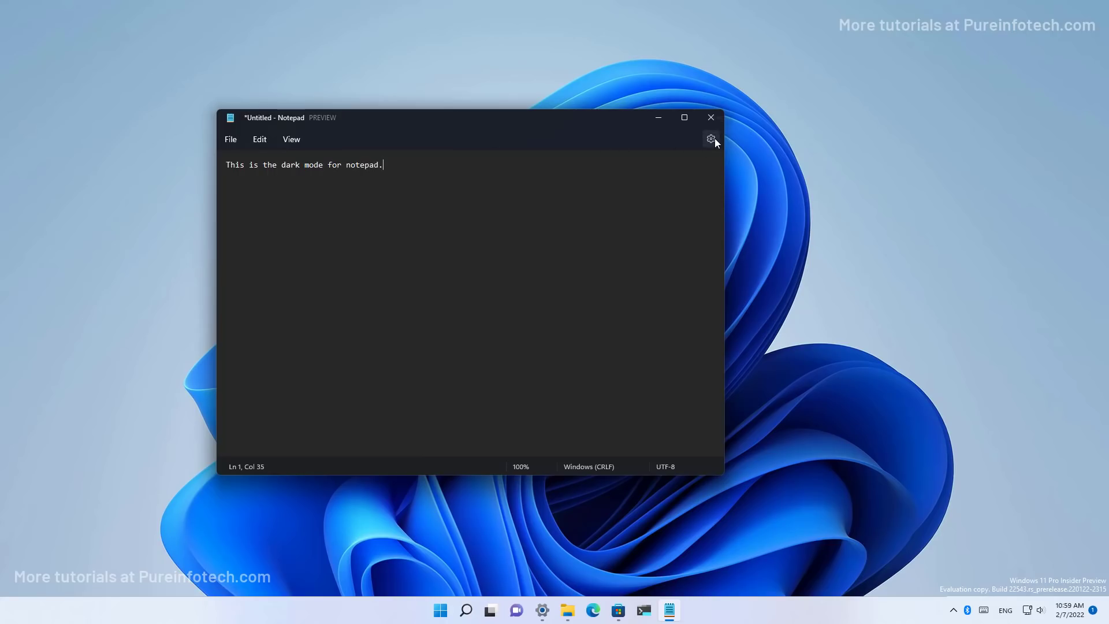
- Switch Notepad's App theme through Light to 'Use system setting', then return to the editor
click(711, 138)
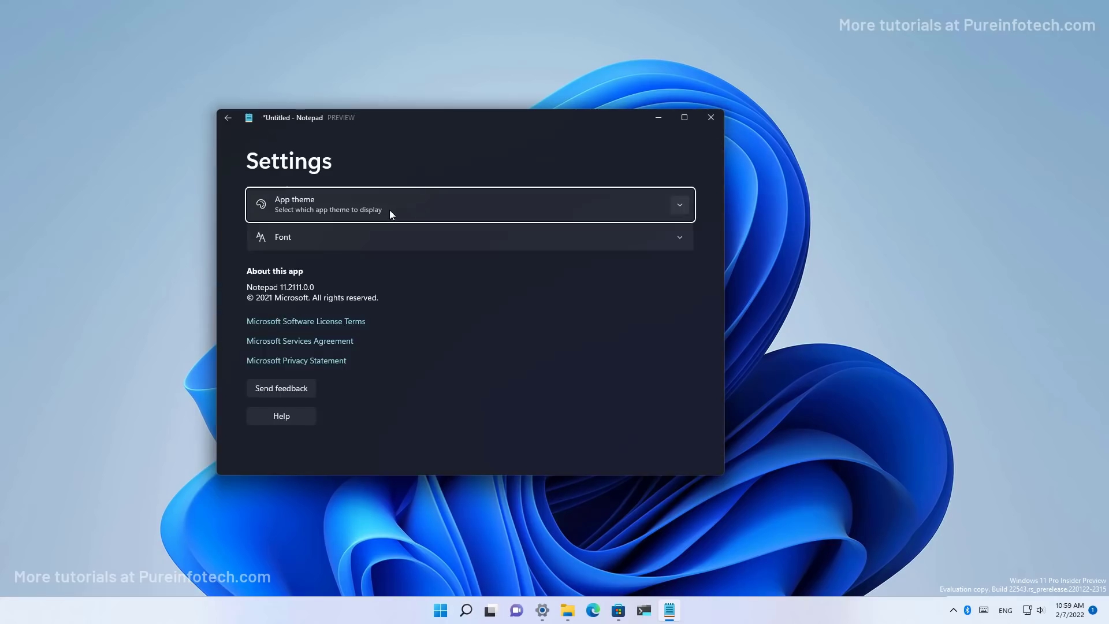
click(467, 205)
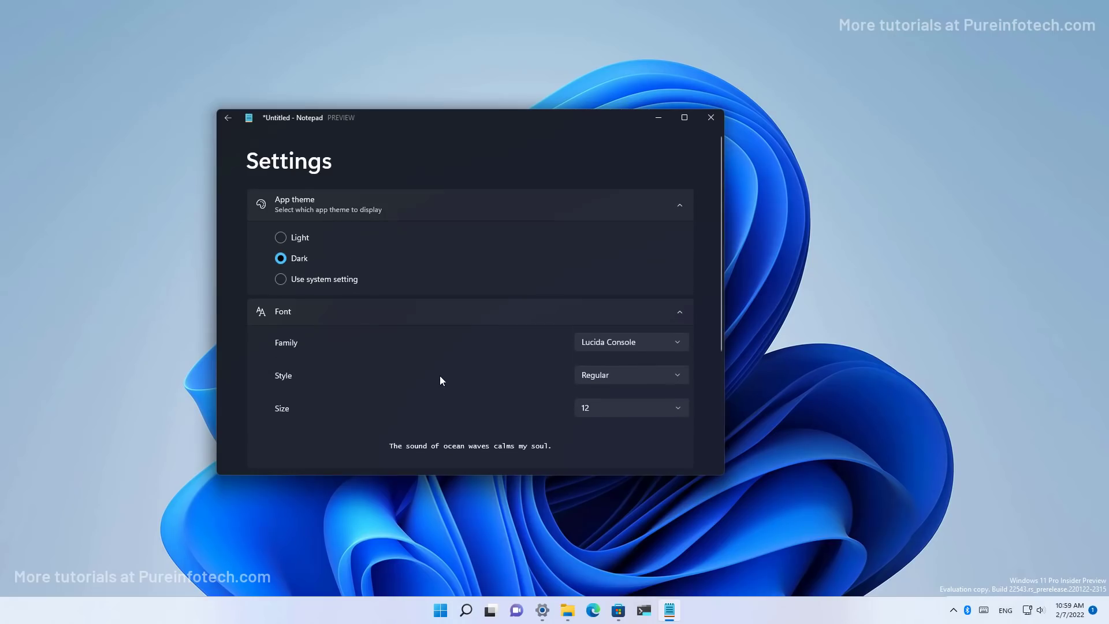
mouse_move(436, 406)
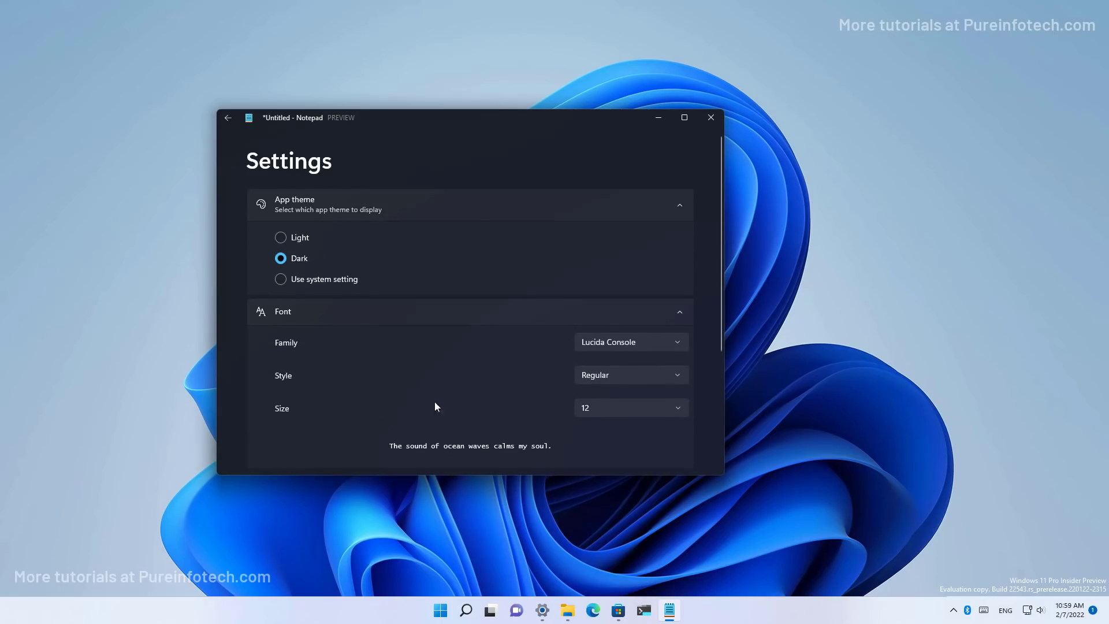
click(281, 236)
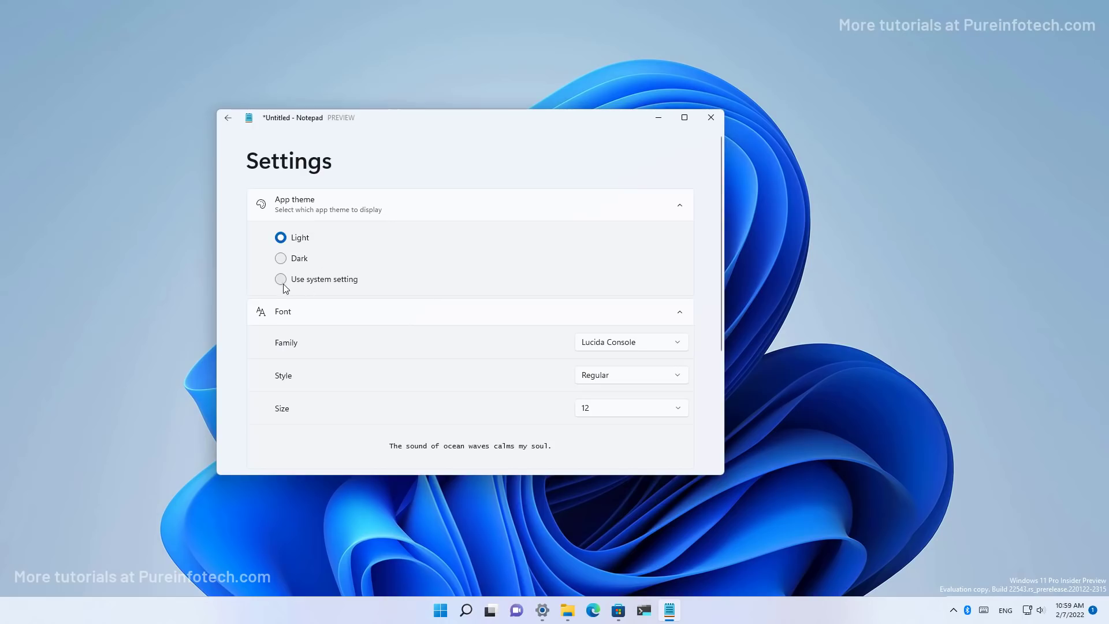
click(280, 279)
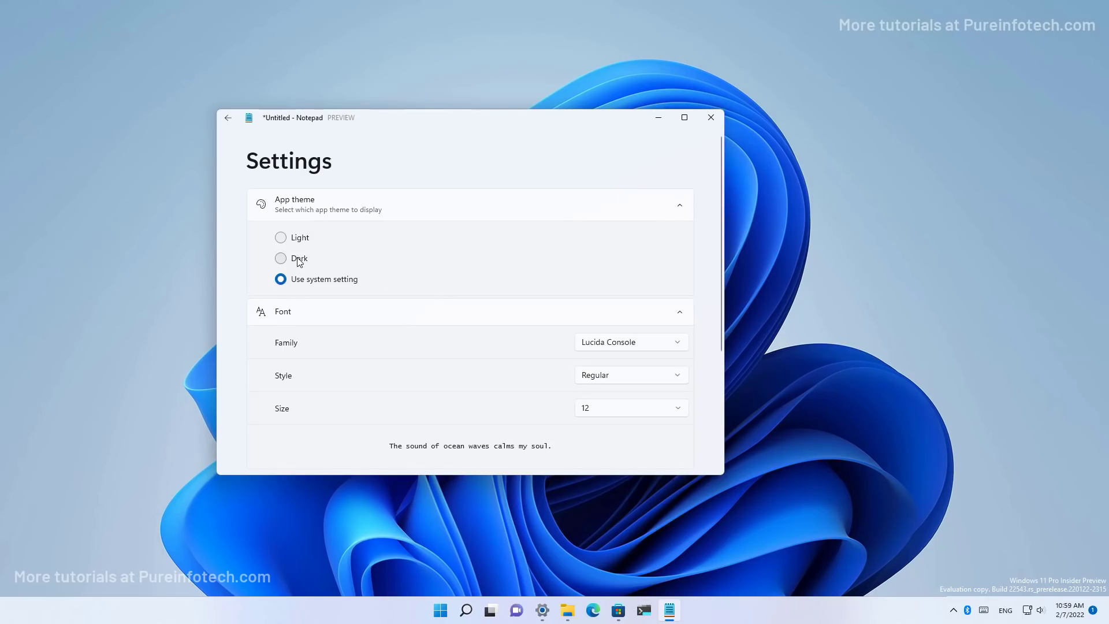
click(281, 258)
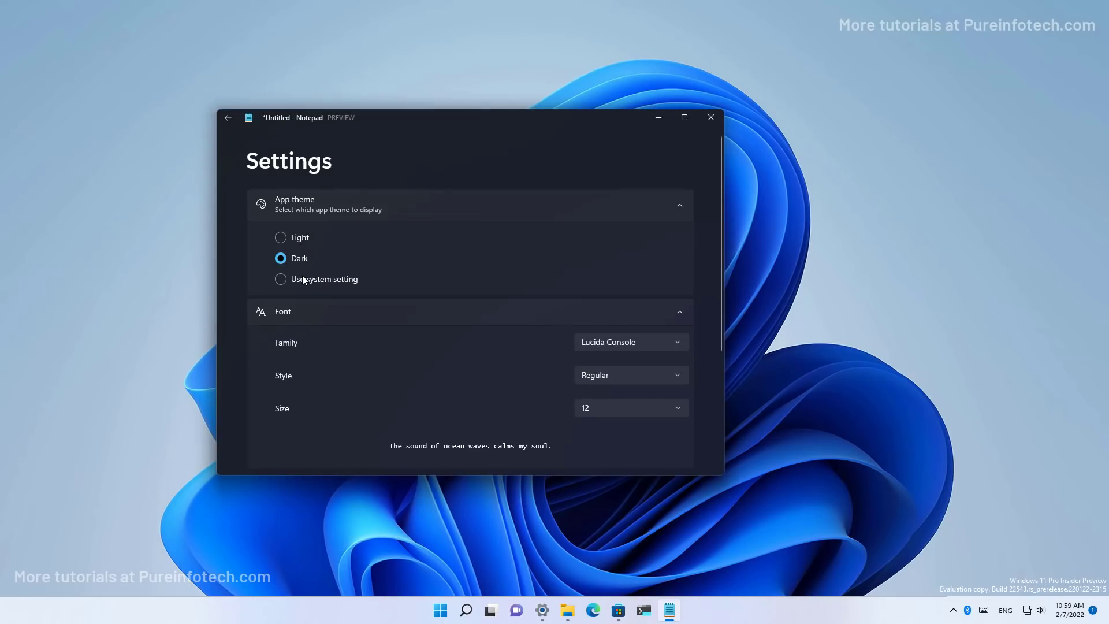
click(228, 118)
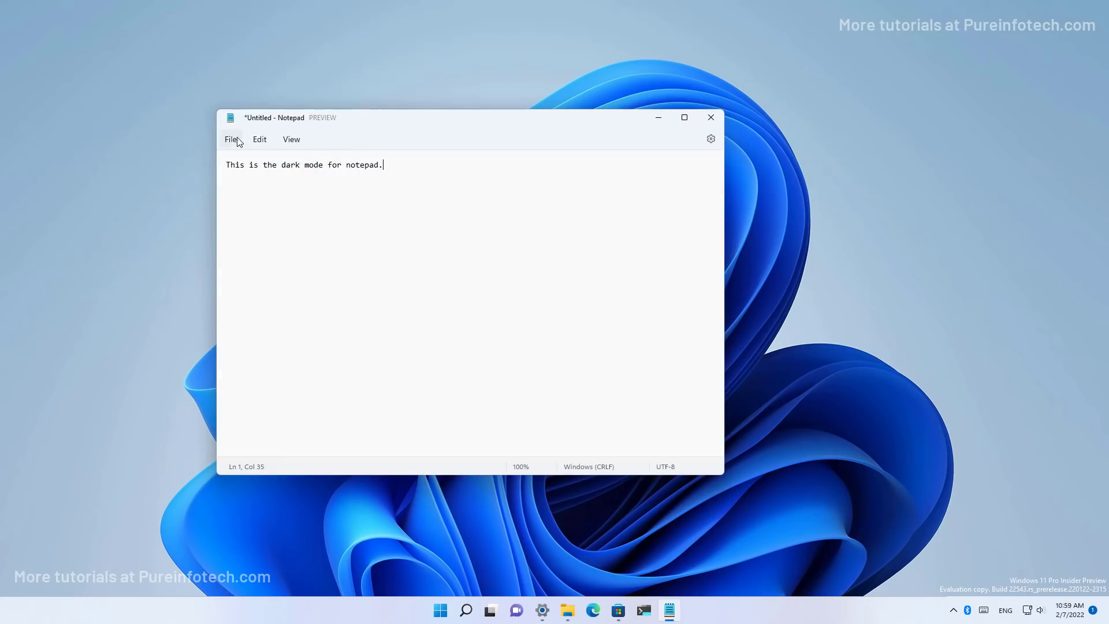
- Browse the Edit and View menus and start Replace from the Edit menu
click(260, 140)
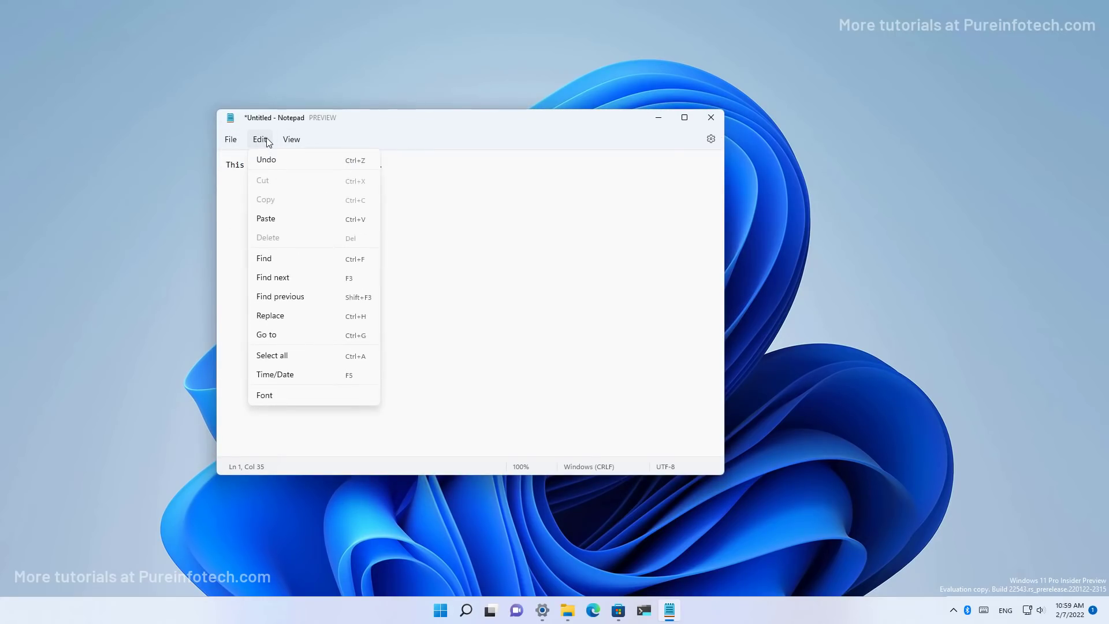
click(291, 139)
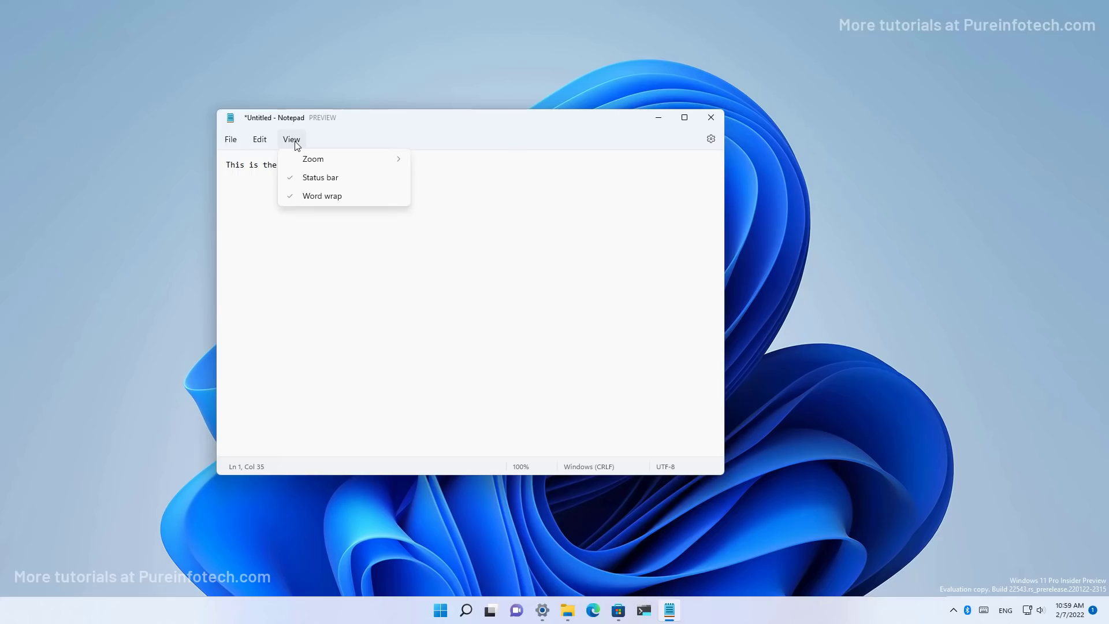
click(260, 138)
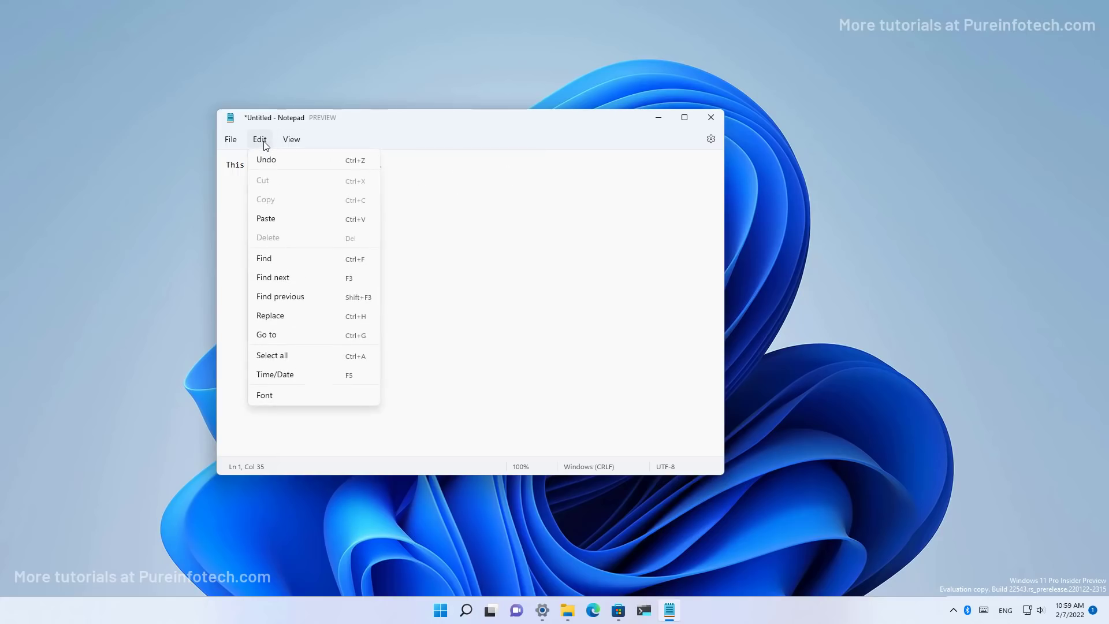
click(263, 257)
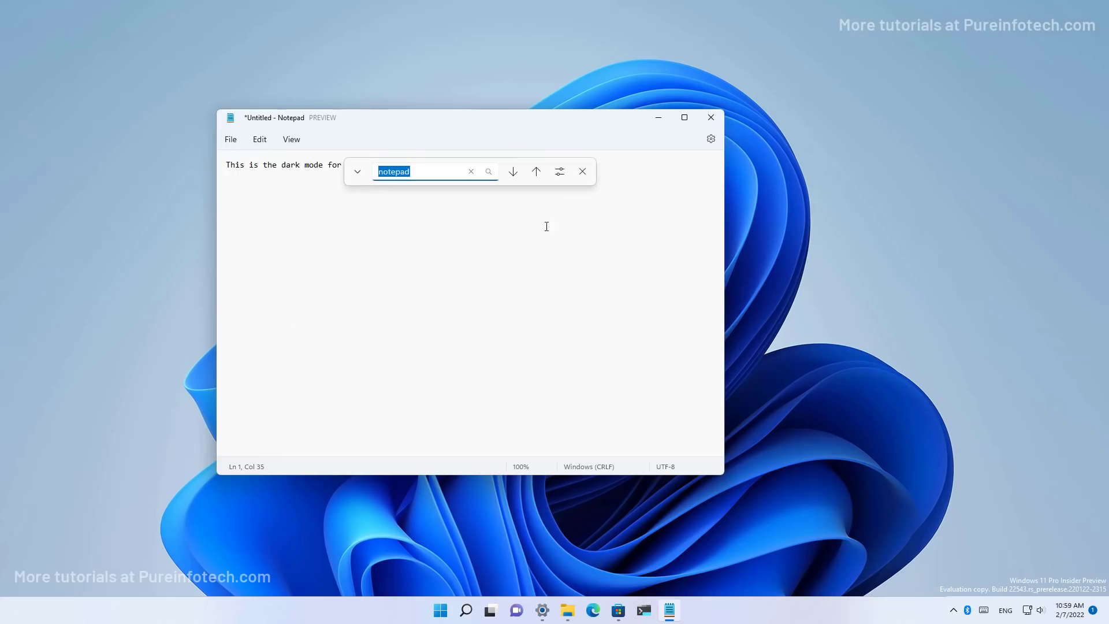
- Expand the replace field and search options like match case, then close the panel
click(357, 171)
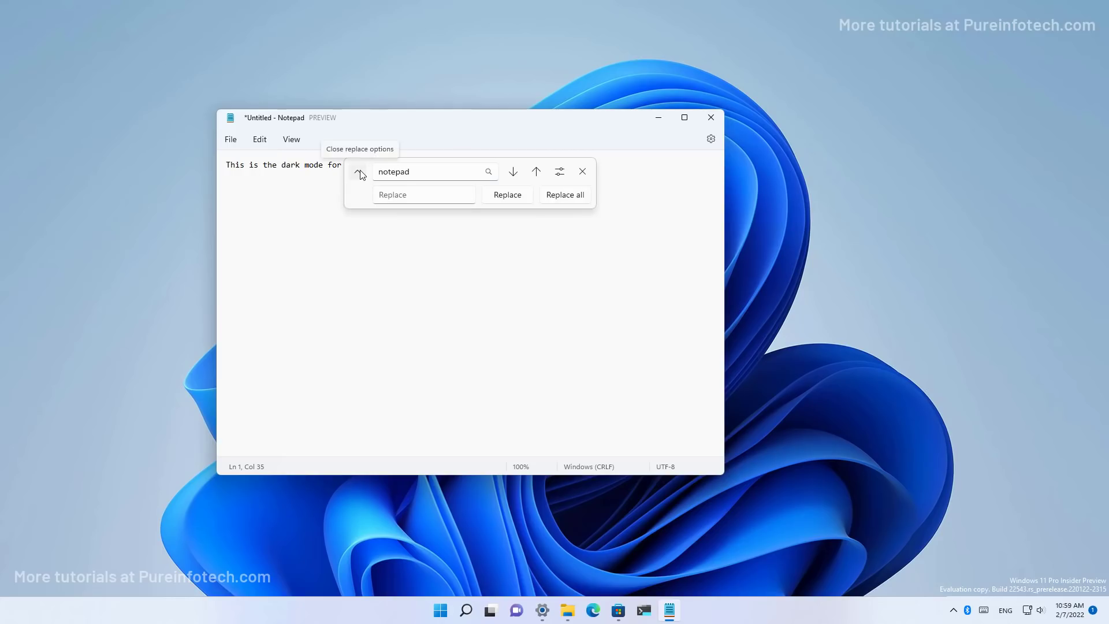
click(423, 194)
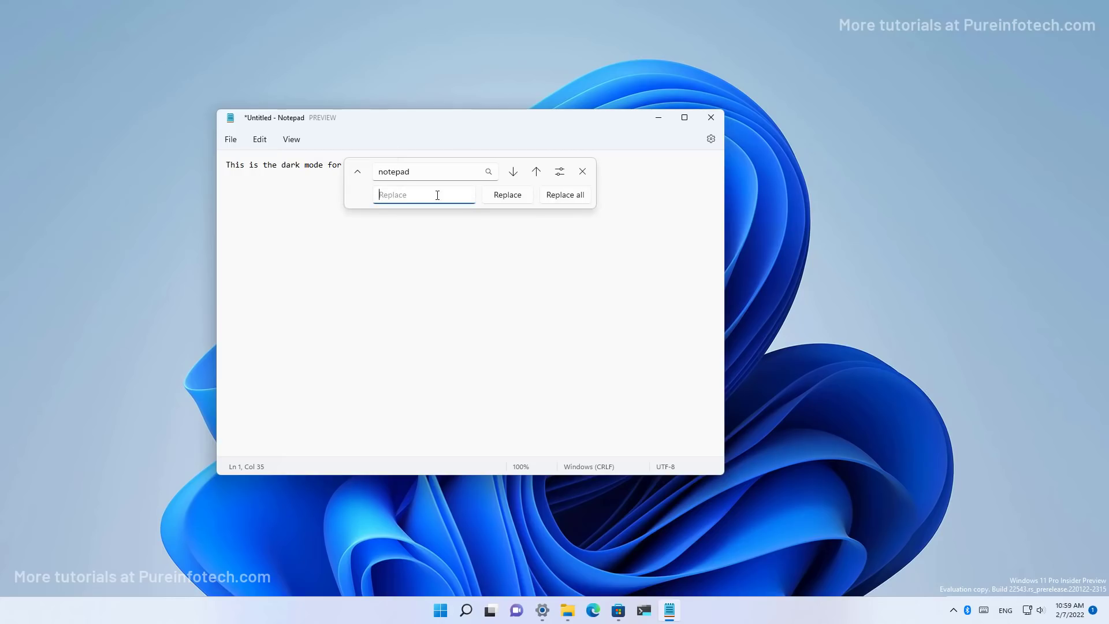
click(560, 171)
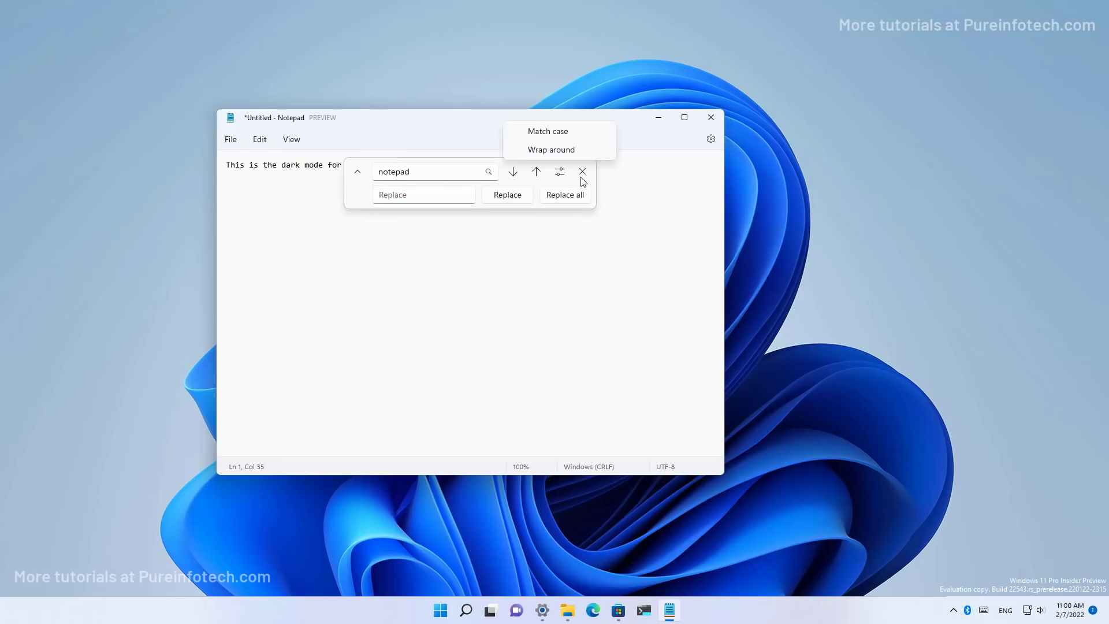
click(582, 171)
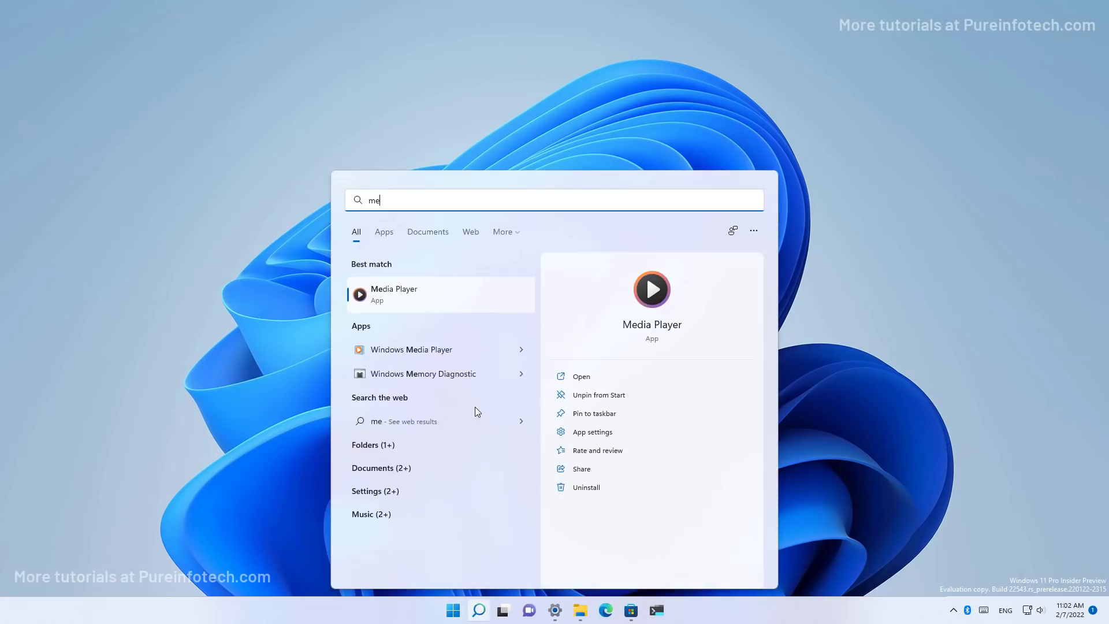
- Launch Media Player, view its Video library, then go to the Settings page
click(393, 294)
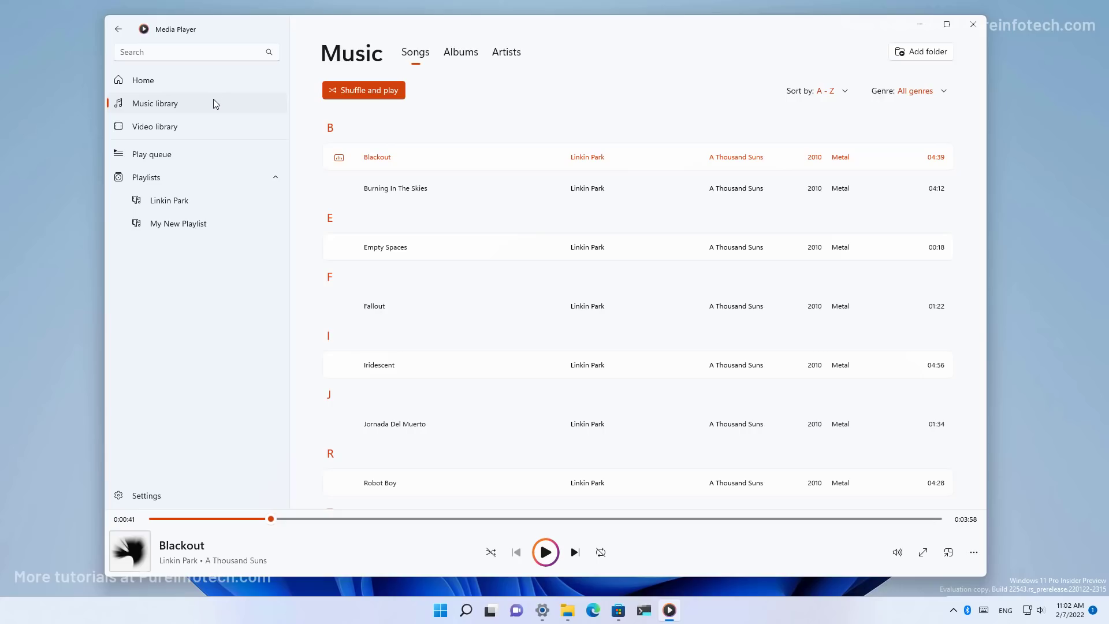
click(155, 126)
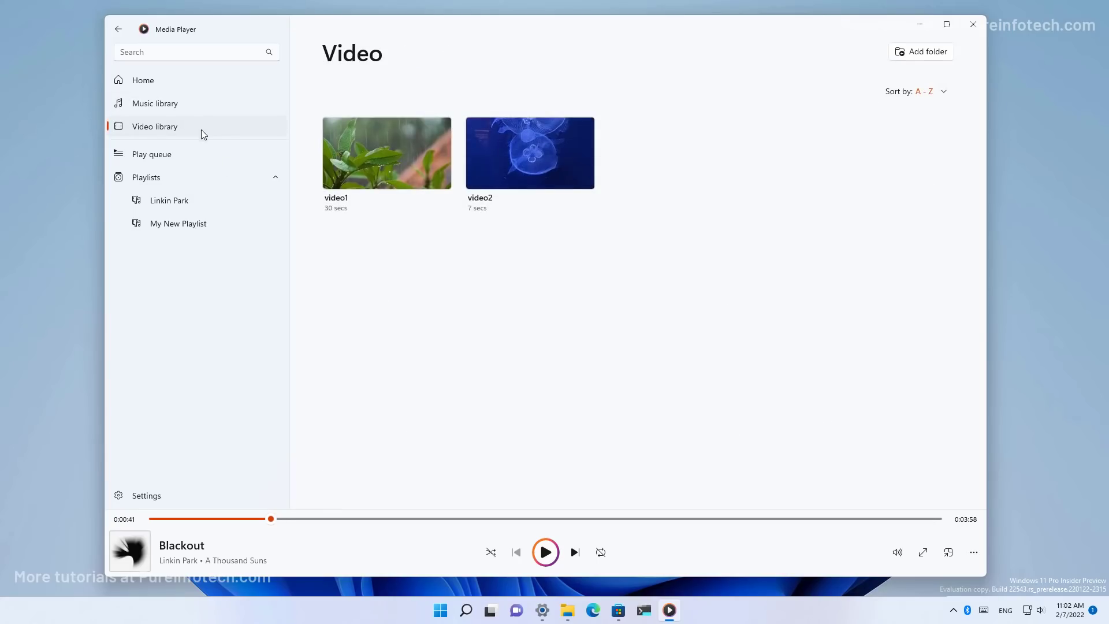
mouse_move(446, 361)
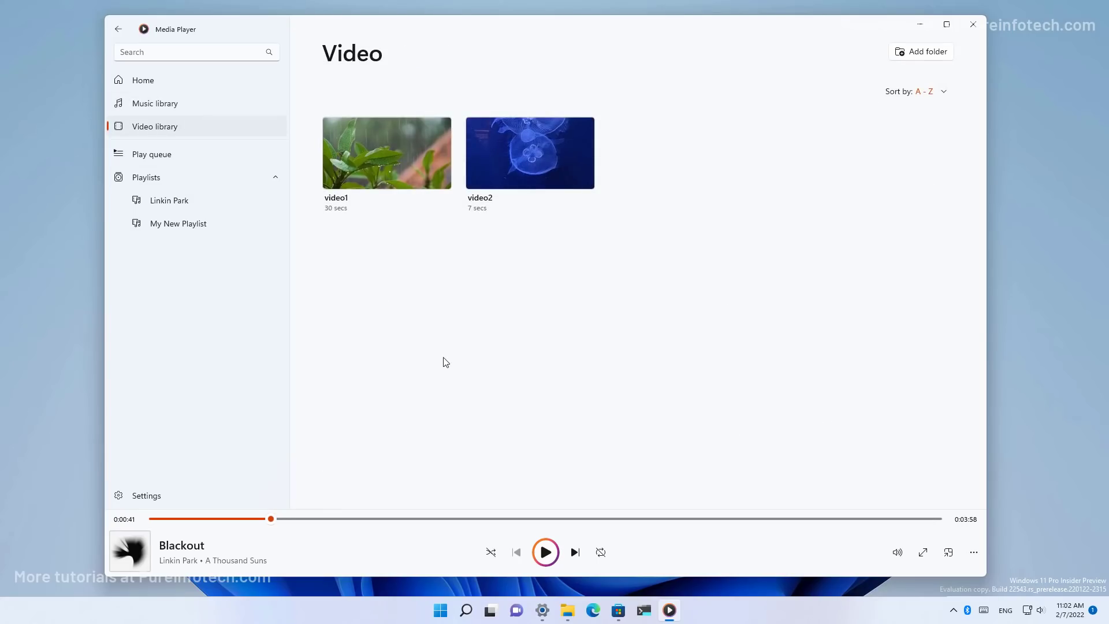
click(147, 496)
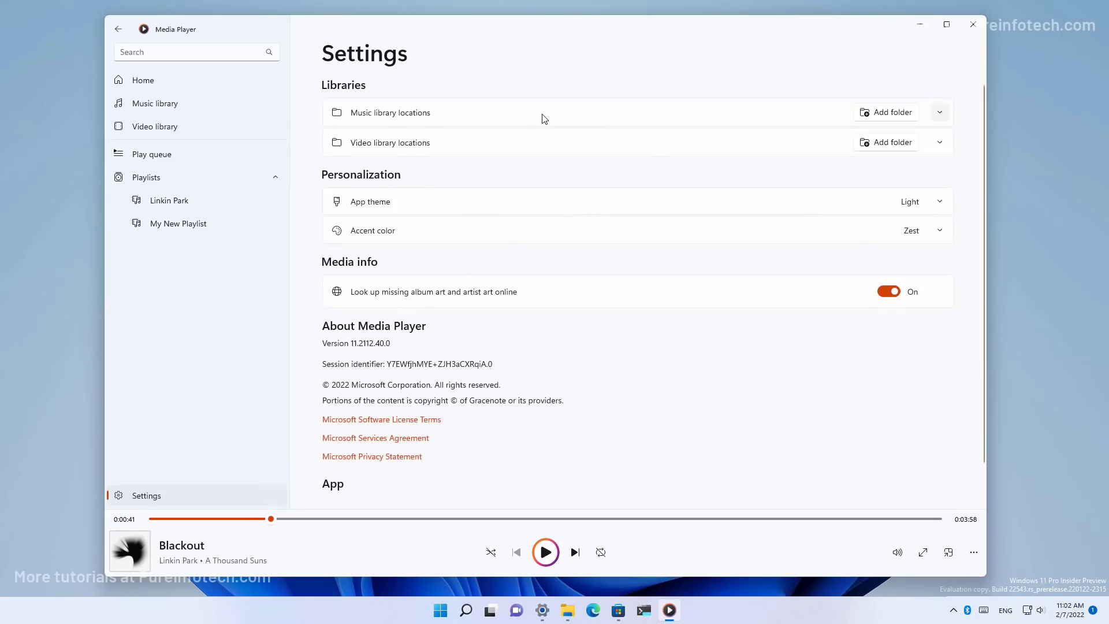
- Expand the Music and Video library locations and set App theme to 'Use system setting'
click(940, 112)
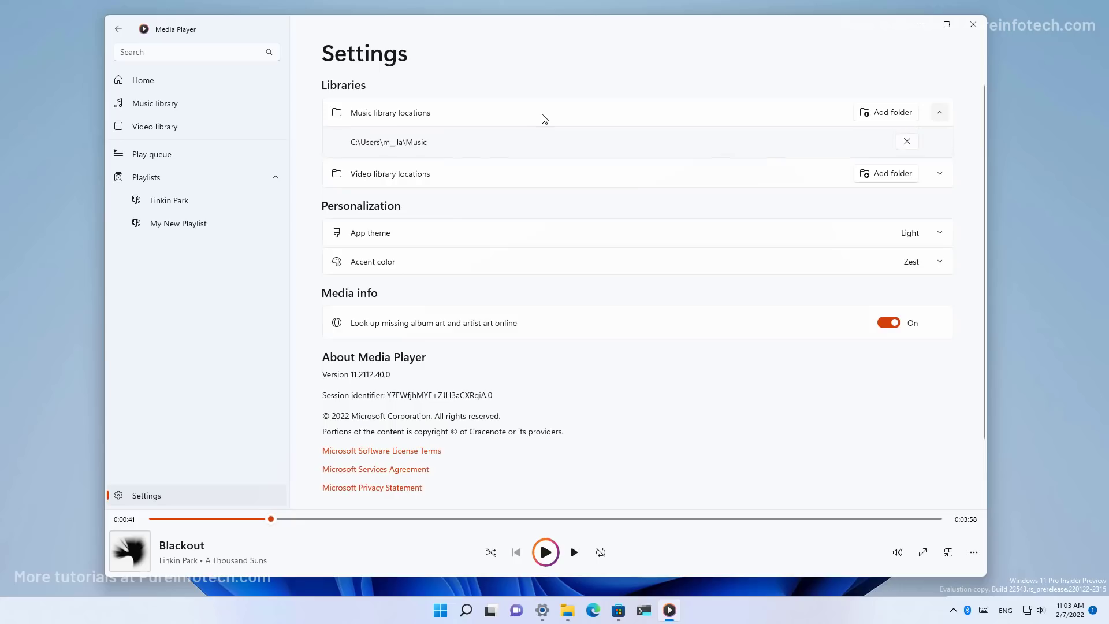
click(939, 174)
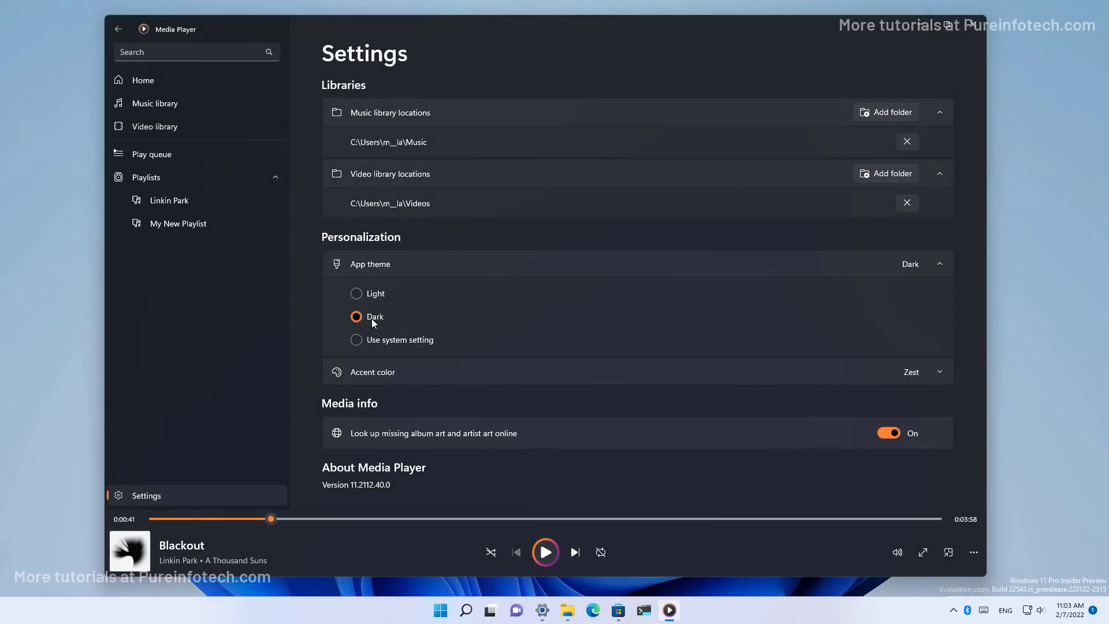
click(357, 340)
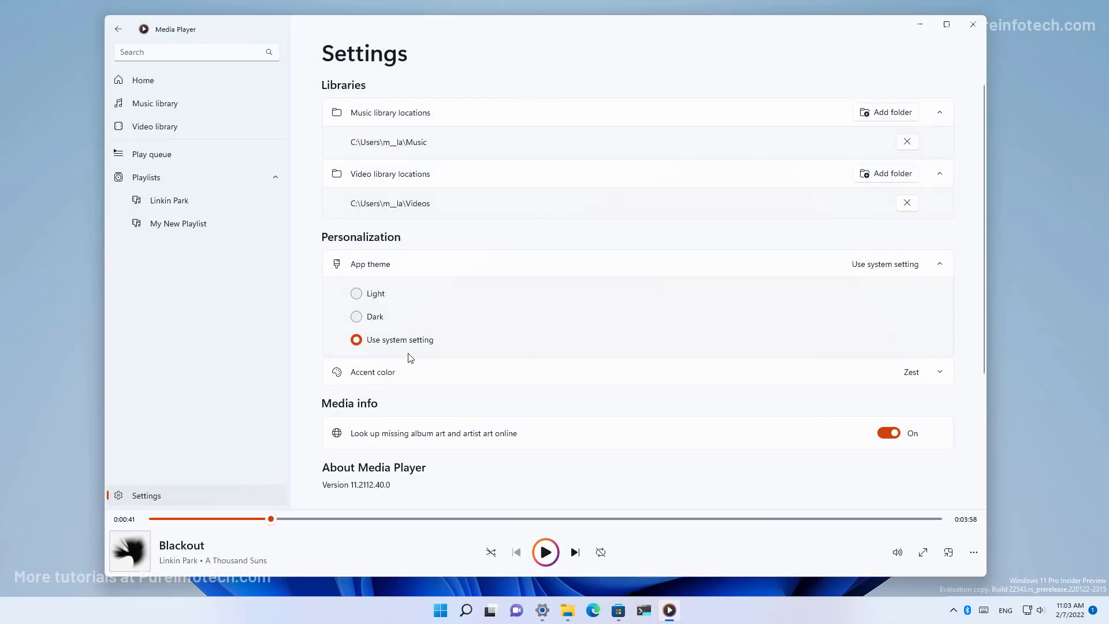
mouse_move(458, 345)
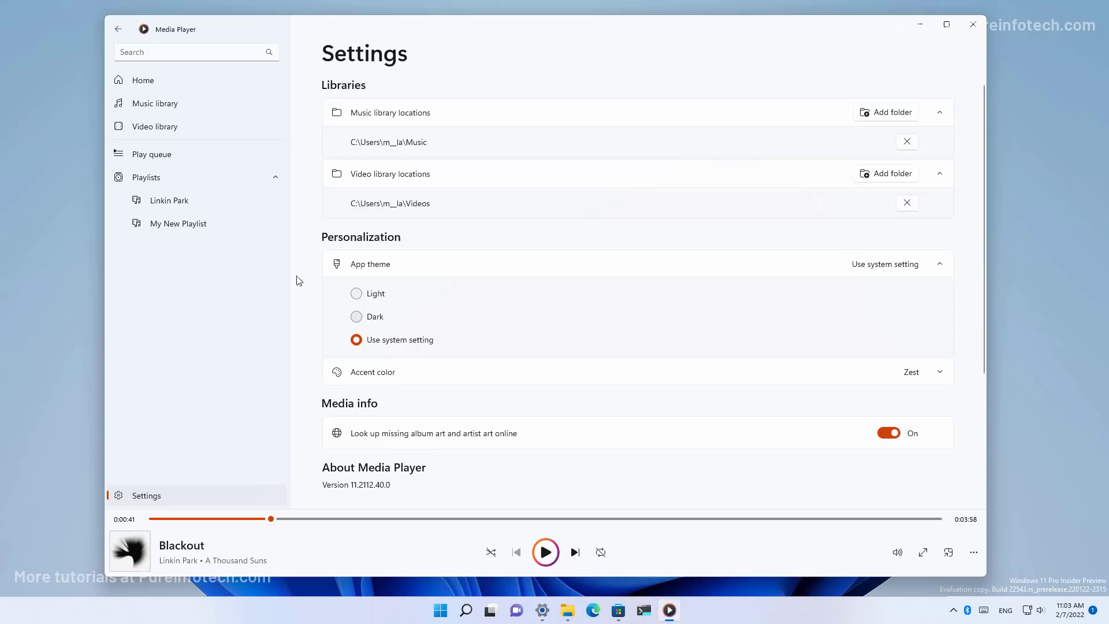
- Create a new playlist named 'Untitled playlist' from Playlists, then return to the Video library
click(145, 177)
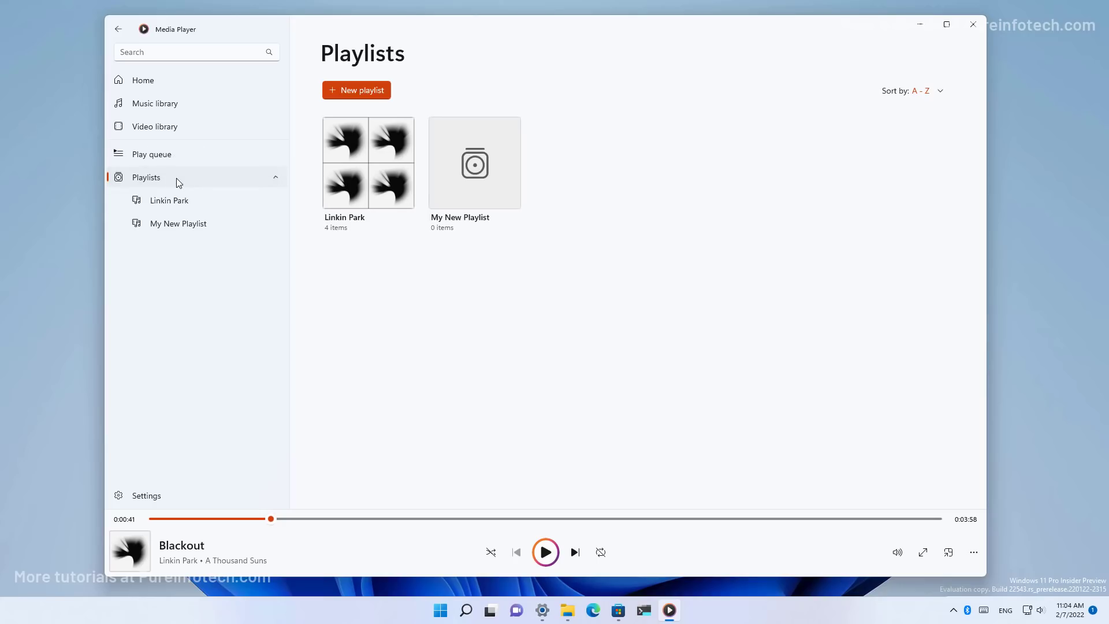
click(357, 90)
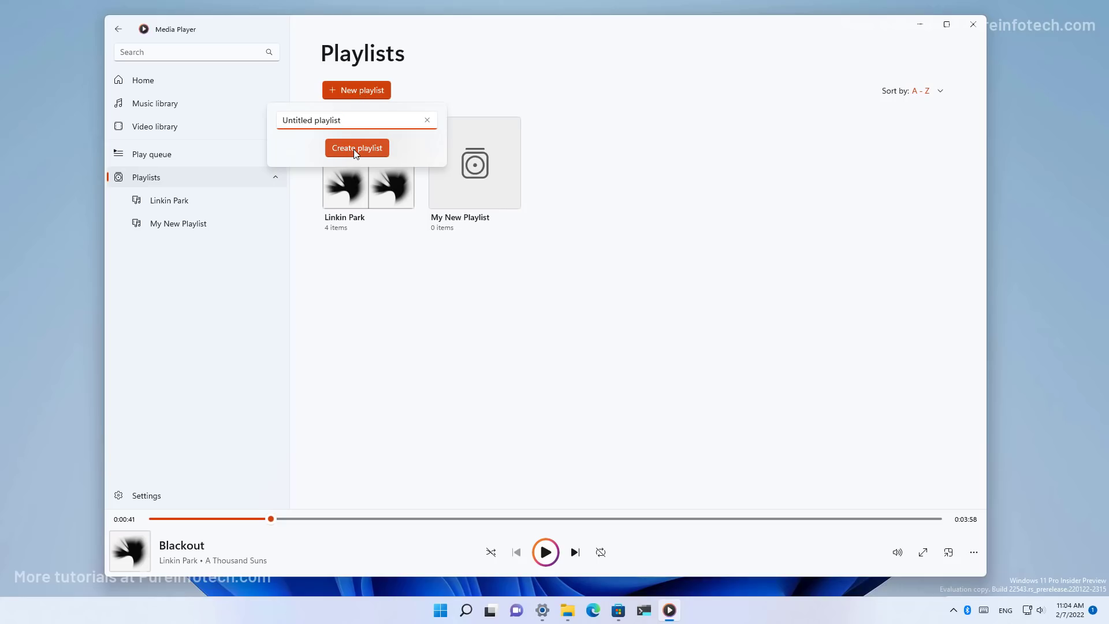
click(358, 148)
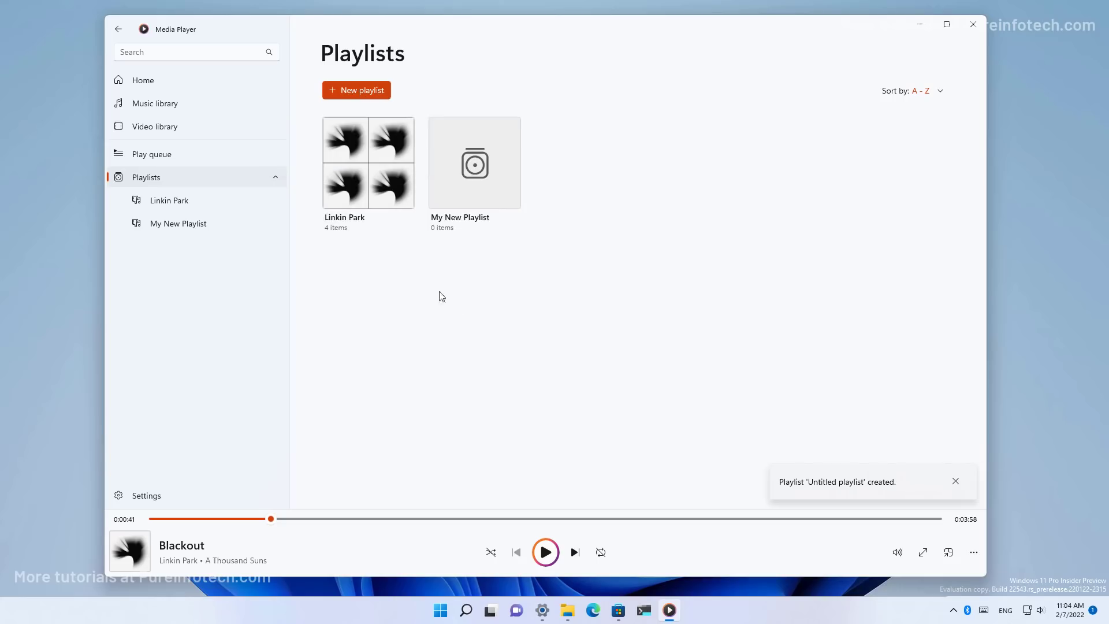
click(155, 126)
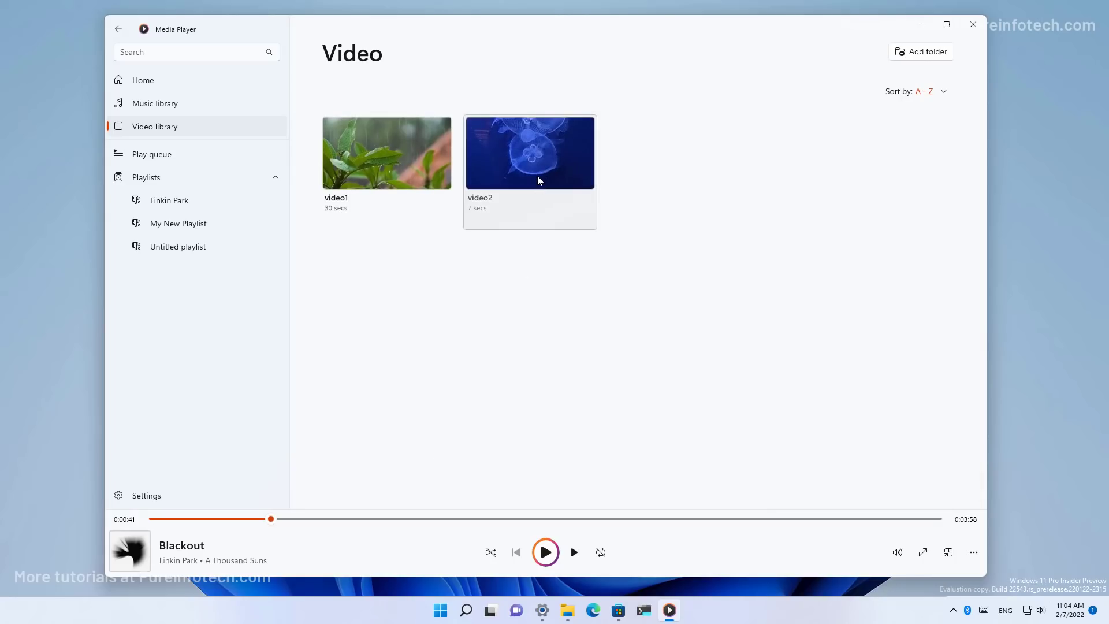
- Play the jellyfish clip video2, pause it, and list the Music library by Artists (Linkin Park)
double_click(529, 152)
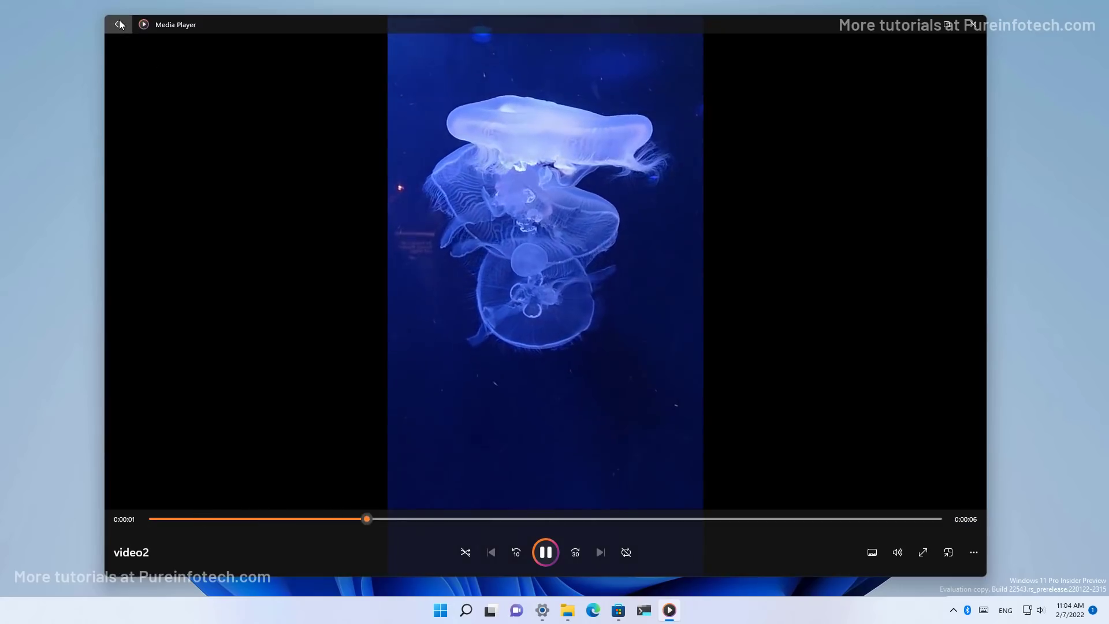
click(119, 24)
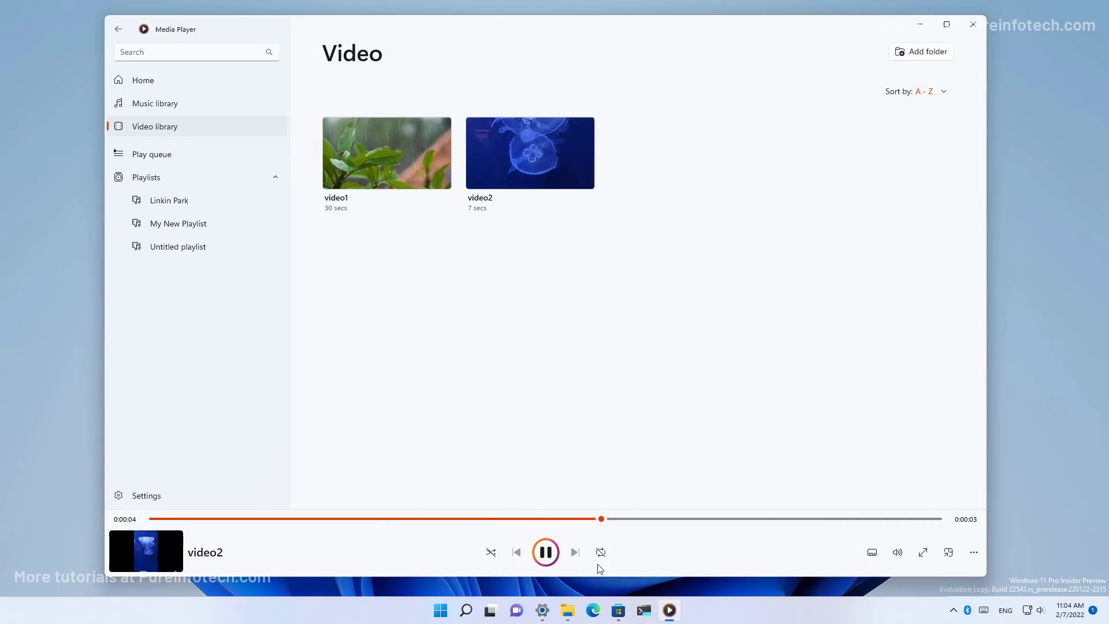
click(154, 103)
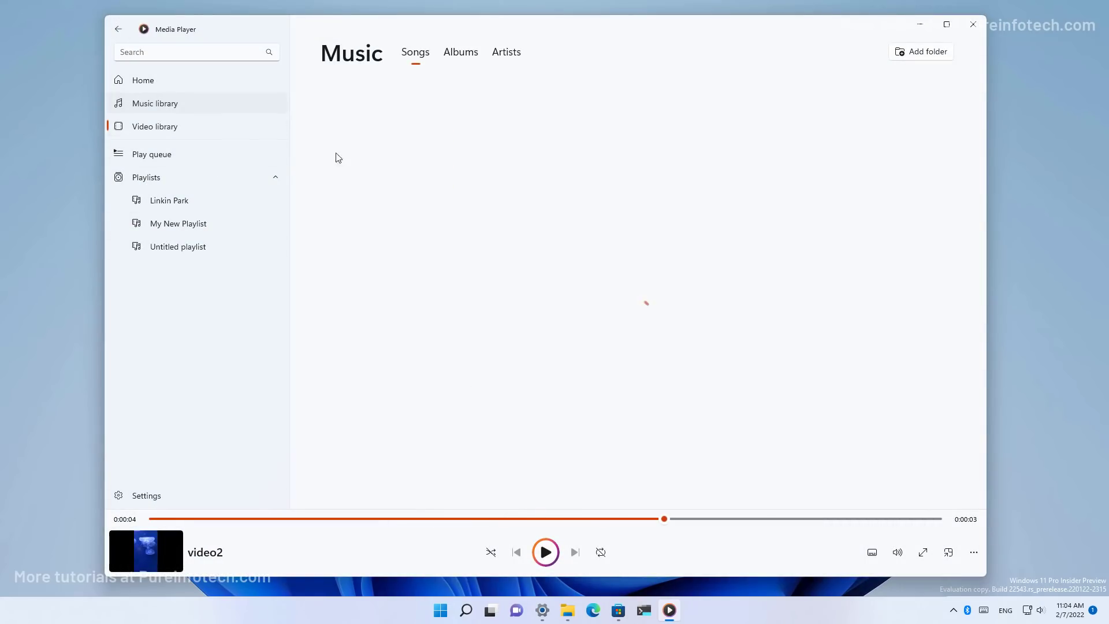
click(415, 52)
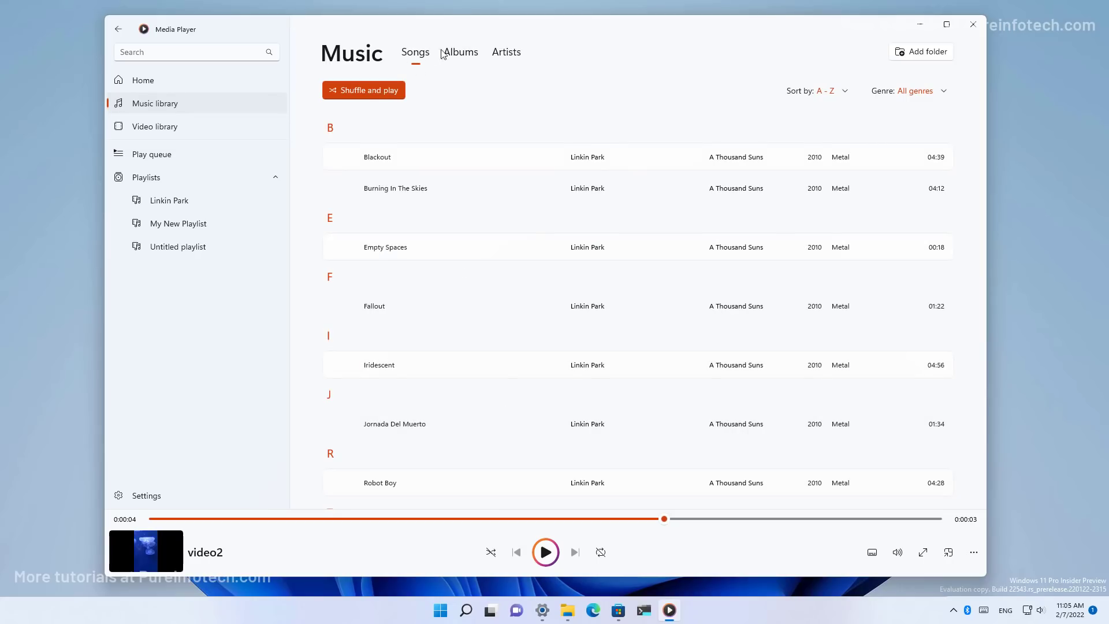
click(507, 52)
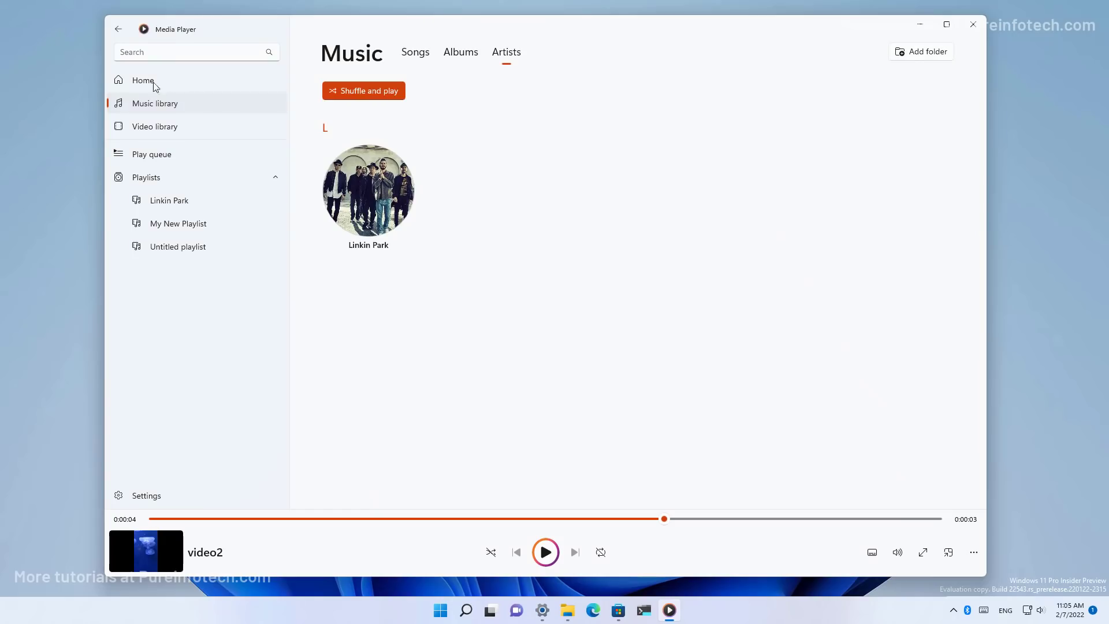
click(142, 80)
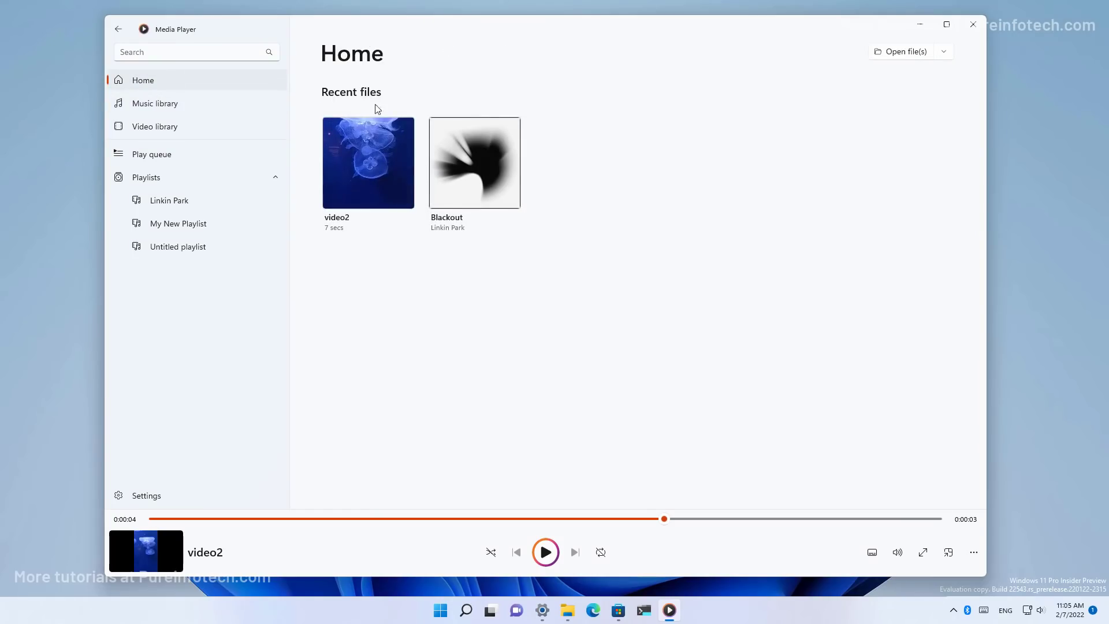
mouse_move(586, 319)
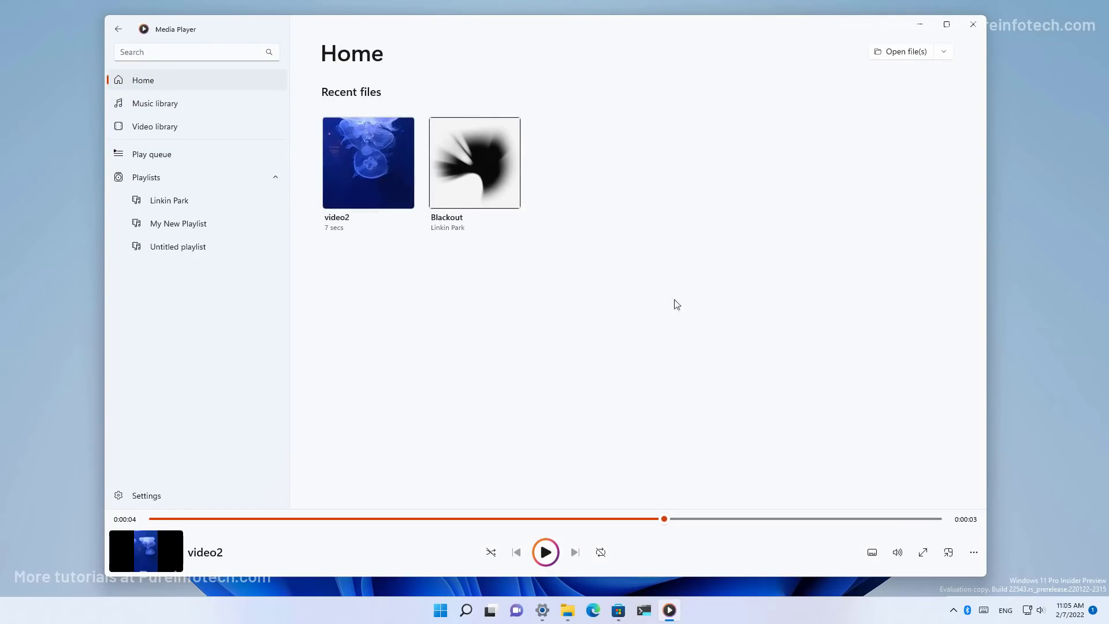
click(944, 51)
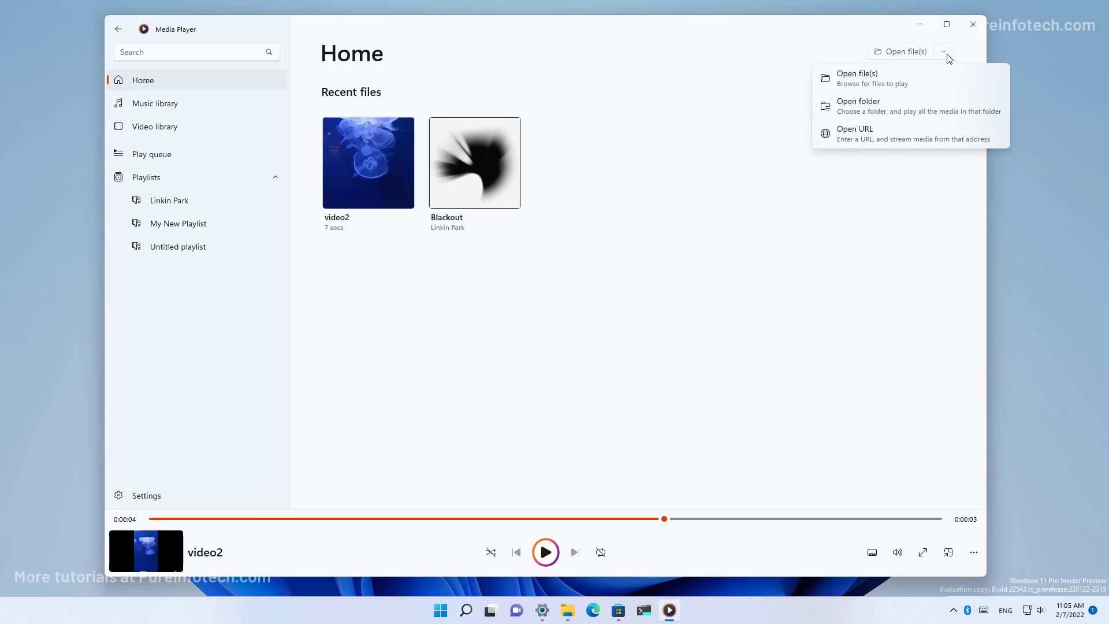
mouse_move(880, 114)
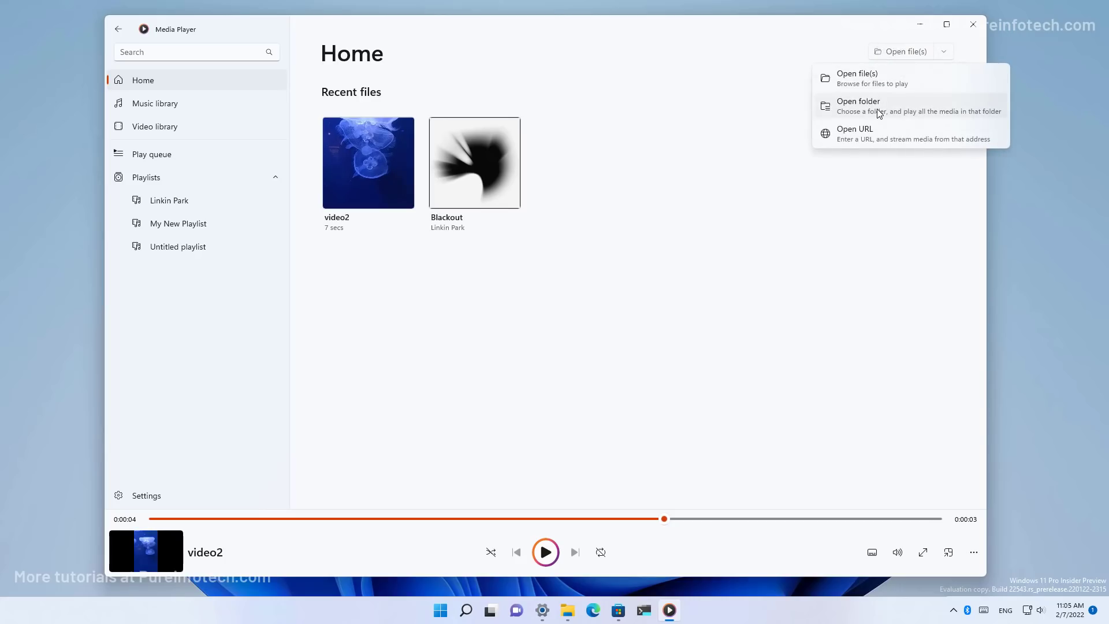
click(856, 133)
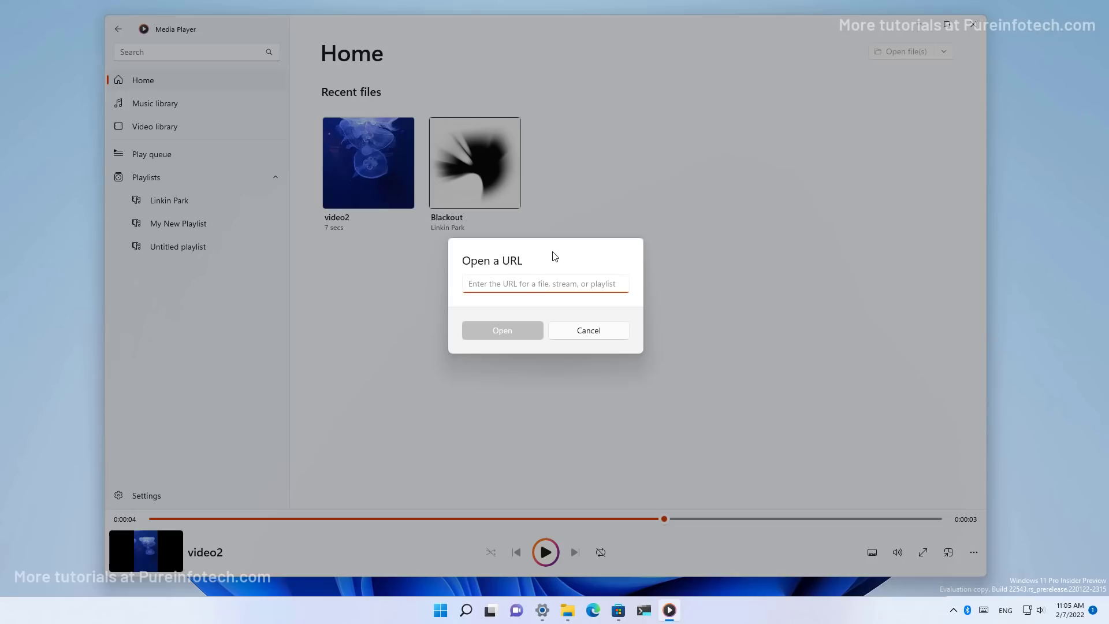
click(544, 284)
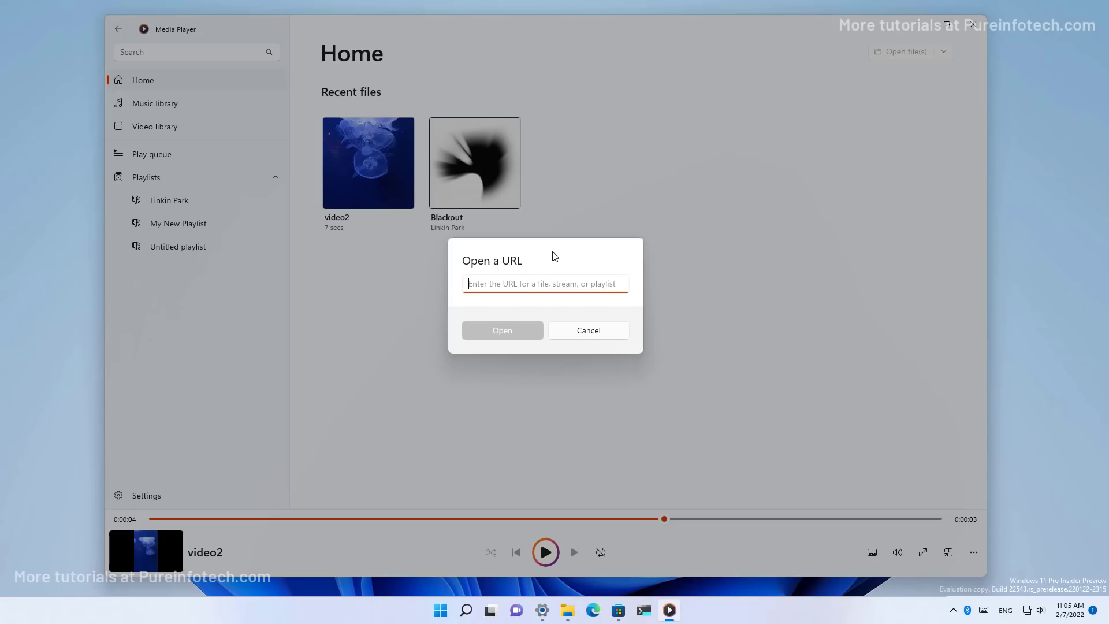
click(588, 331)
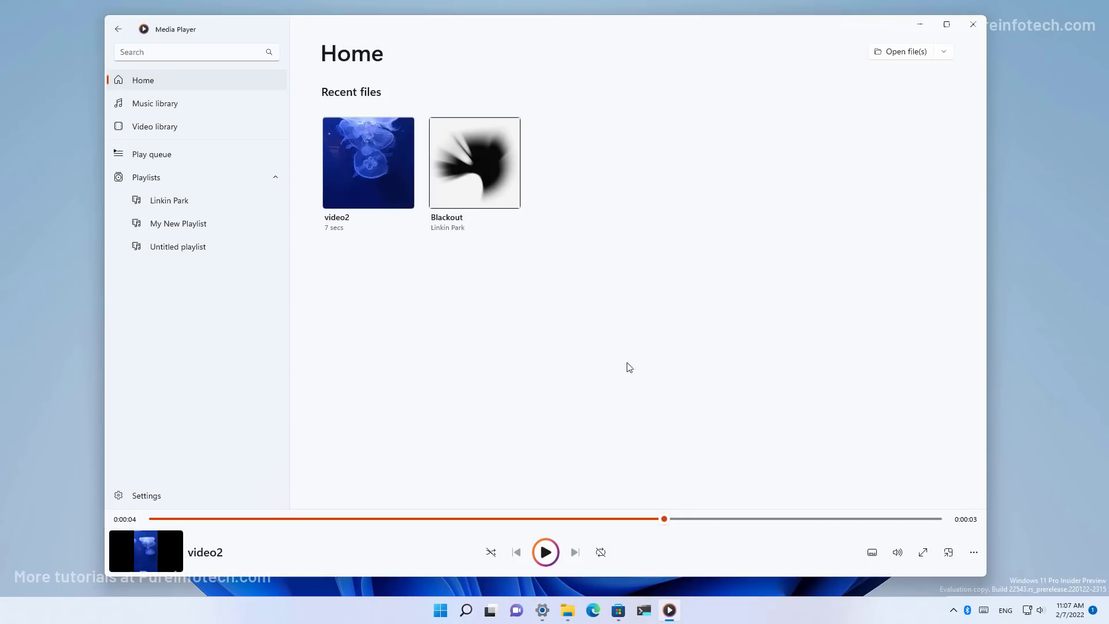
mouse_move(949, 553)
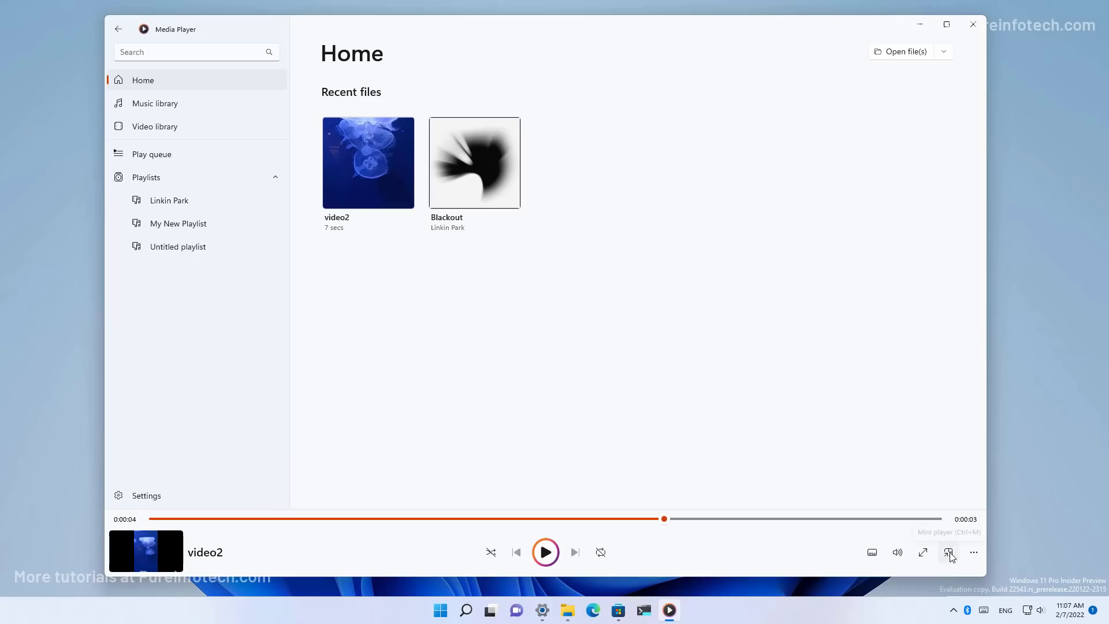
mouse_move(950, 552)
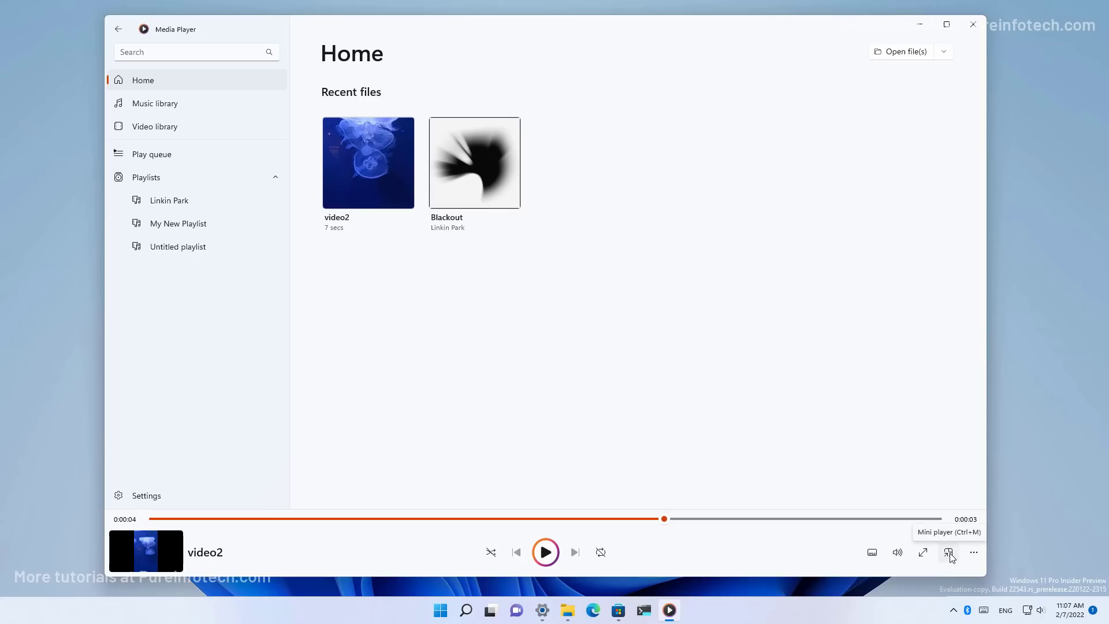
click(950, 553)
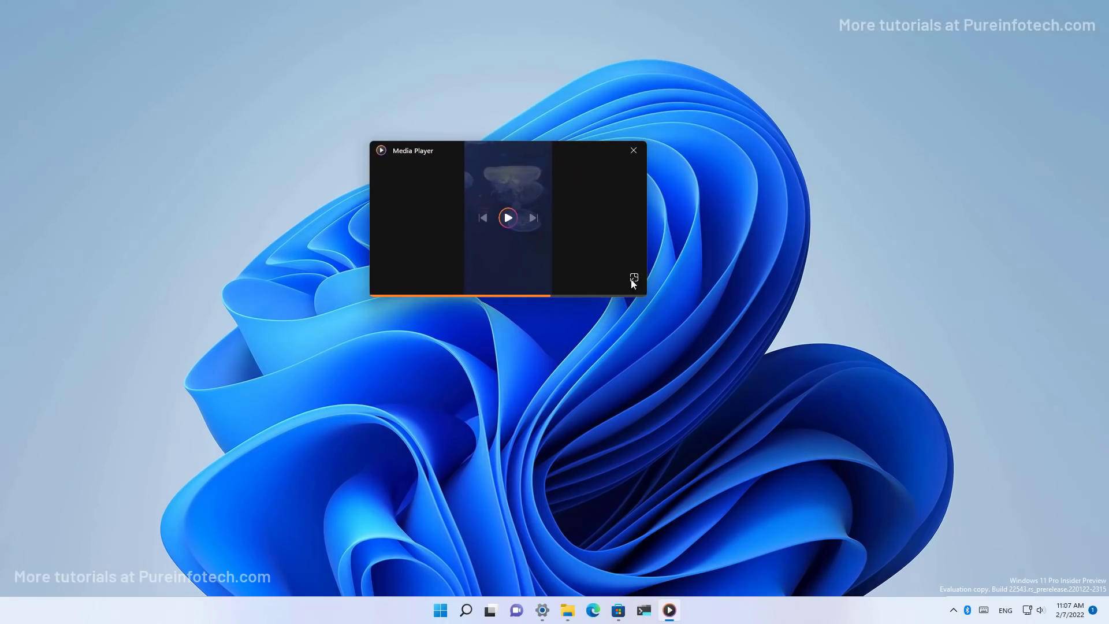
mouse_move(634, 278)
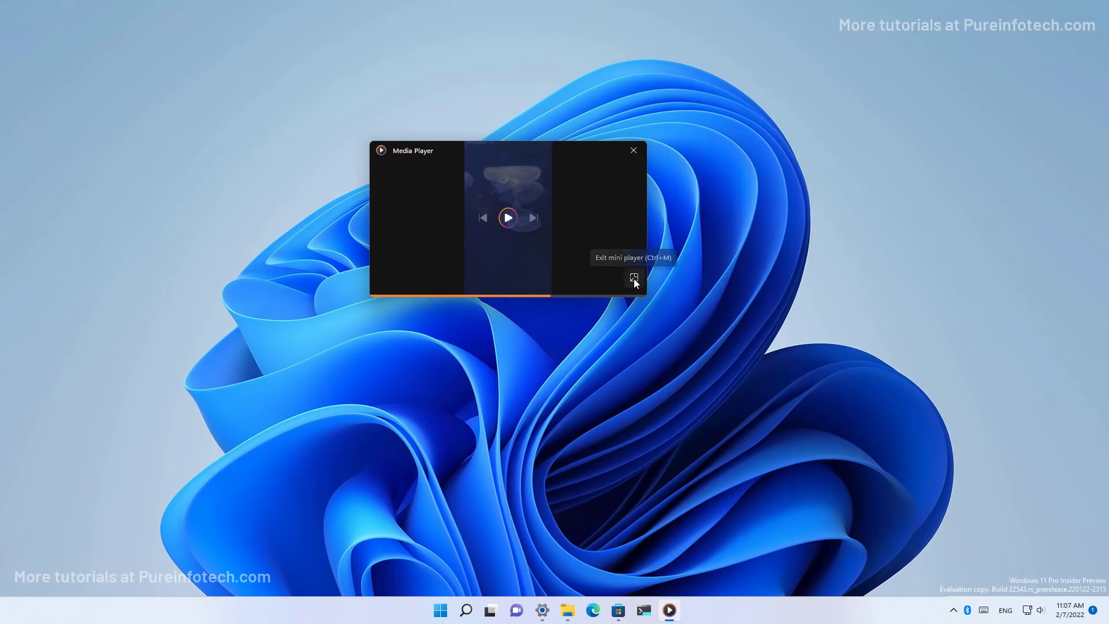
click(633, 278)
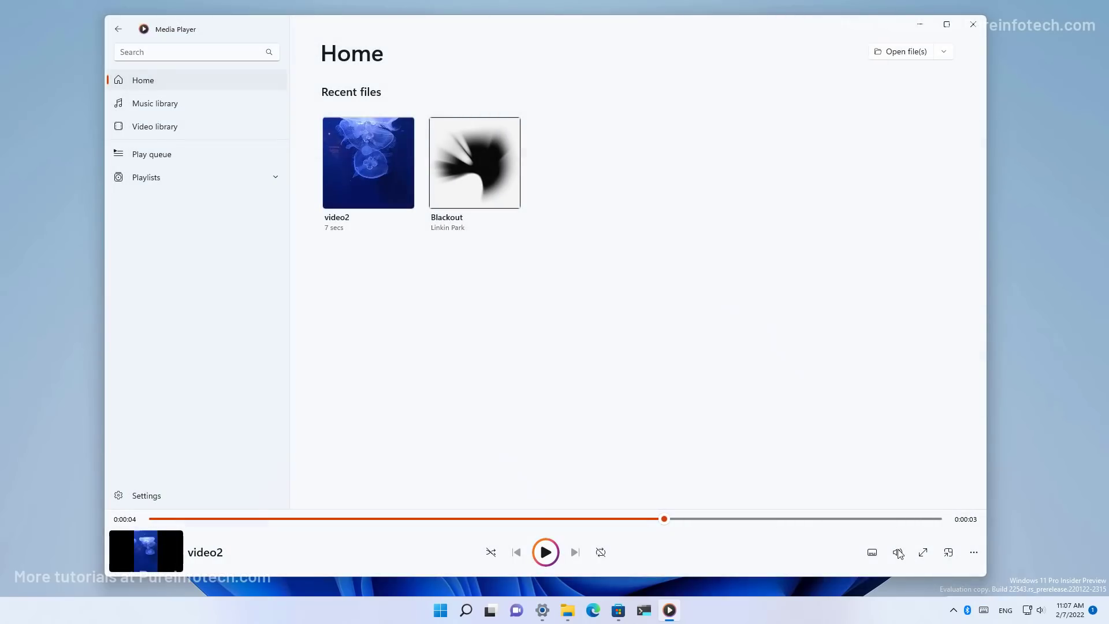
mouse_move(871, 553)
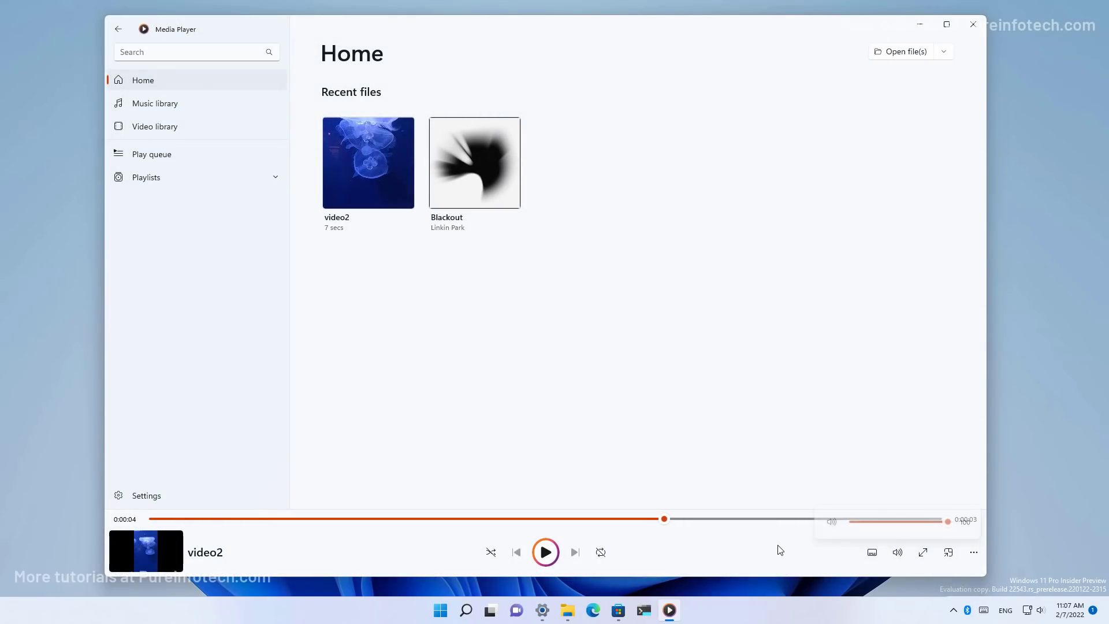
mouse_move(499, 550)
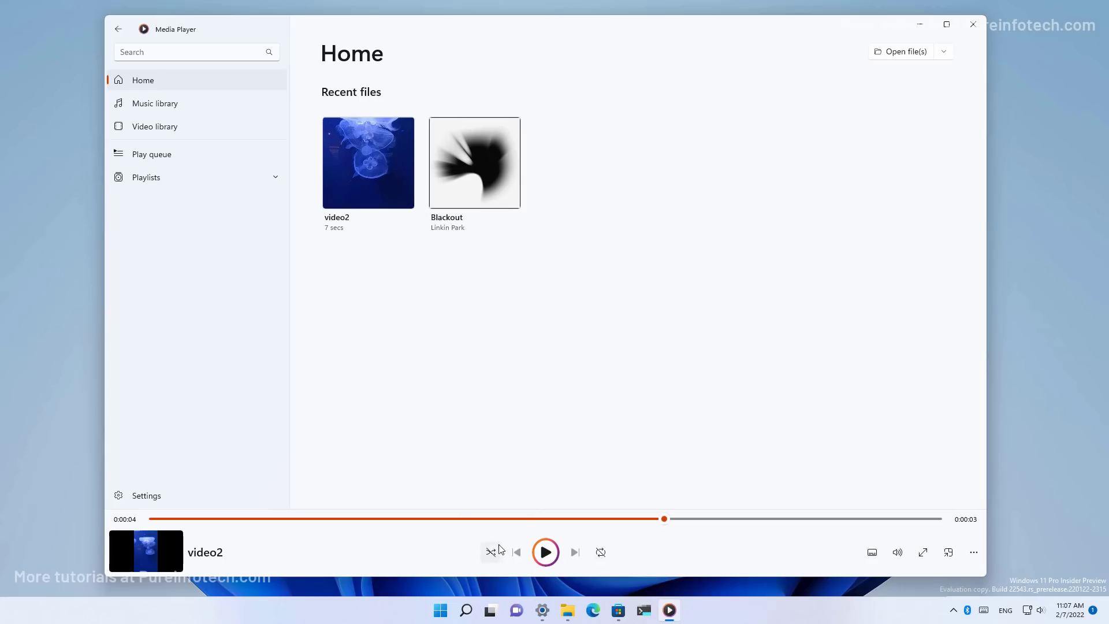
mouse_move(696, 552)
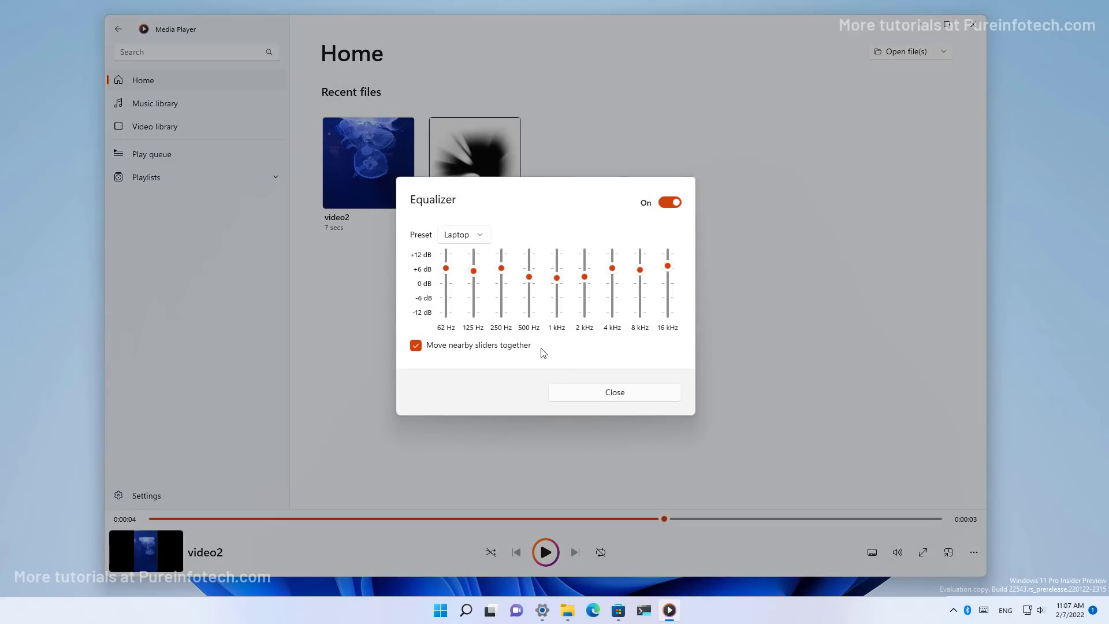
- Choose the Portable speakers equalizer preset instead of Laptop
click(464, 235)
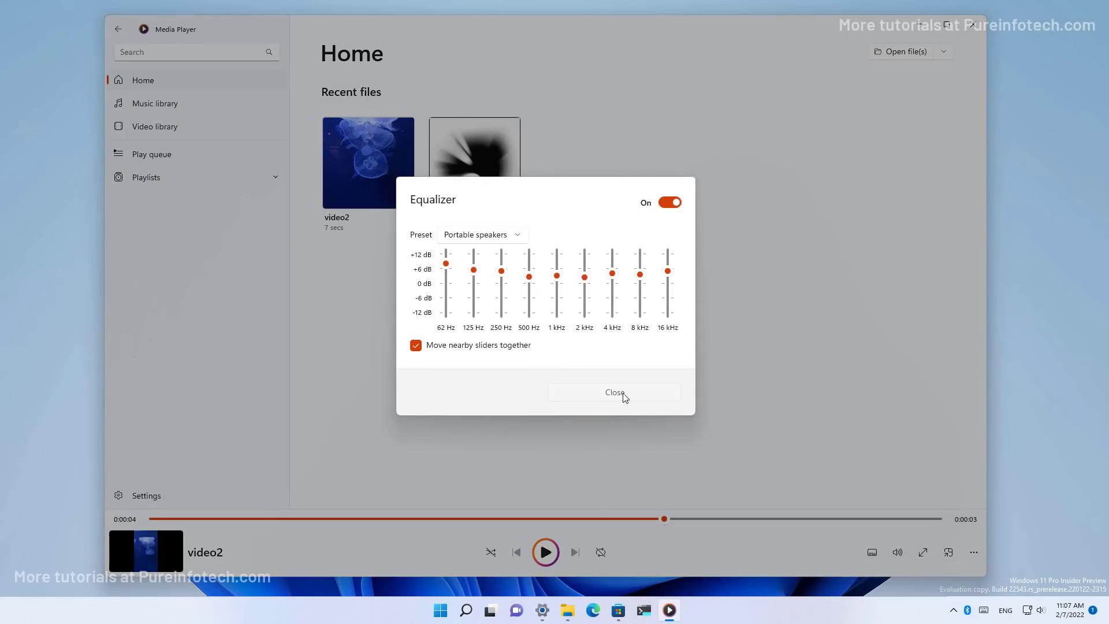
- Close the Equalizer and set playback speed to 0.25× from the More options Speed menu
click(614, 392)
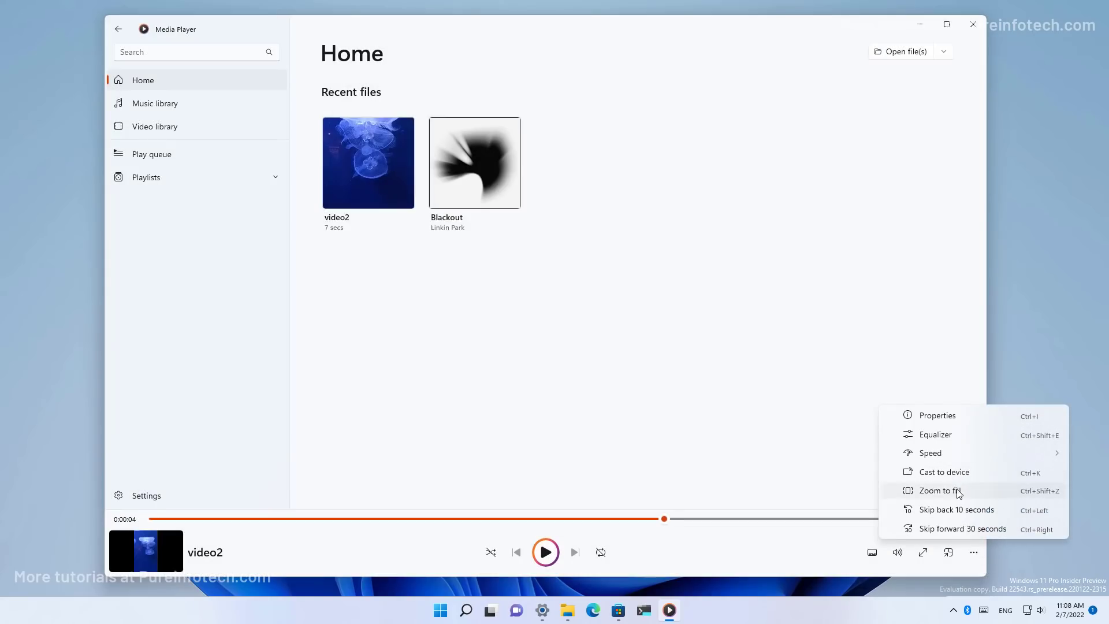
mouse_move(943, 472)
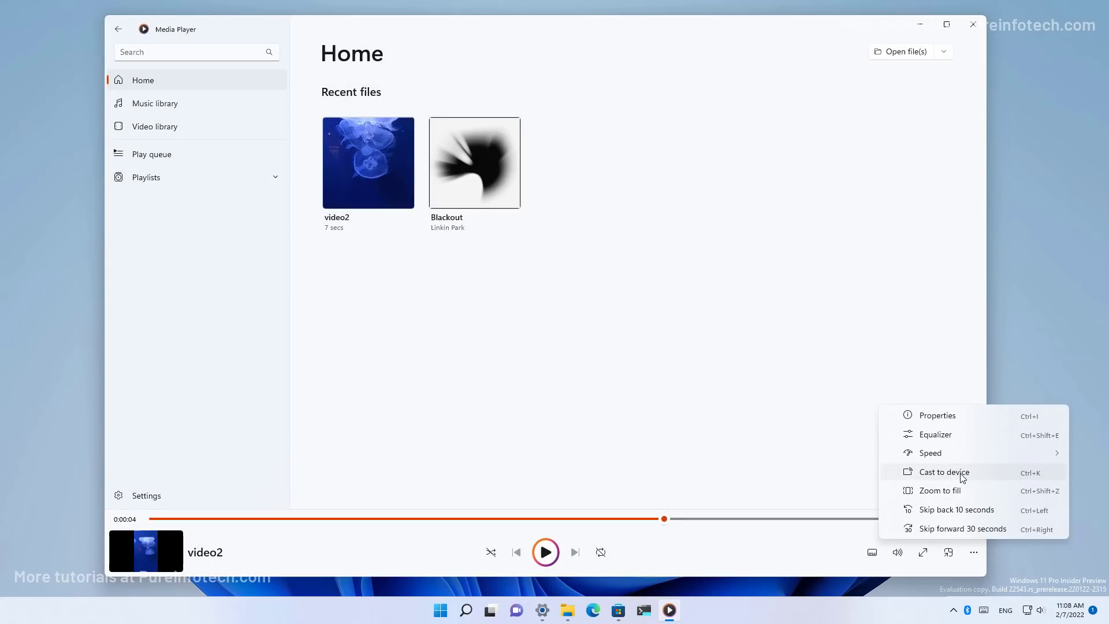
mouse_move(960, 453)
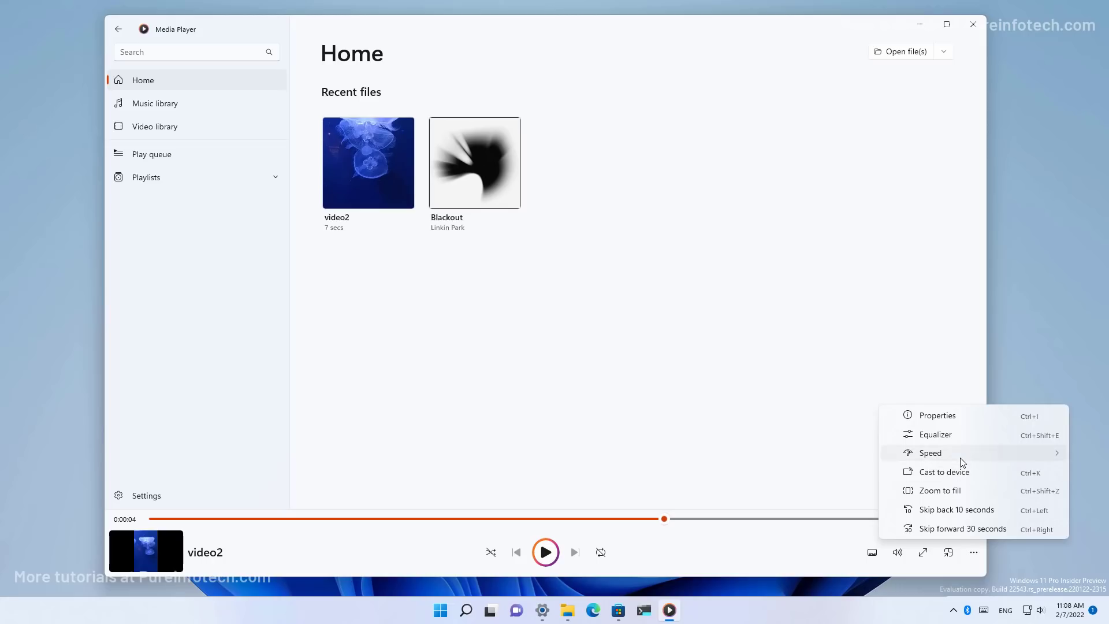
click(930, 453)
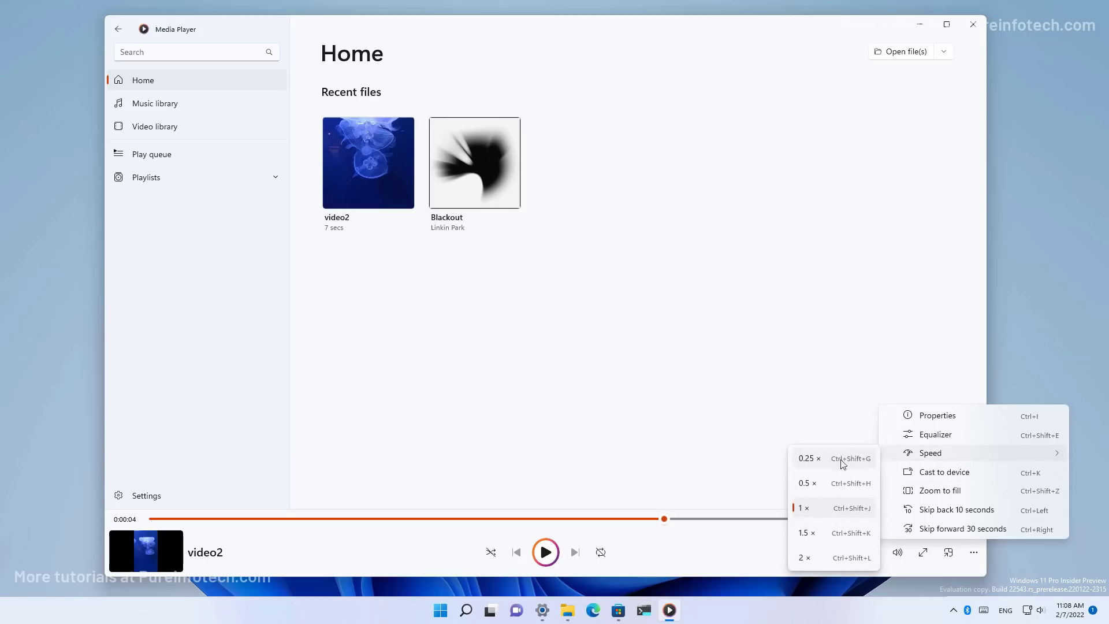
click(764, 267)
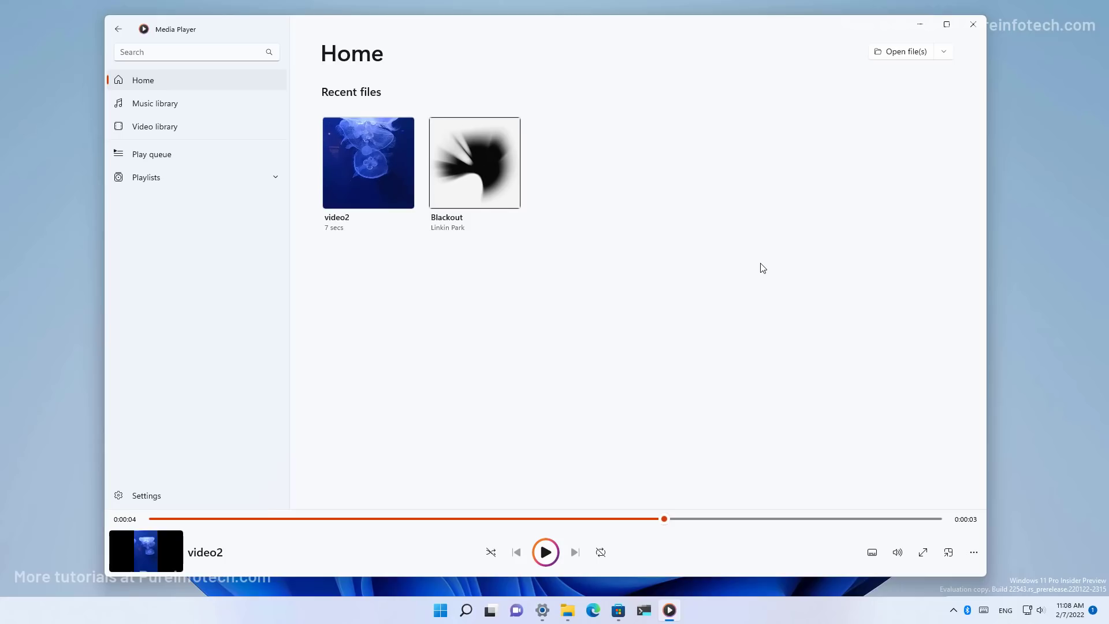
mouse_move(357, 402)
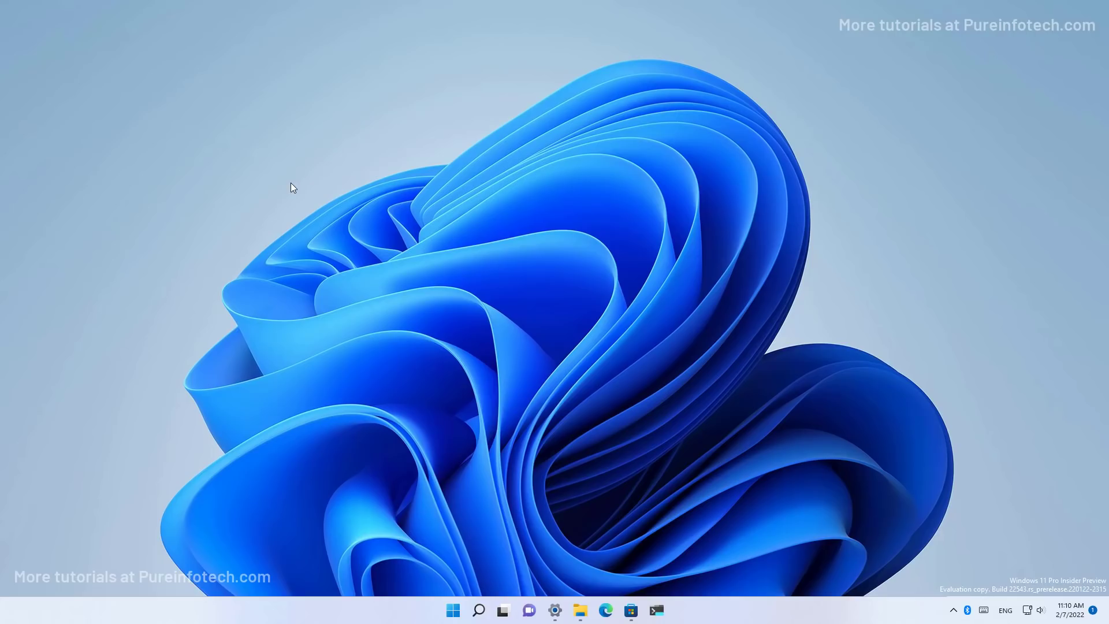
mouse_move(632, 593)
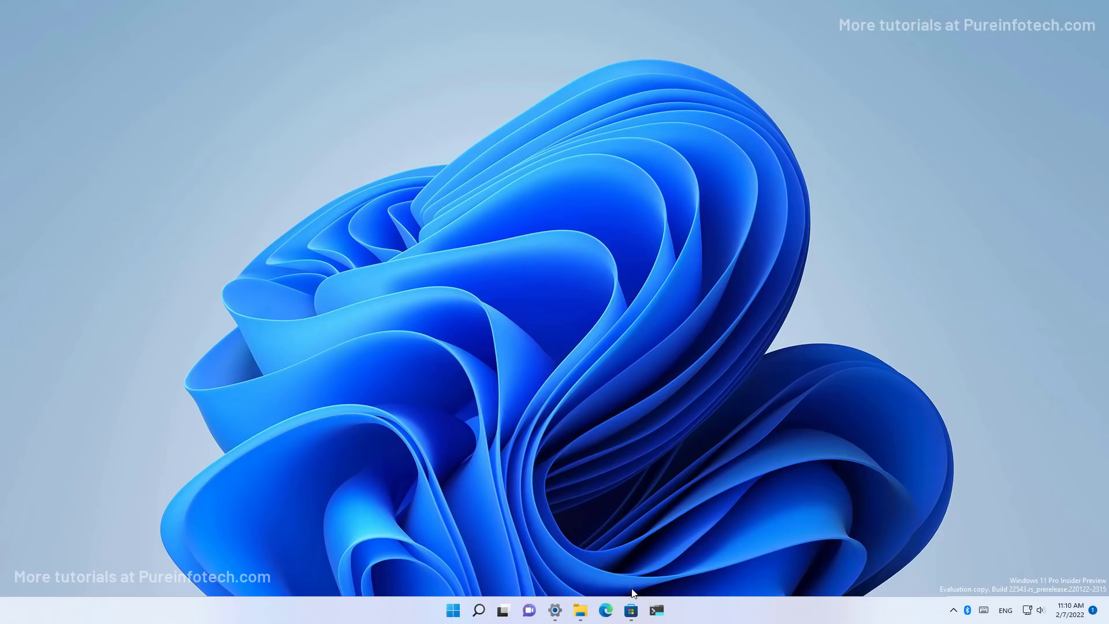
- Bring up the Amazon Appstore preview page in Microsoft Store from the taskbar
click(630, 610)
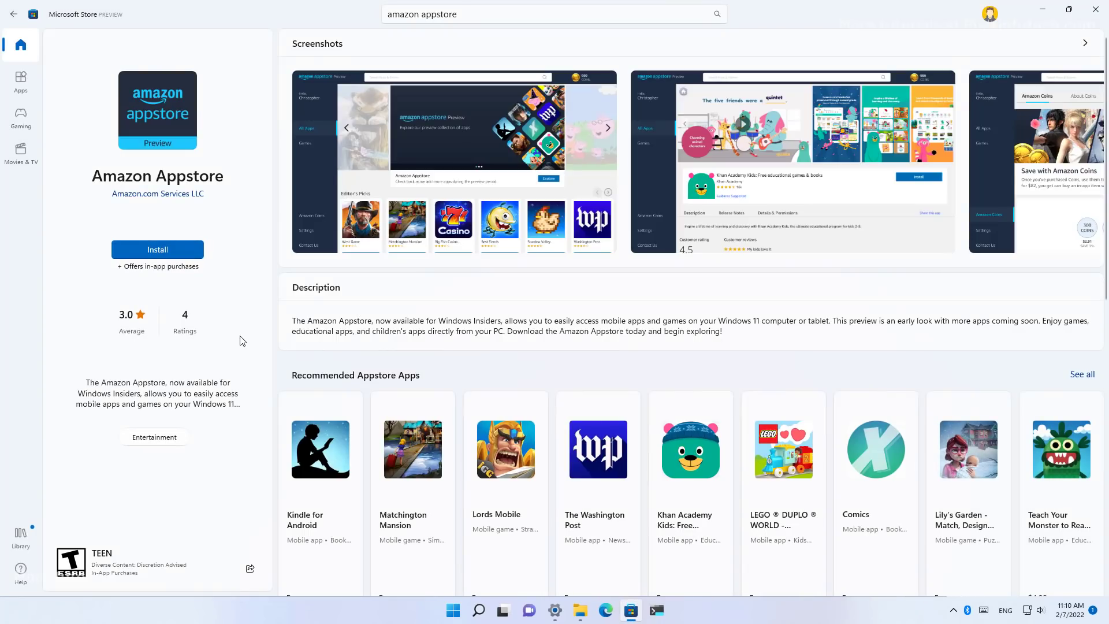
mouse_move(242, 344)
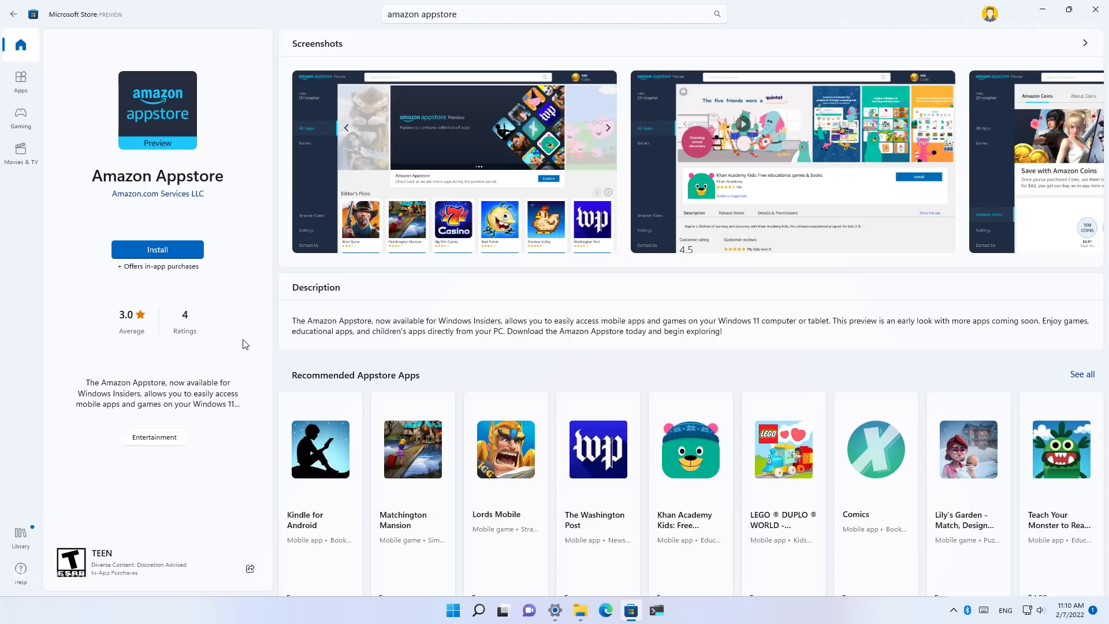
mouse_move(209, 484)
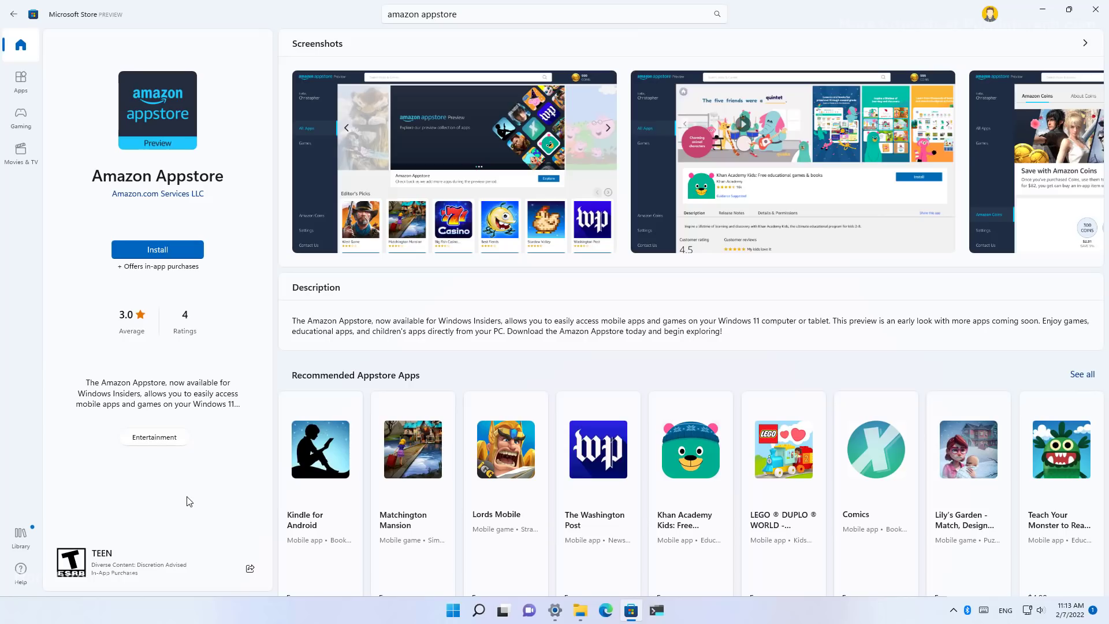
mouse_move(21, 536)
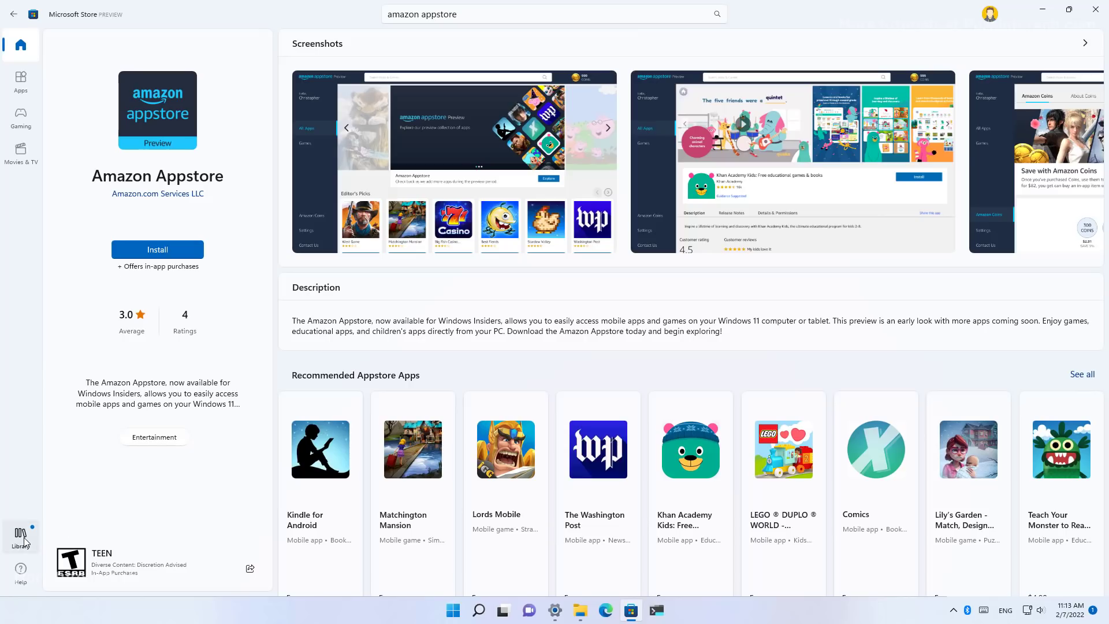
click(20, 535)
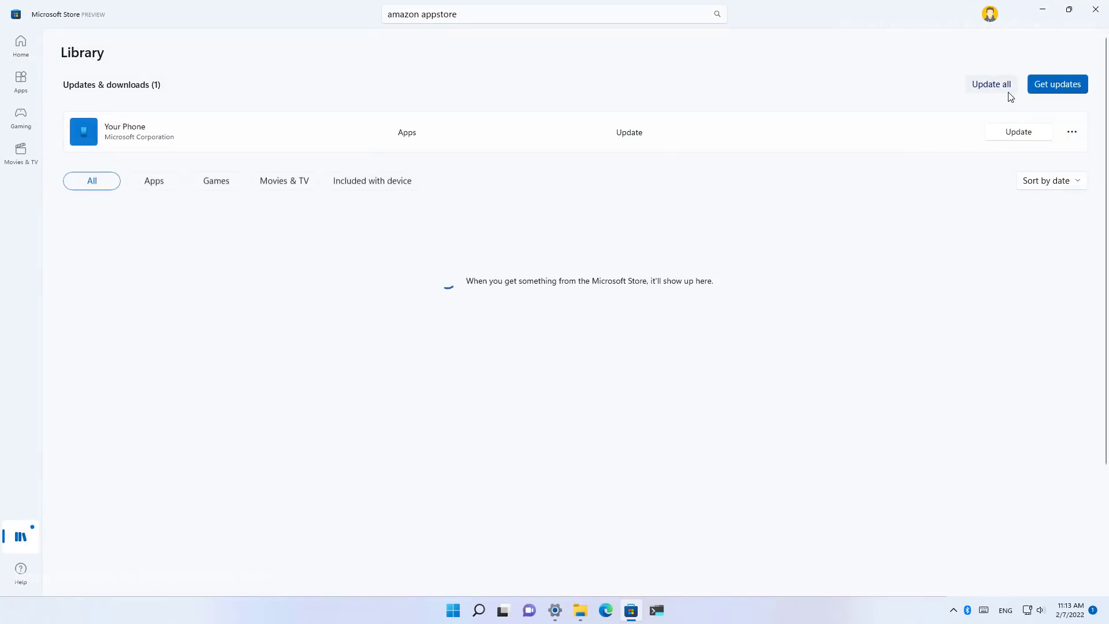
mouse_move(1057, 83)
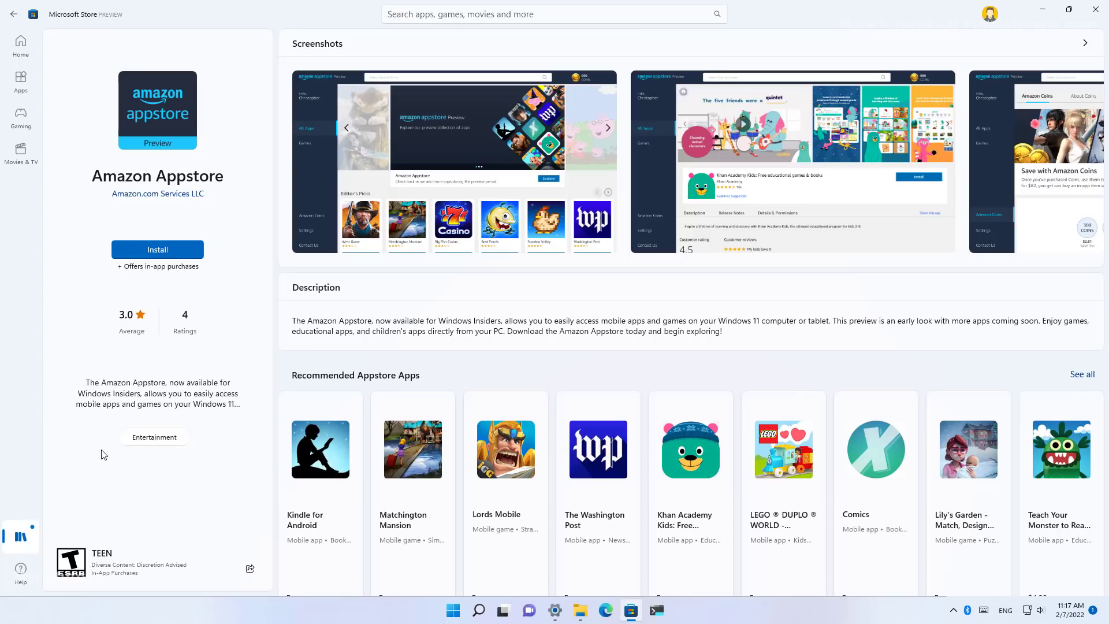
- Search Start for 'feature', tick Virtual Machine Platform in Windows Features and confirm with OK
click(452, 610)
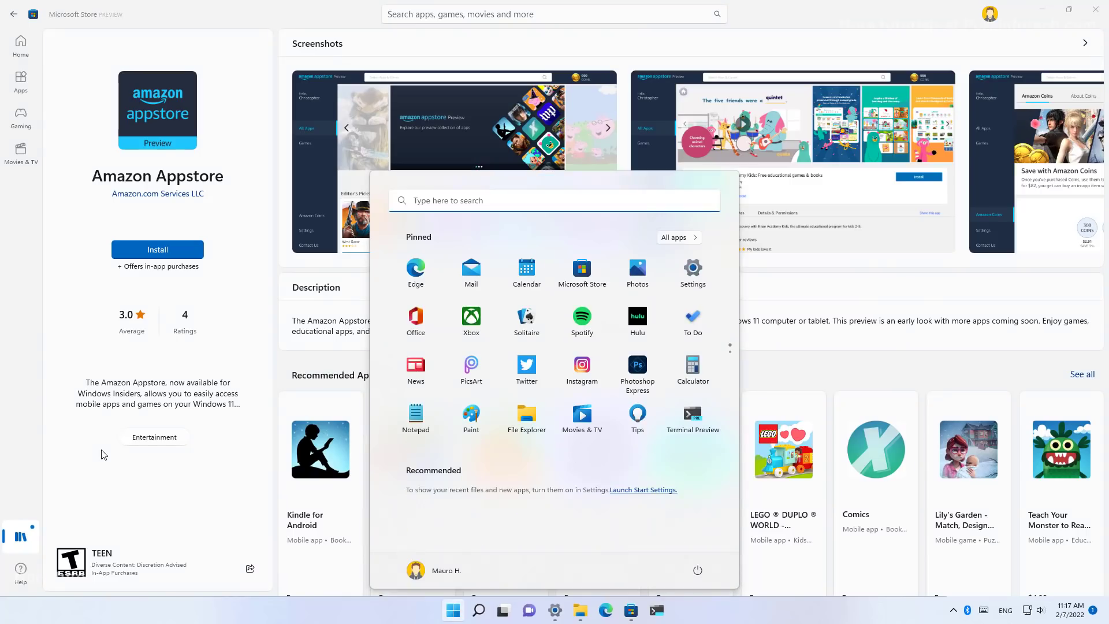
text(feature)
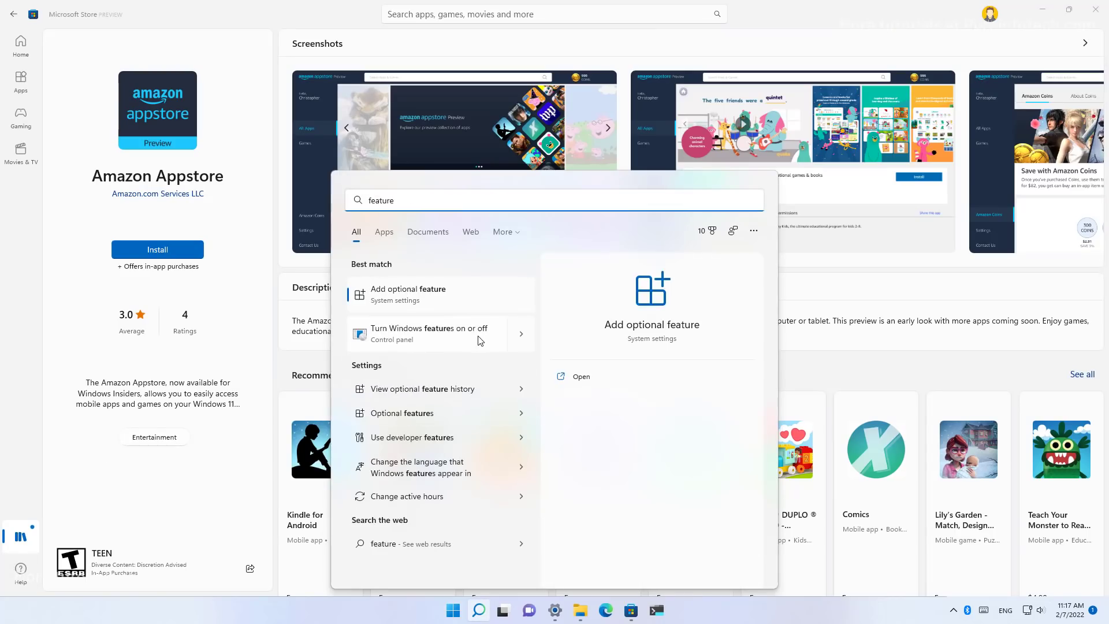
click(429, 333)
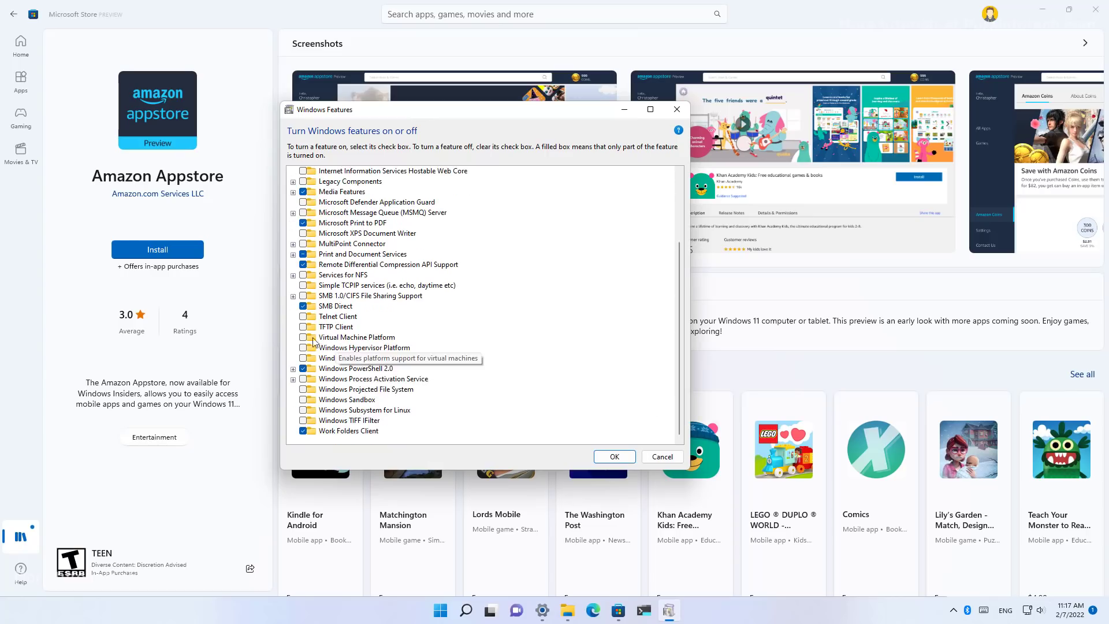
click(304, 337)
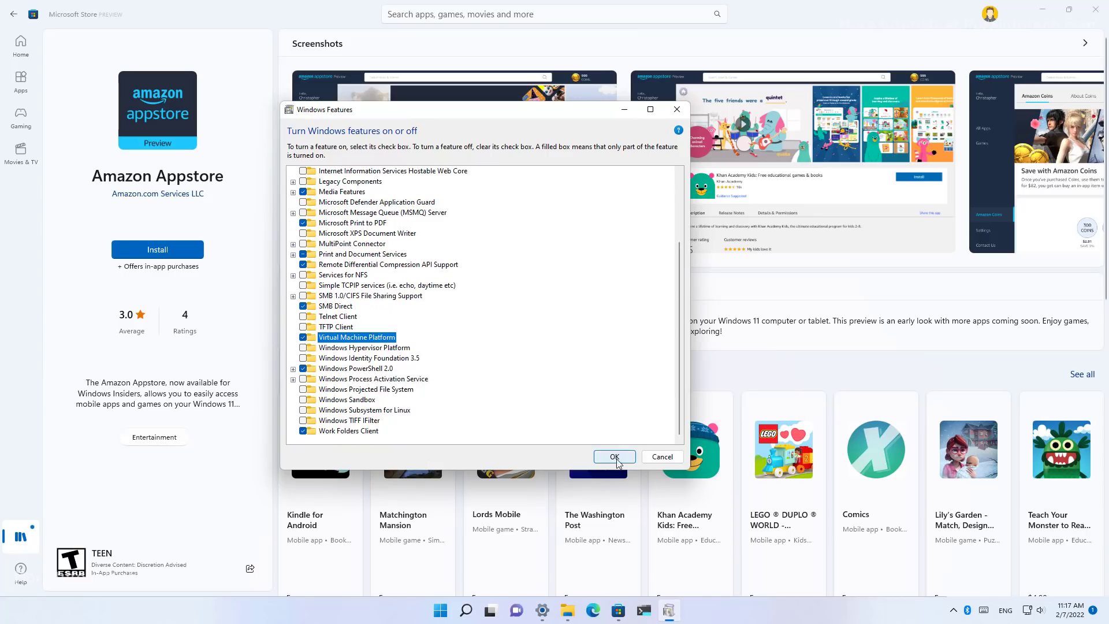
click(614, 456)
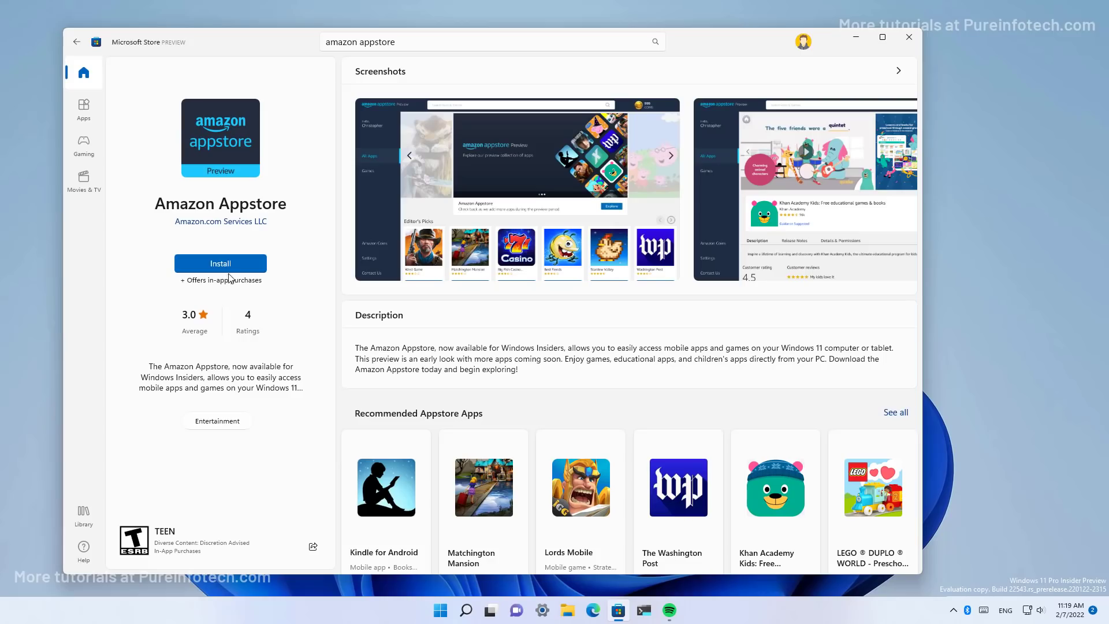
- Install Amazon Appstore with optional diagnostic data unticked and download the Android subsystem
click(219, 264)
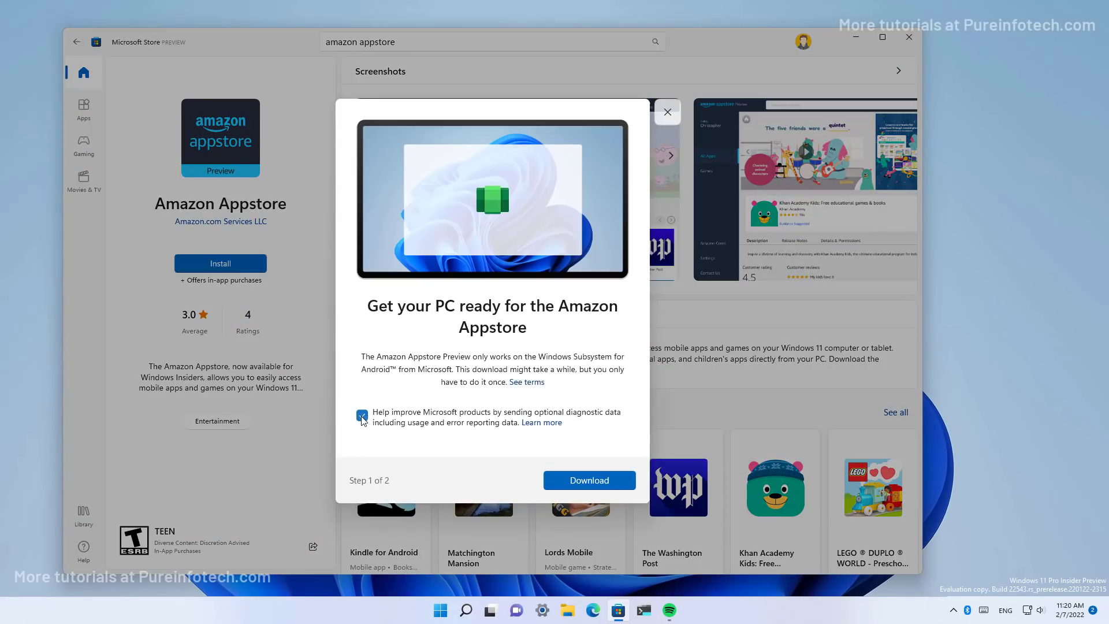
click(362, 415)
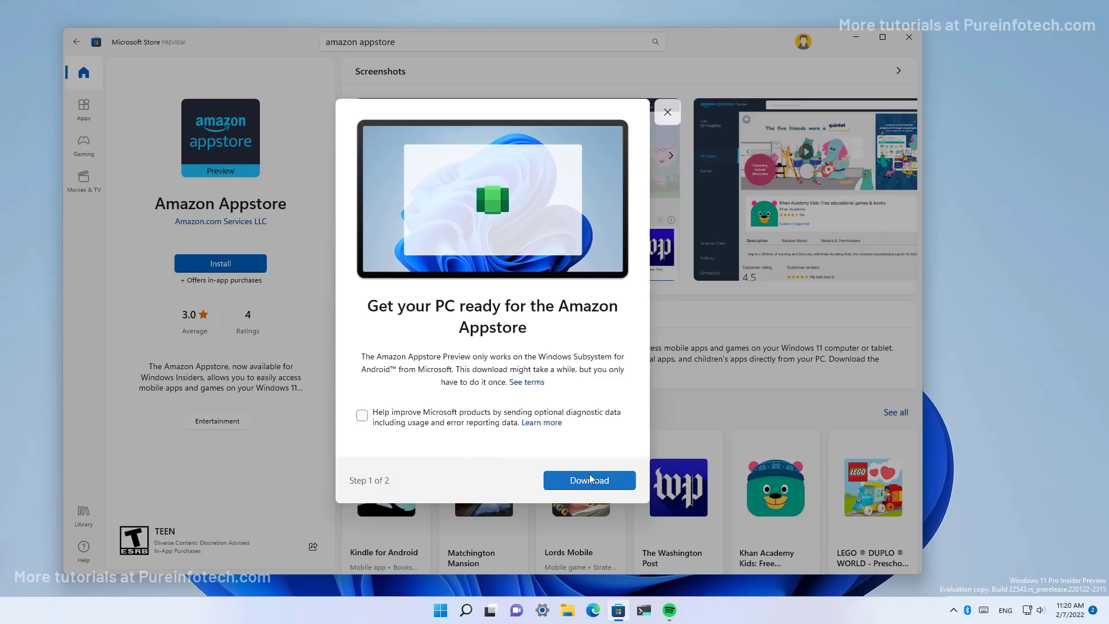
click(588, 479)
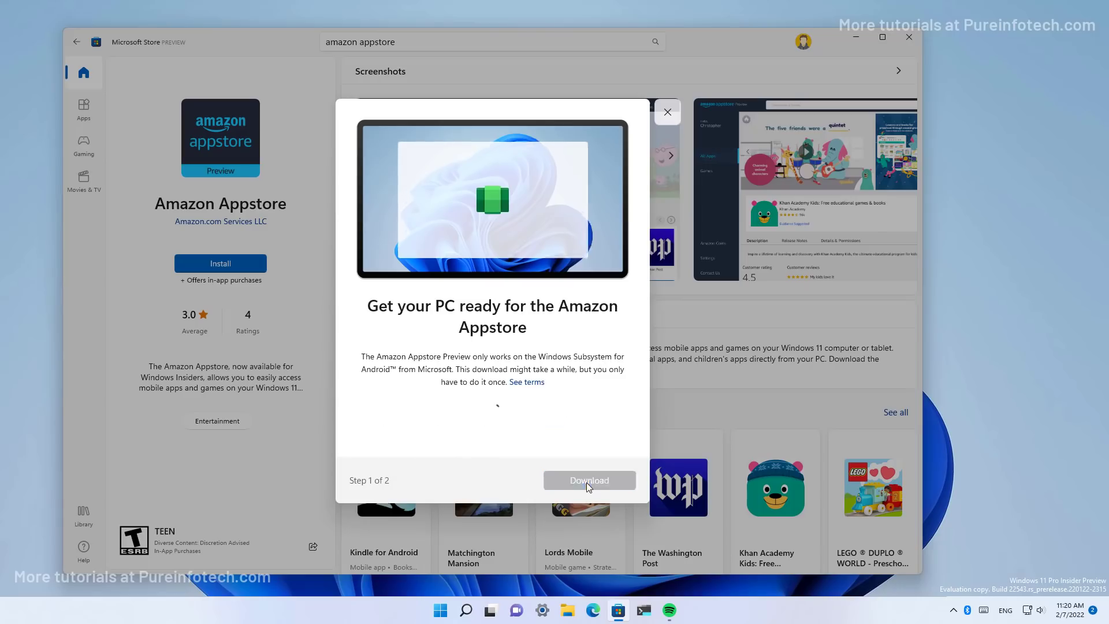
click(588, 479)
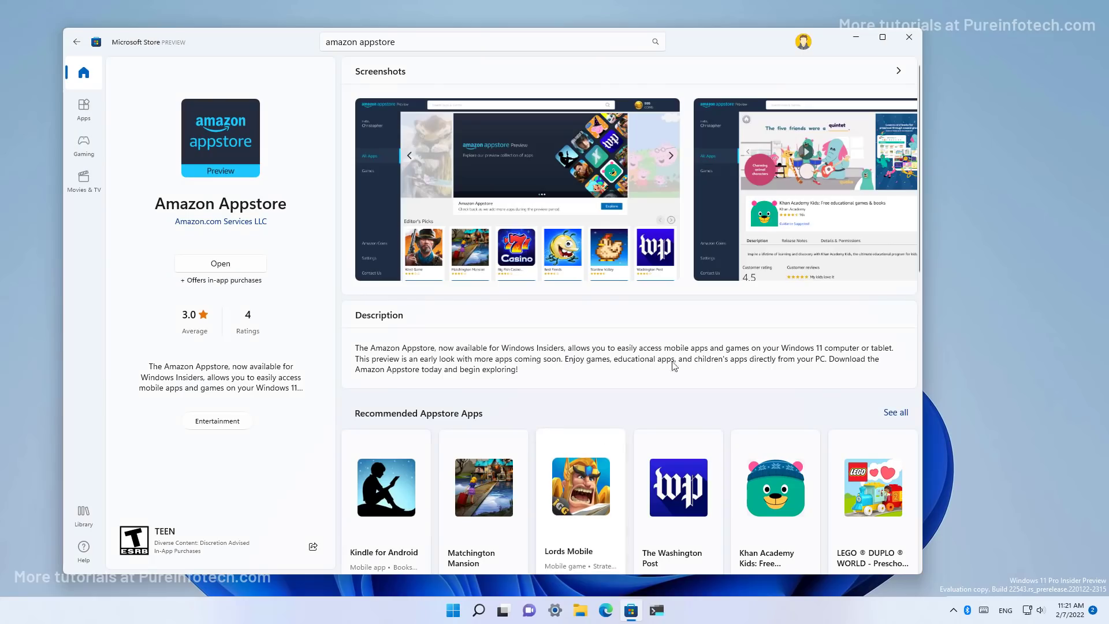
- Open the installed Amazon Appstore, starting Windows Subsystem for Android
click(220, 263)
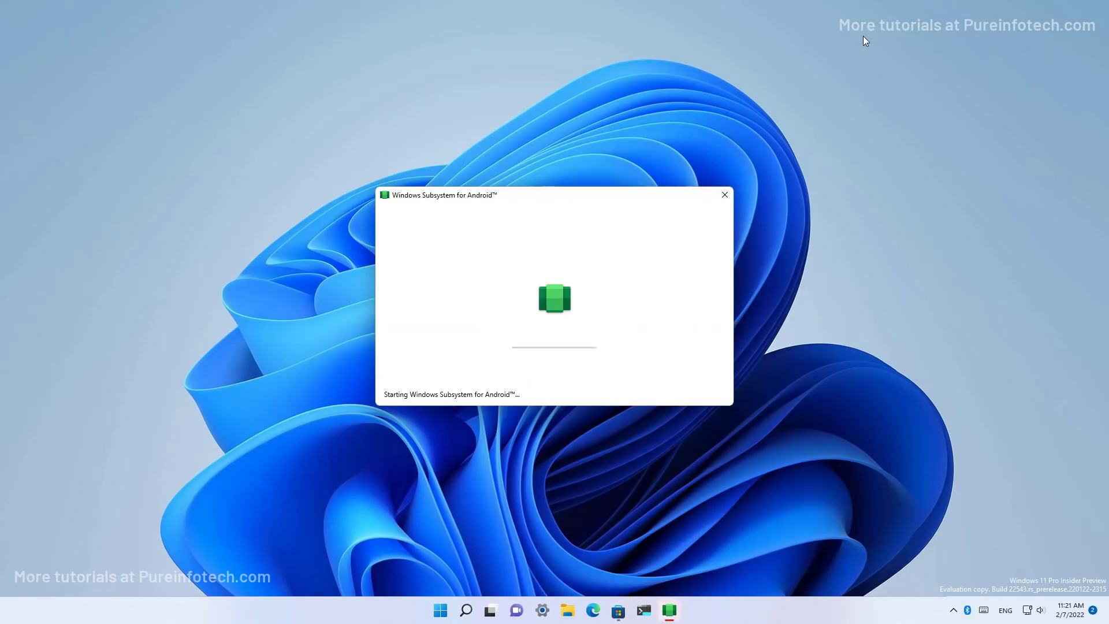
mouse_move(573, 204)
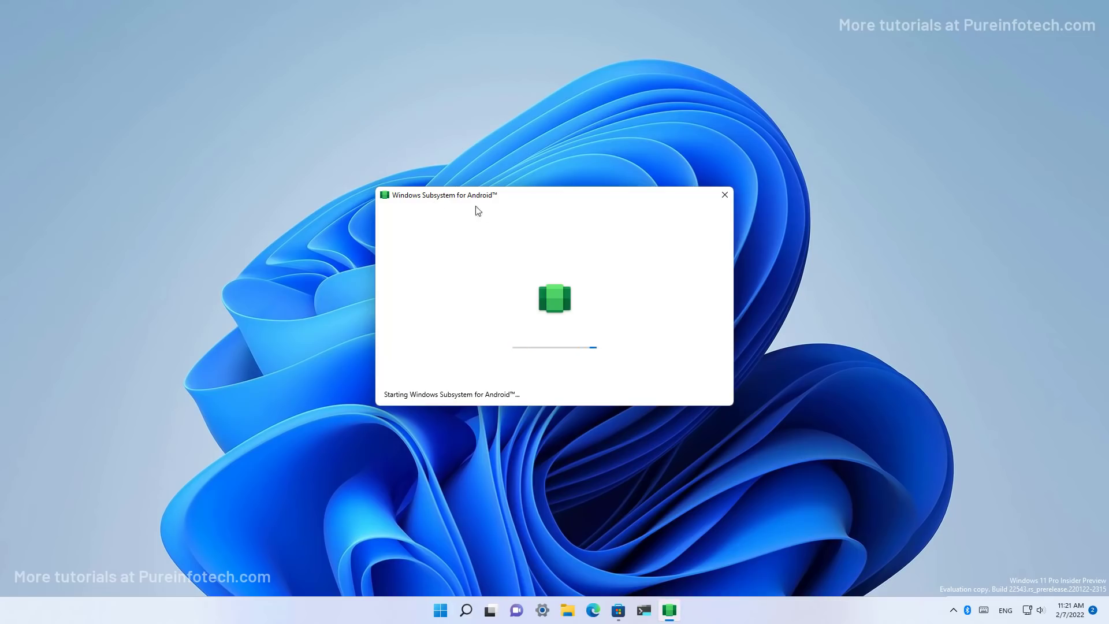
mouse_move(502, 210)
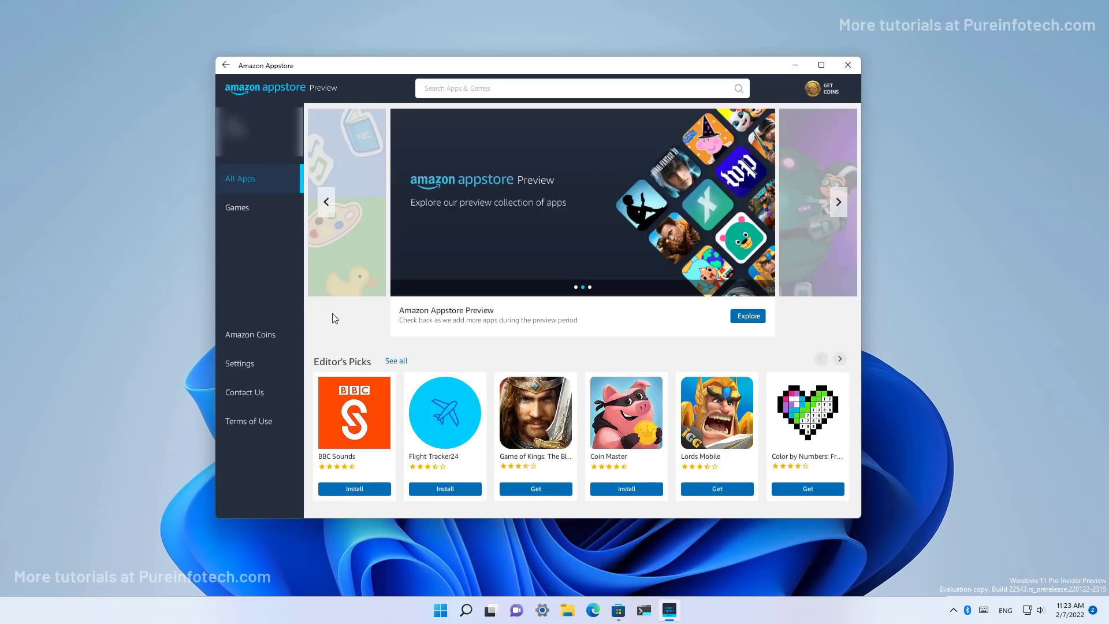
mouse_move(347, 327)
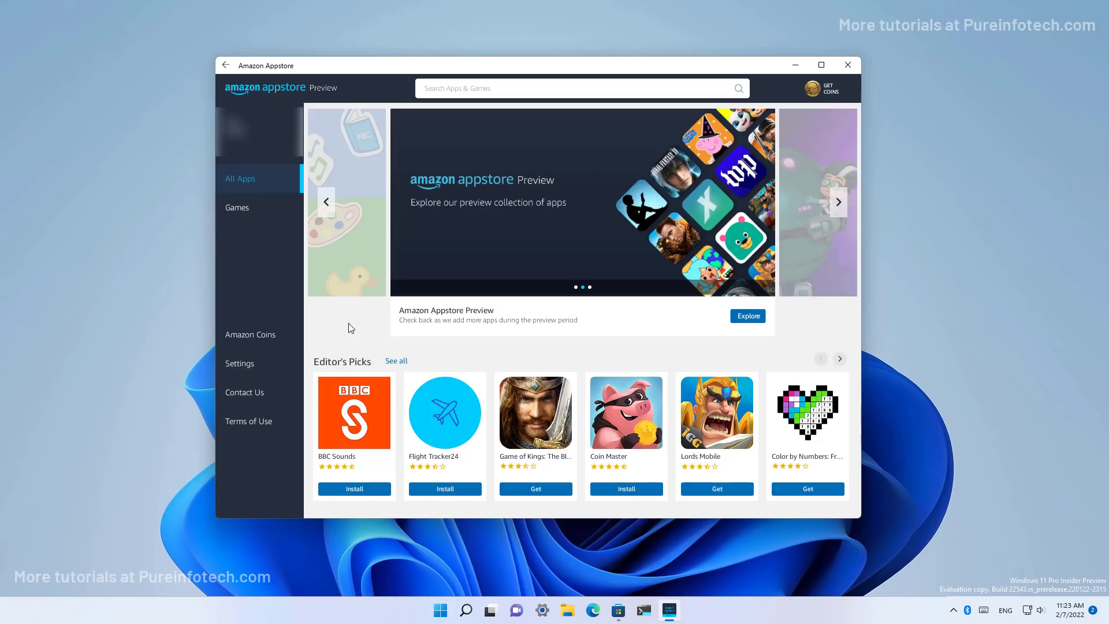
- Install Flight Tracker24 from the Appstore listing, launch it and enlarge its app window
scroll(down, 3)
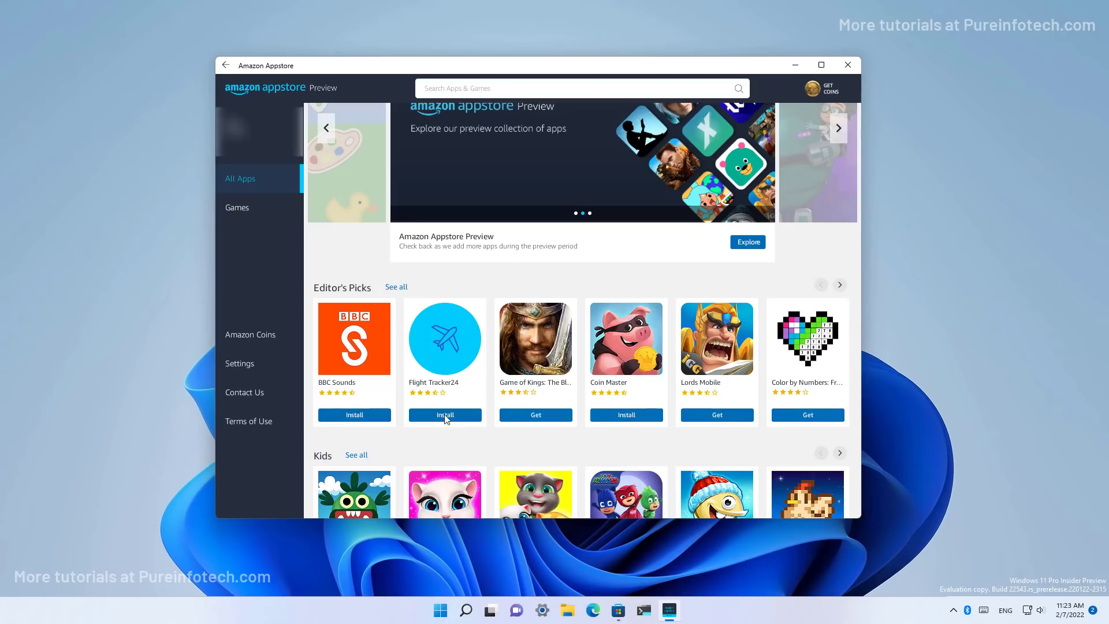
mouse_move(463, 439)
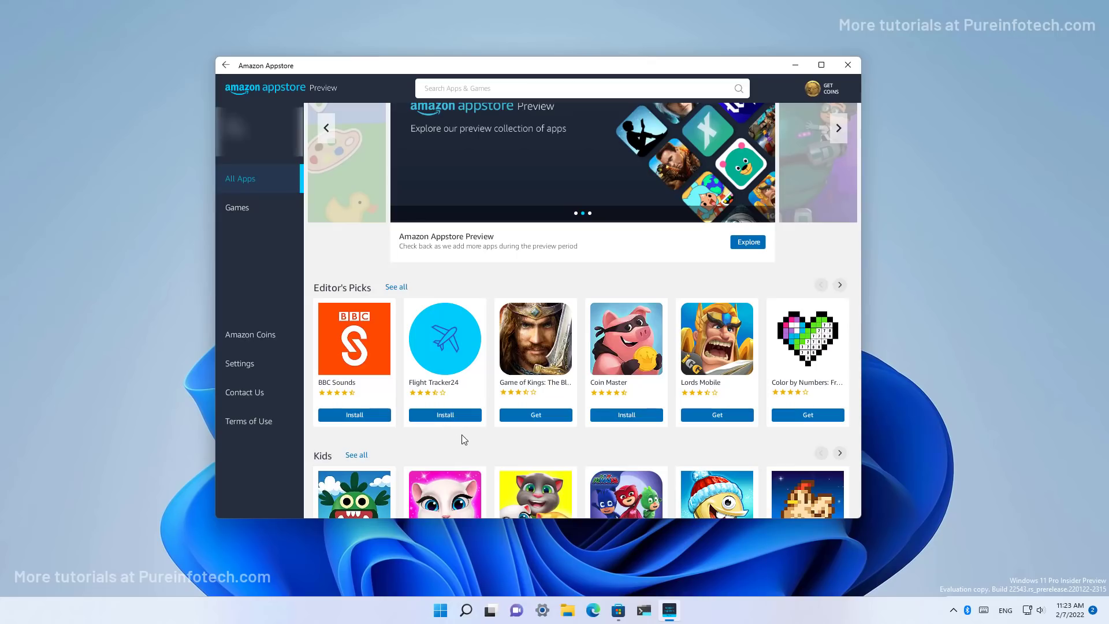
scroll(down, 3)
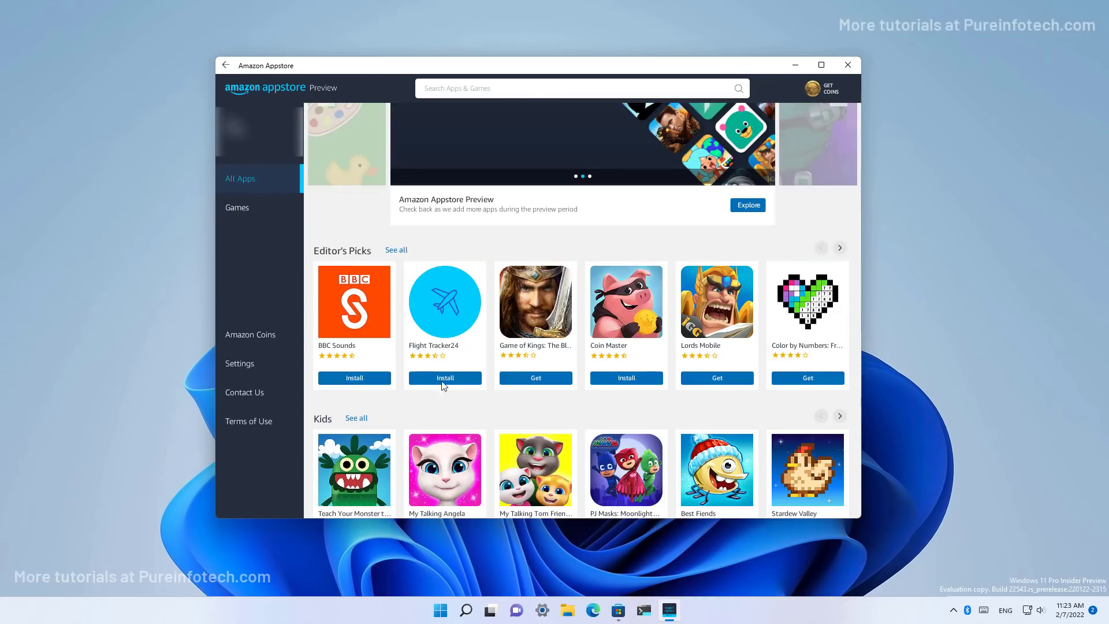
click(444, 376)
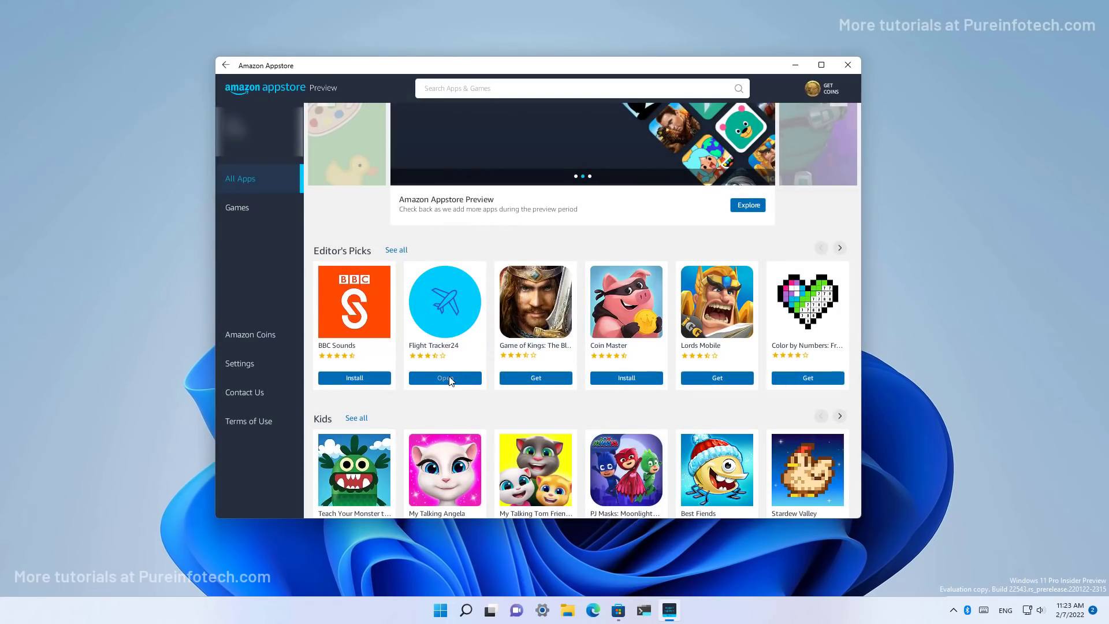
click(444, 377)
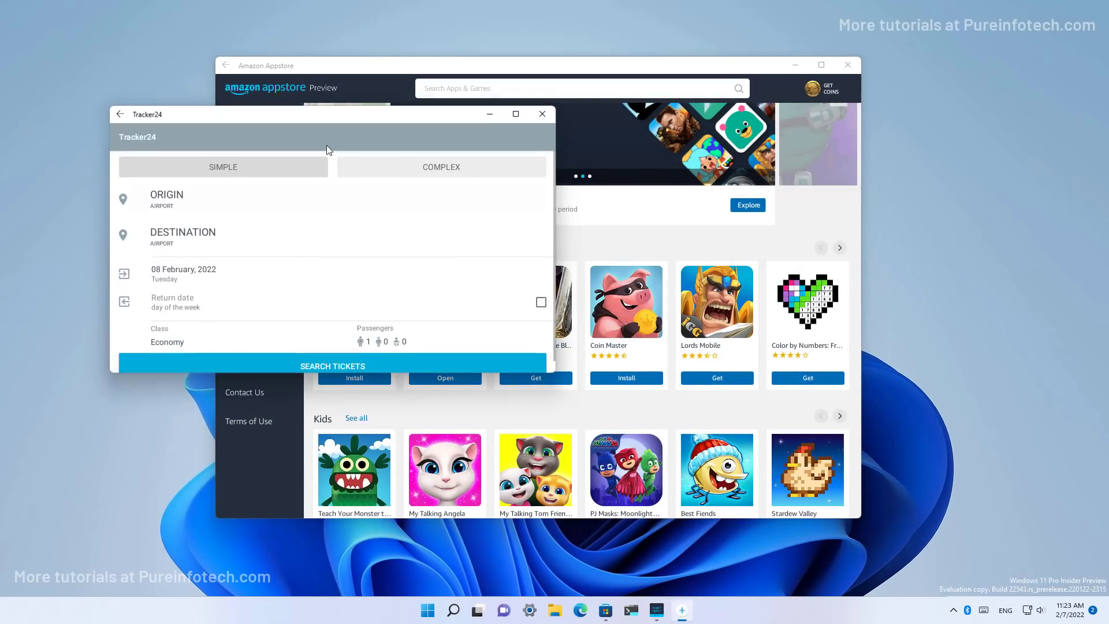
drag(327, 114, 278, 58)
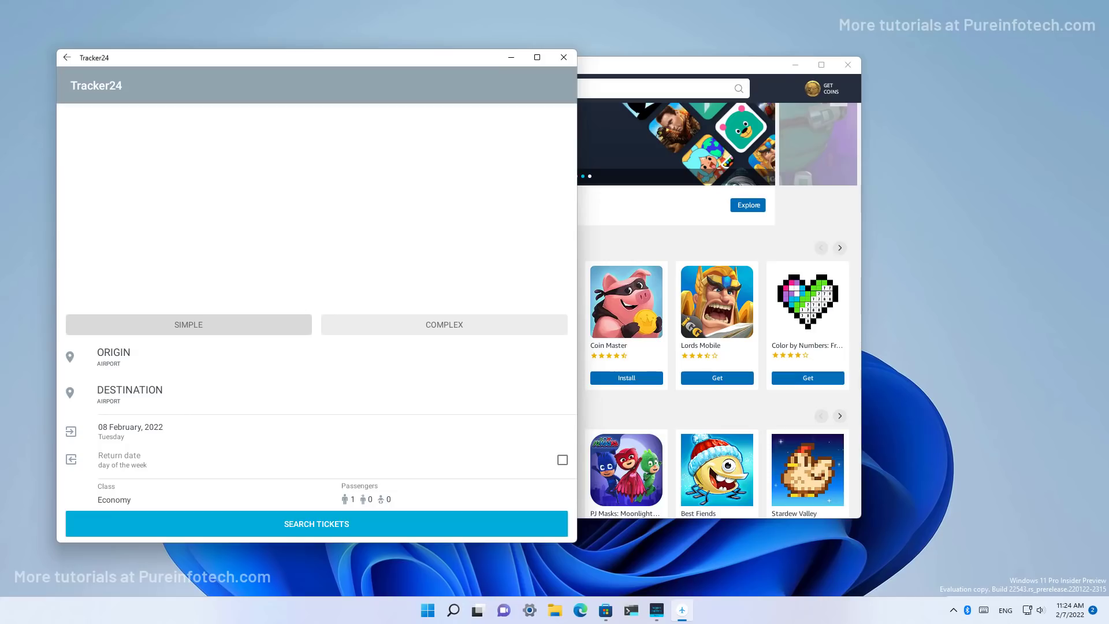
mouse_move(436, 62)
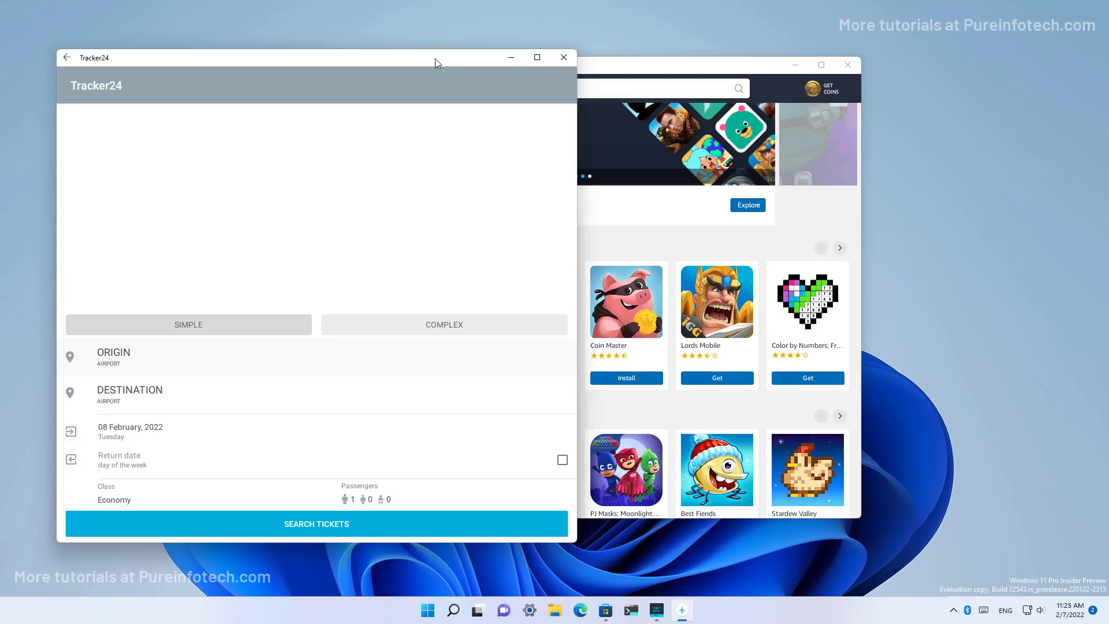
- Find Windows Subsystem for Android Settings via Start search and switch Subsystem resources to Continuous
text(a)
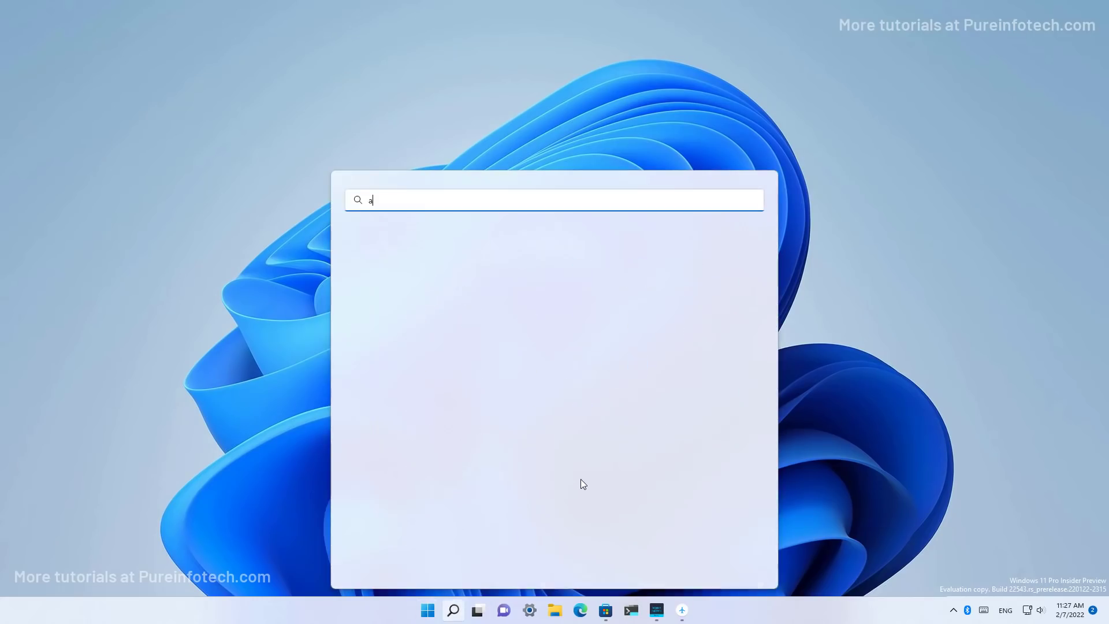
text(n)
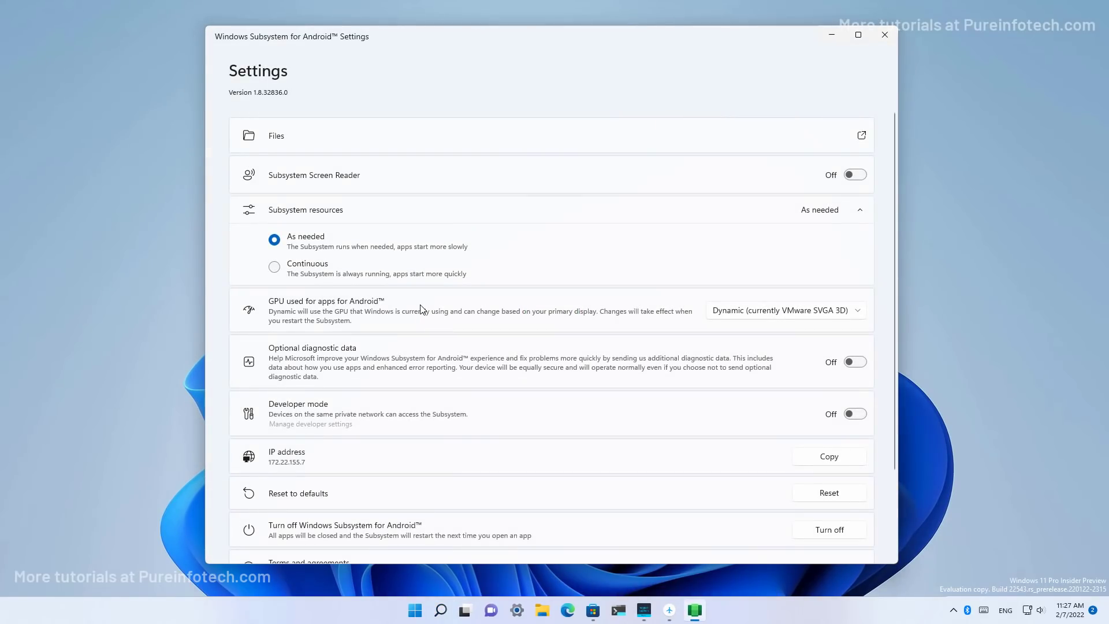
scroll(down, 3)
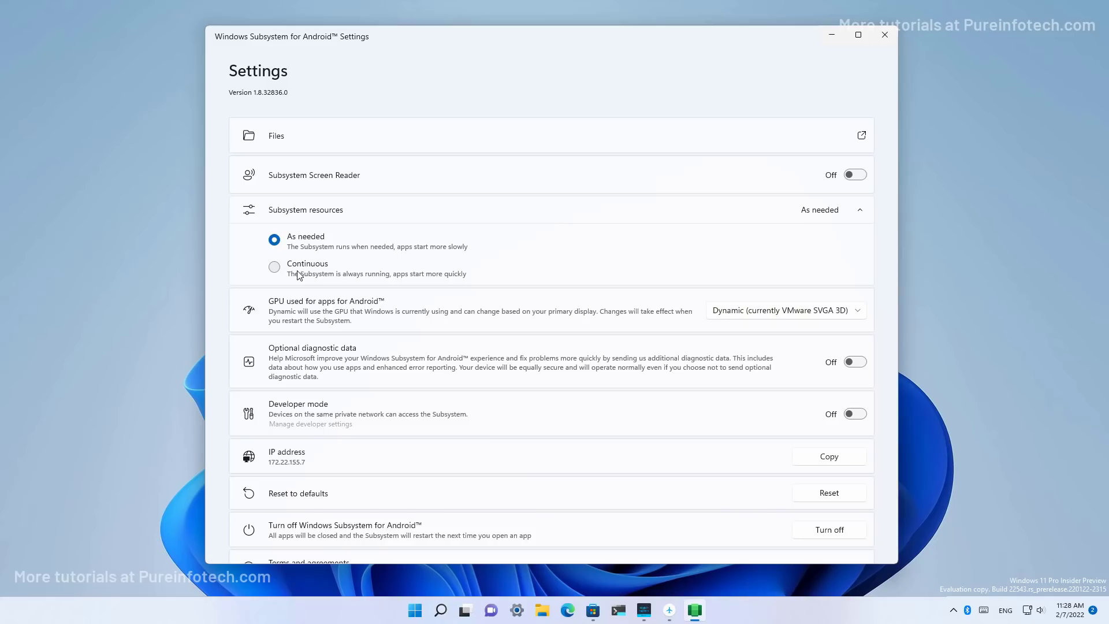
click(274, 268)
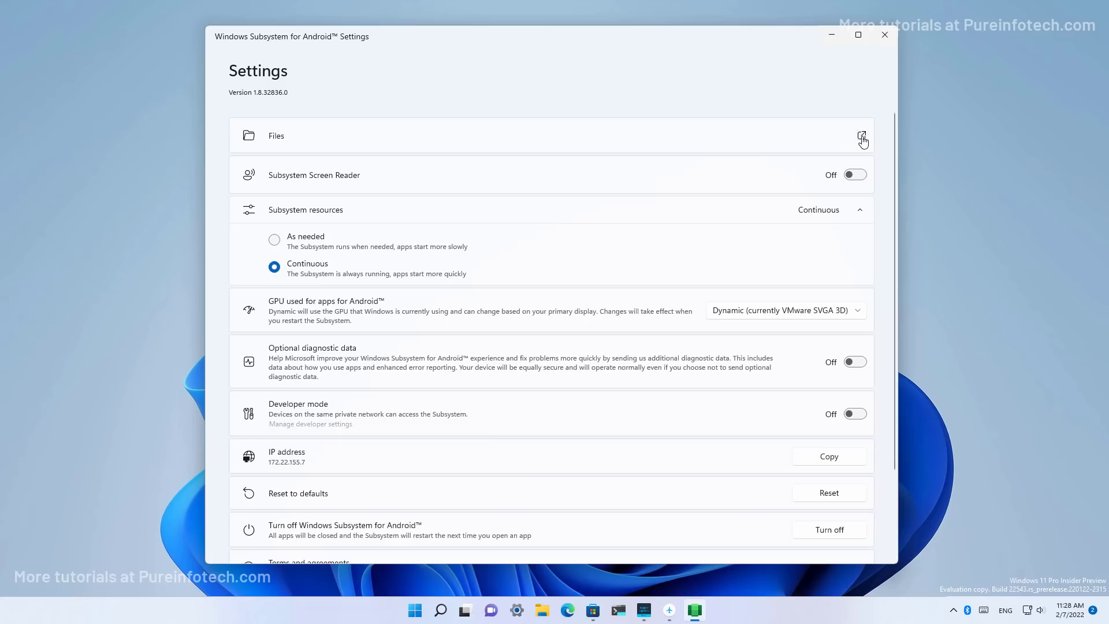
- Launch the subsystem's file browser from the Files row, landing on the Downloads folder
click(862, 135)
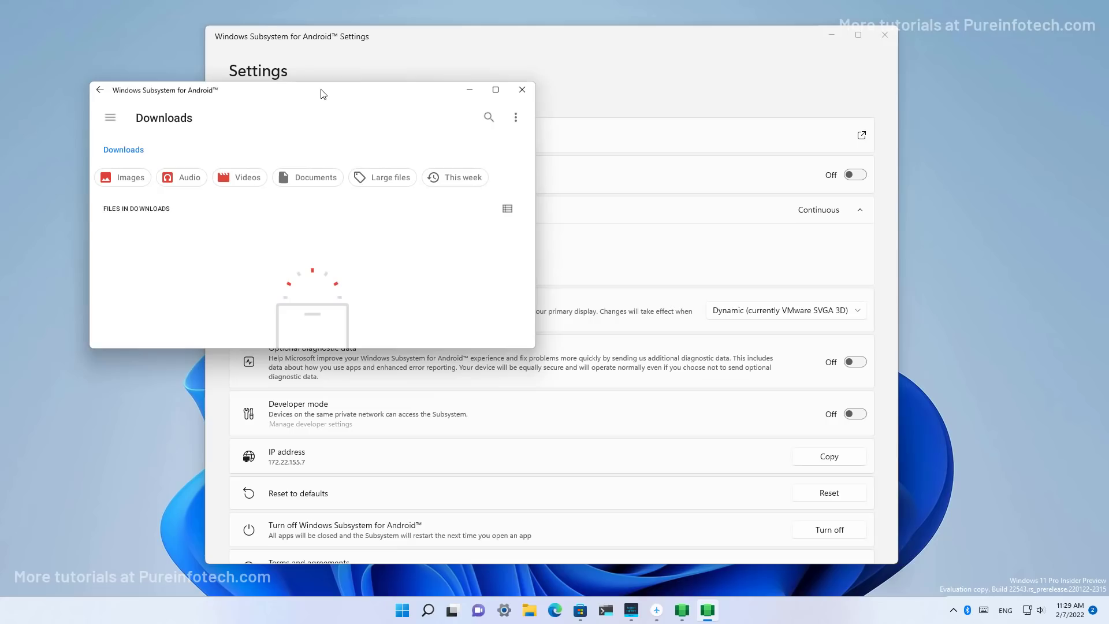
mouse_move(318, 262)
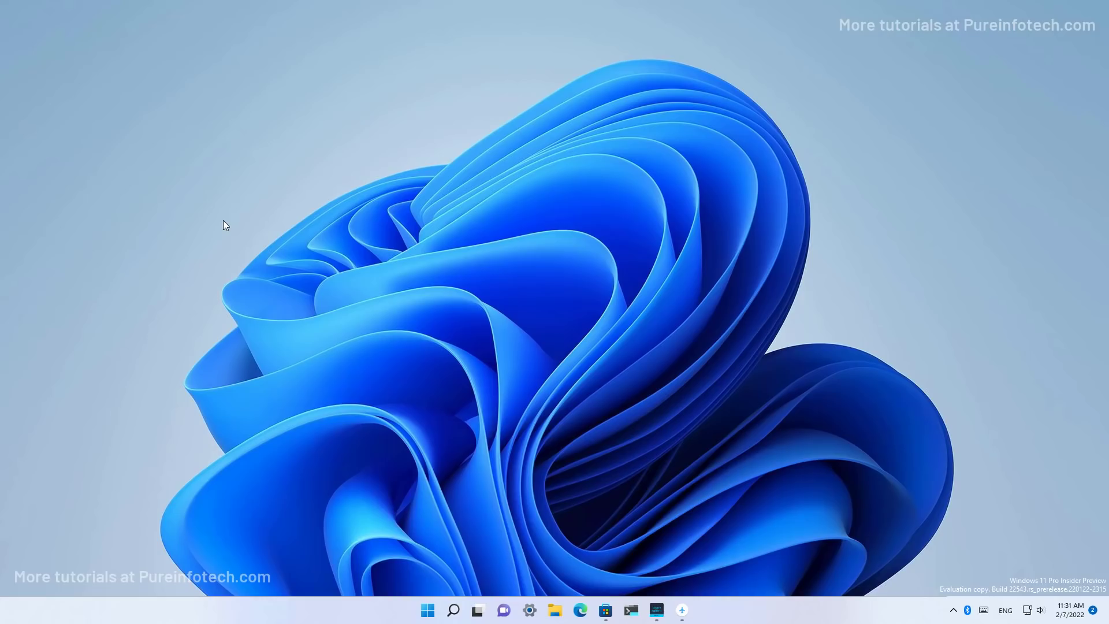
mouse_move(342, 394)
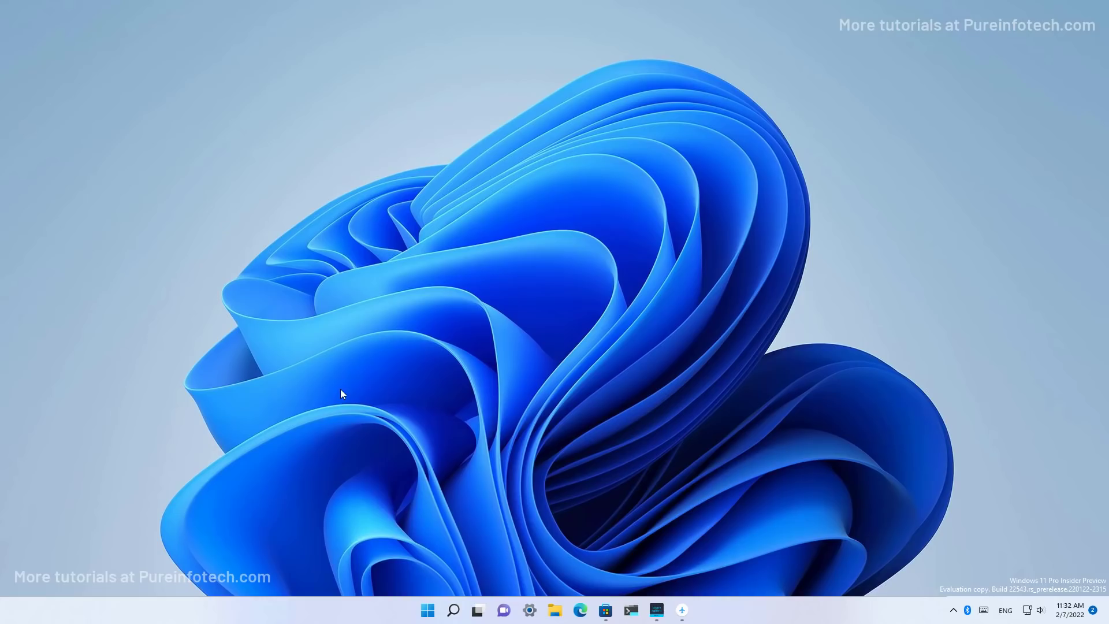